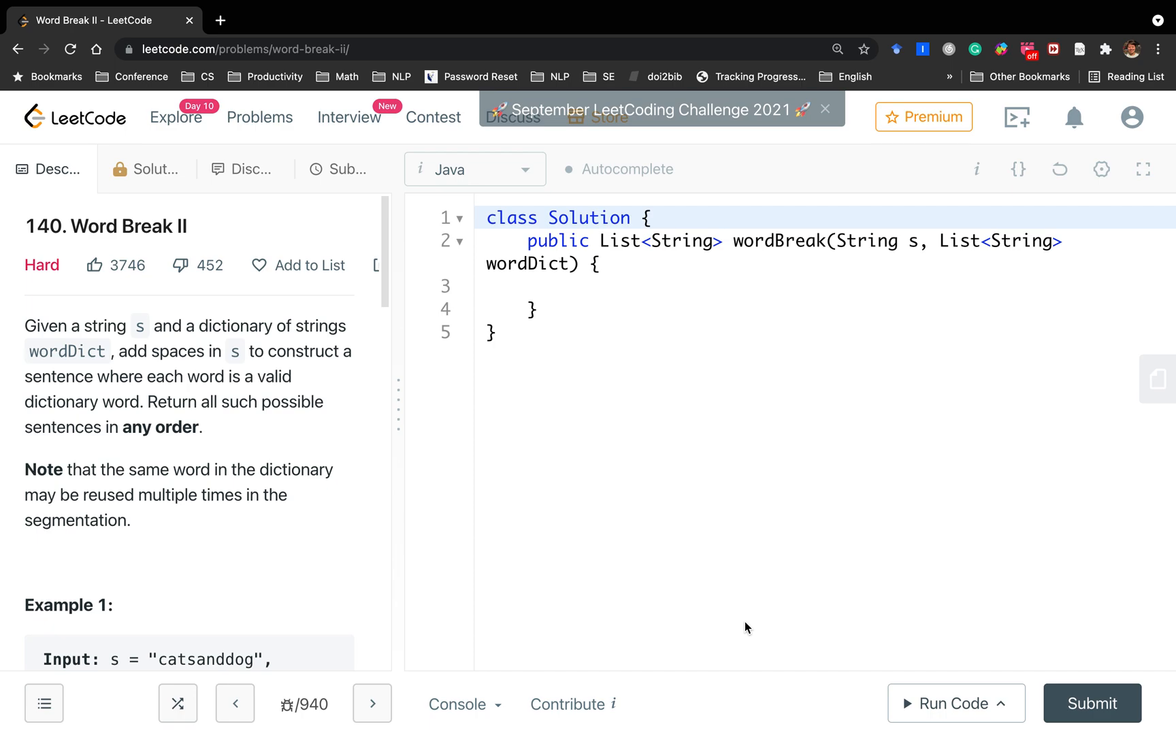
mouse_move(290, 548)
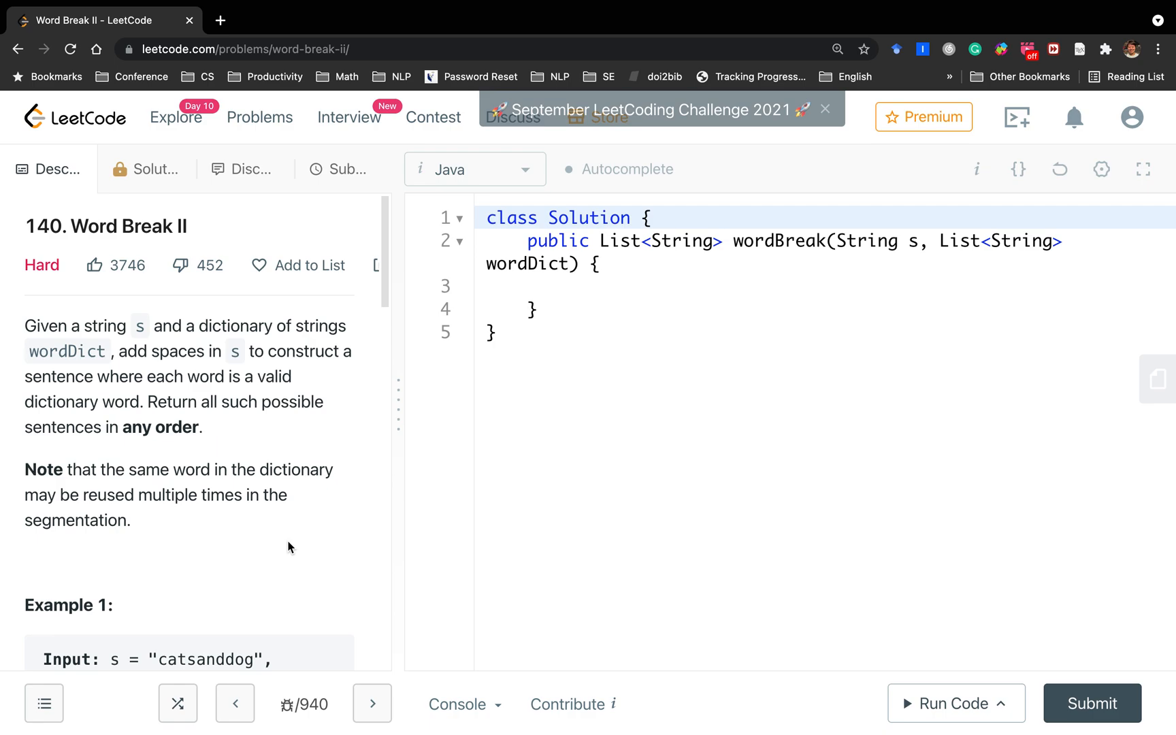
mouse_move(241, 370)
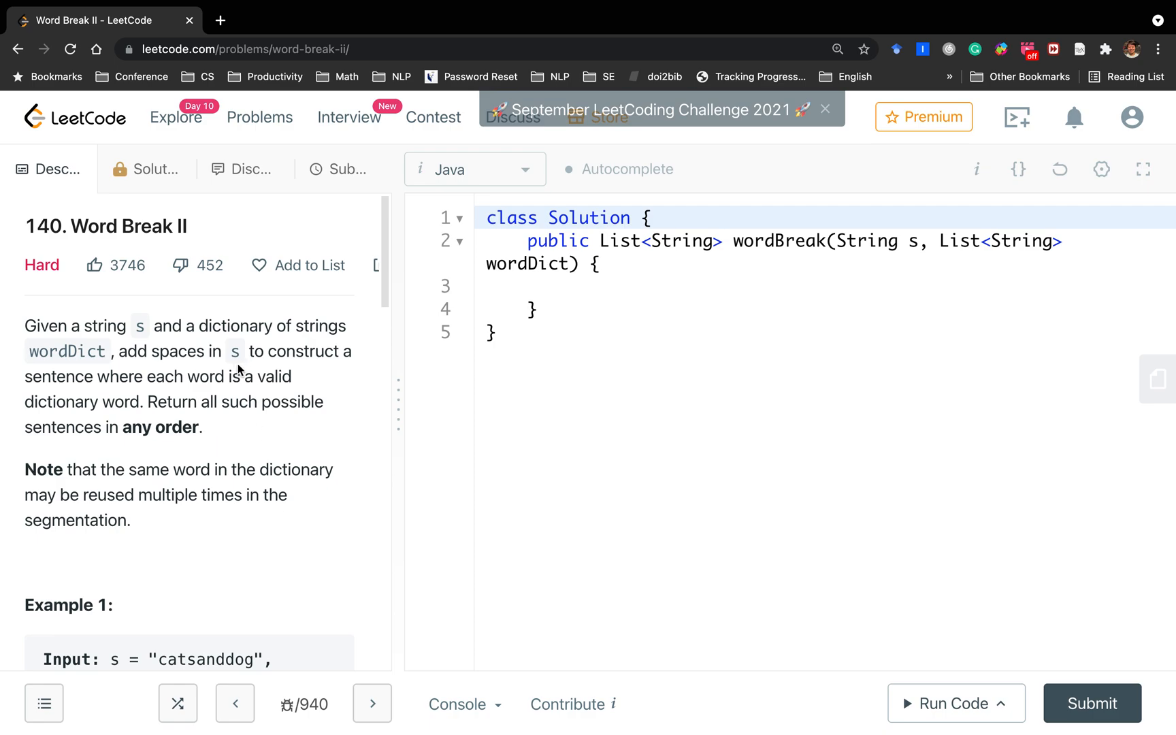
mouse_move(279, 368)
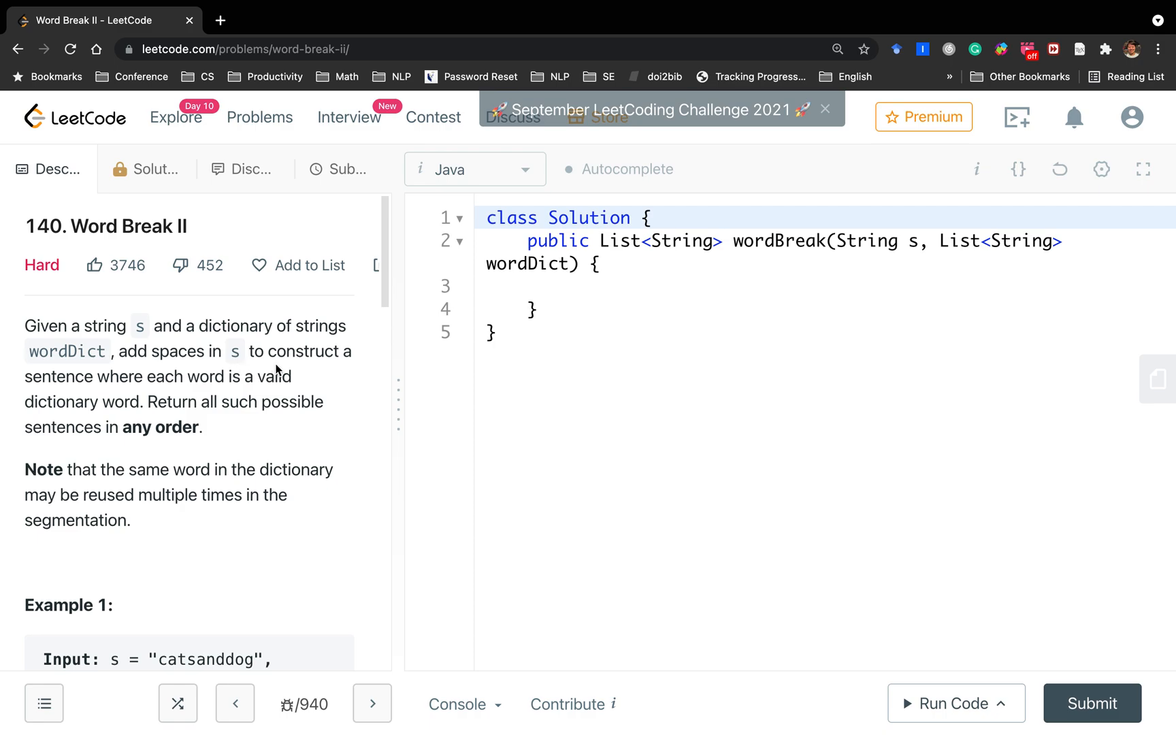
mouse_move(216, 383)
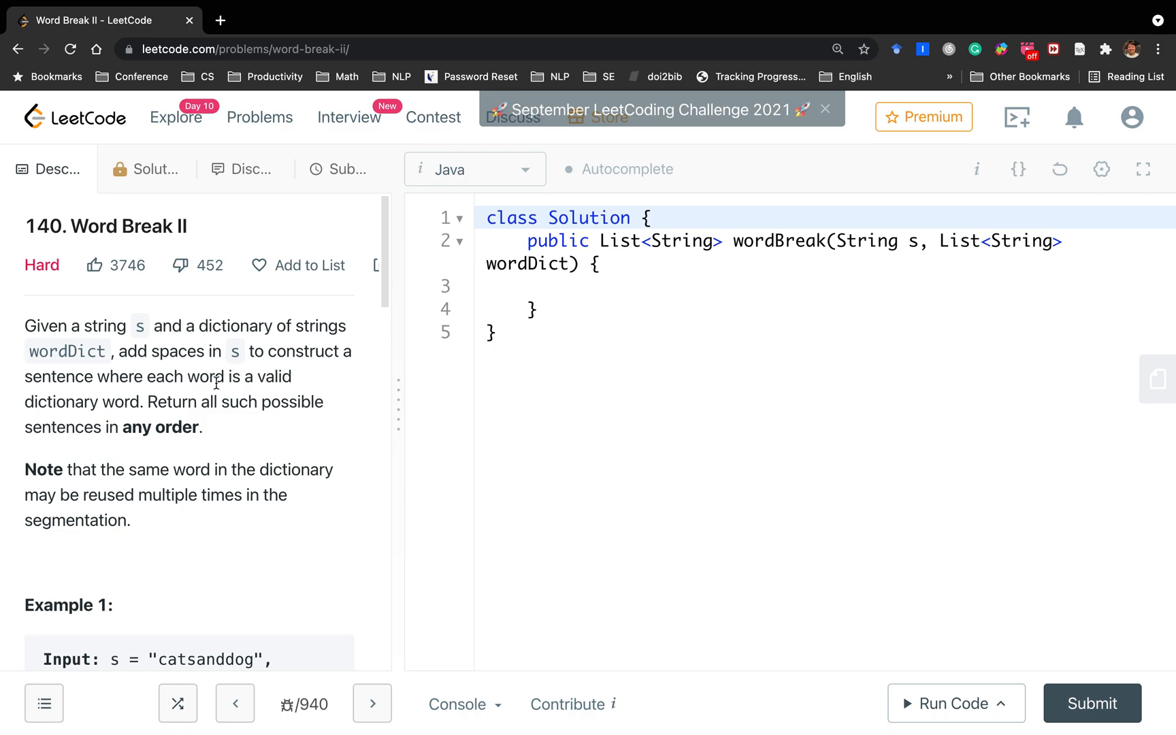
mouse_move(270, 425)
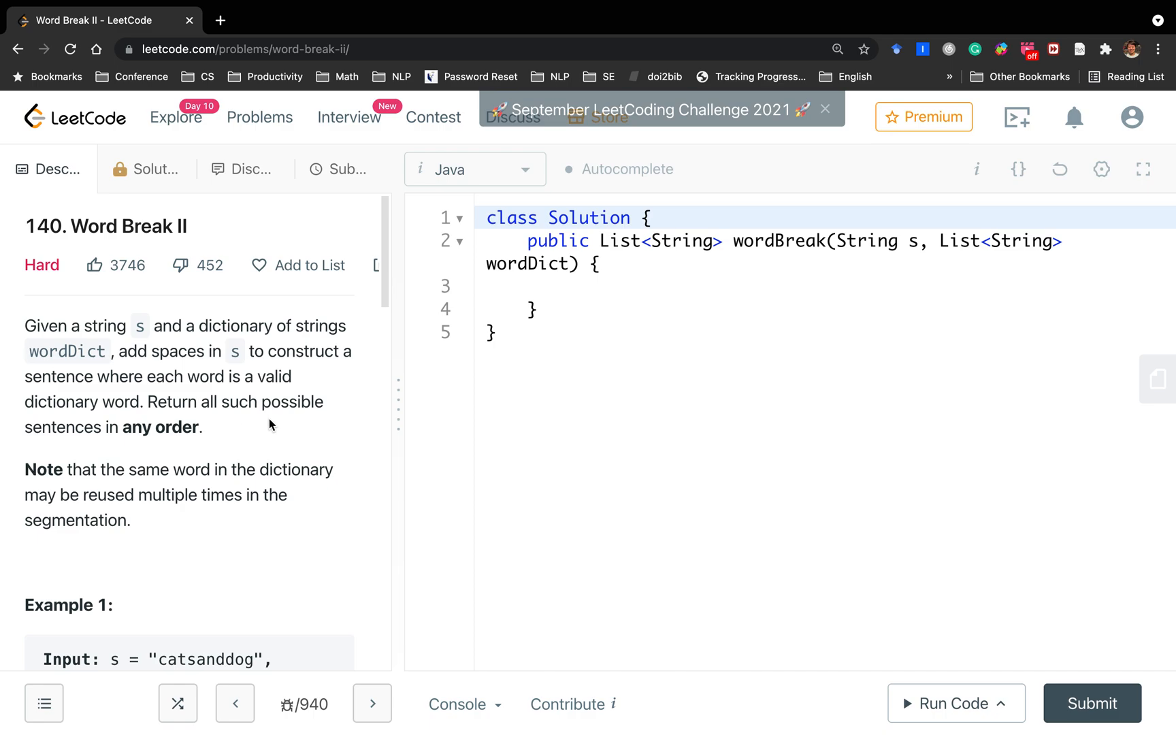
mouse_move(218, 469)
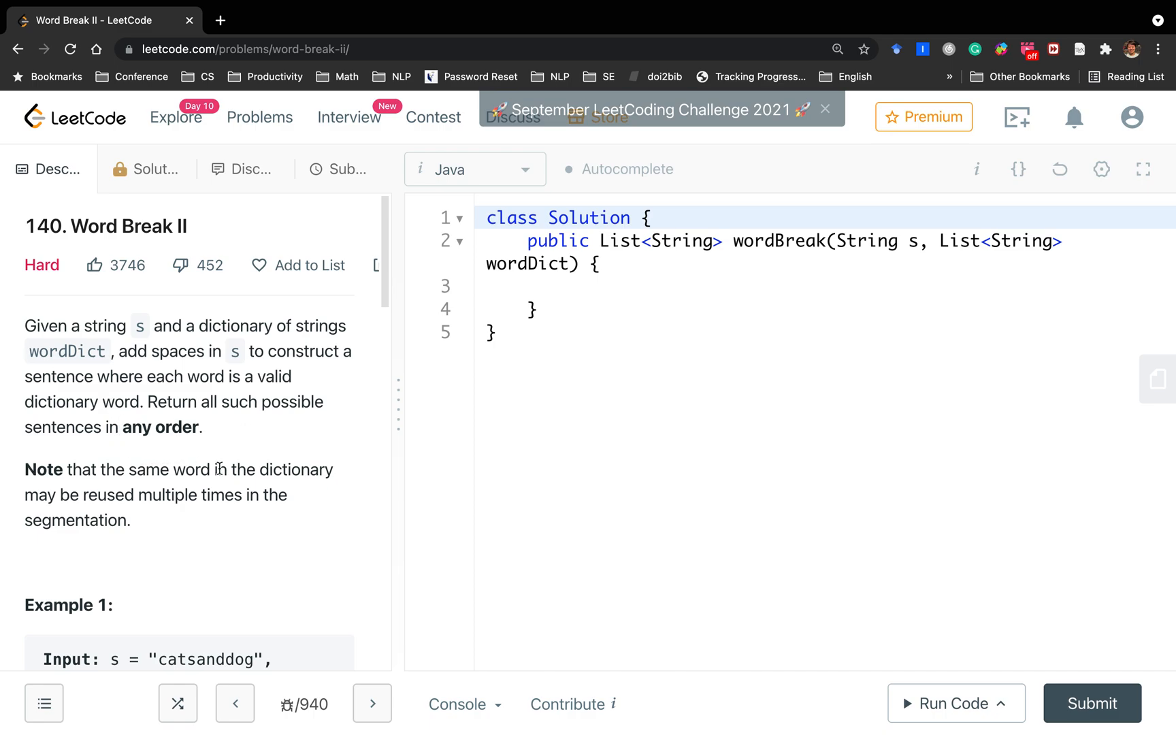
Scroll the OneNote notes down to the catsanddog example and its word dictionary
scroll("down", 3)
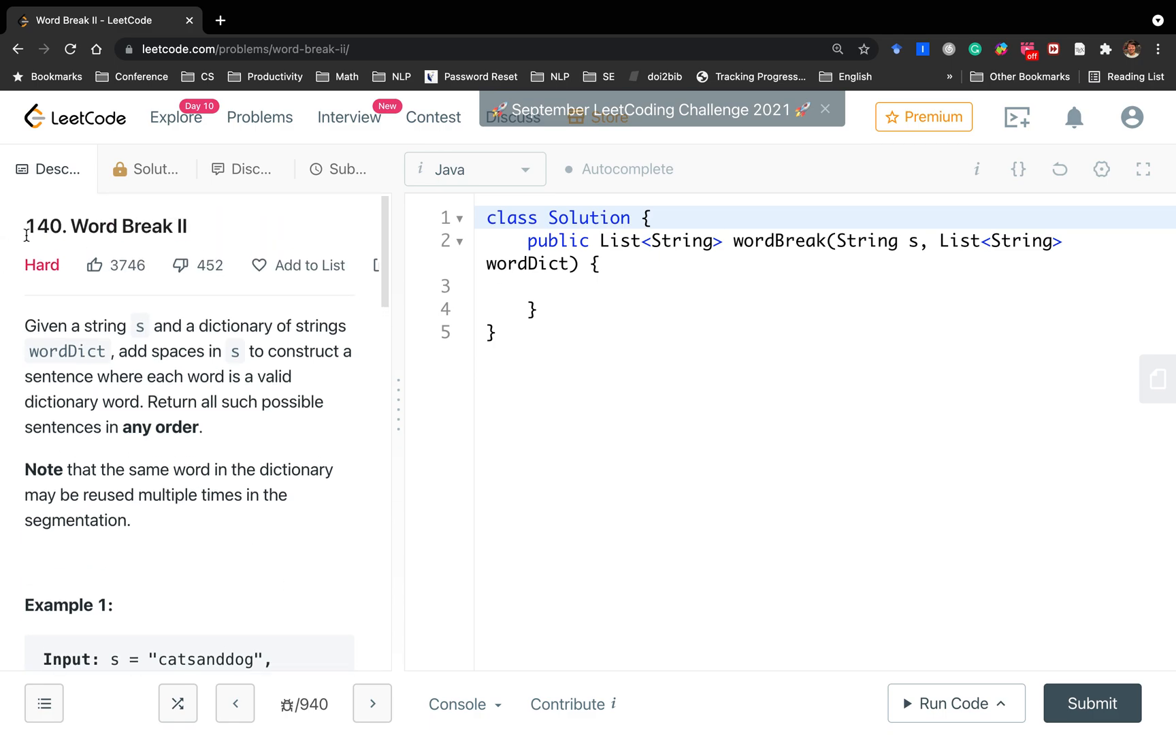
mouse_move(122, 394)
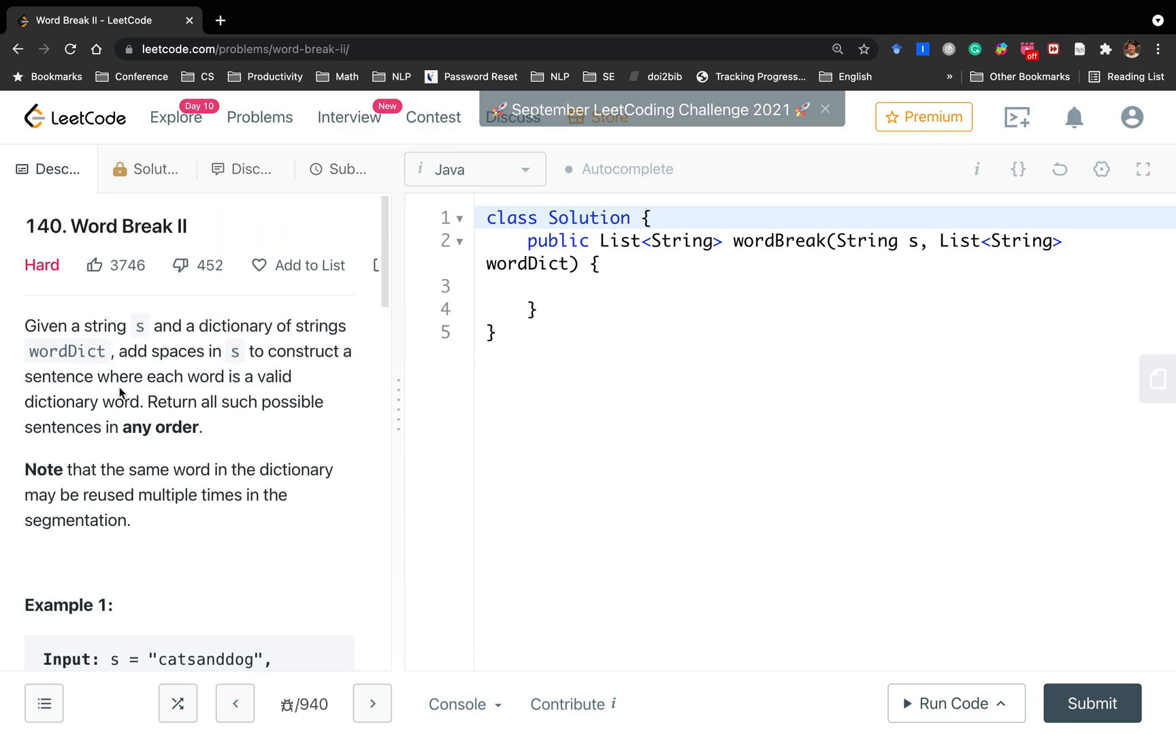
mouse_move(201, 458)
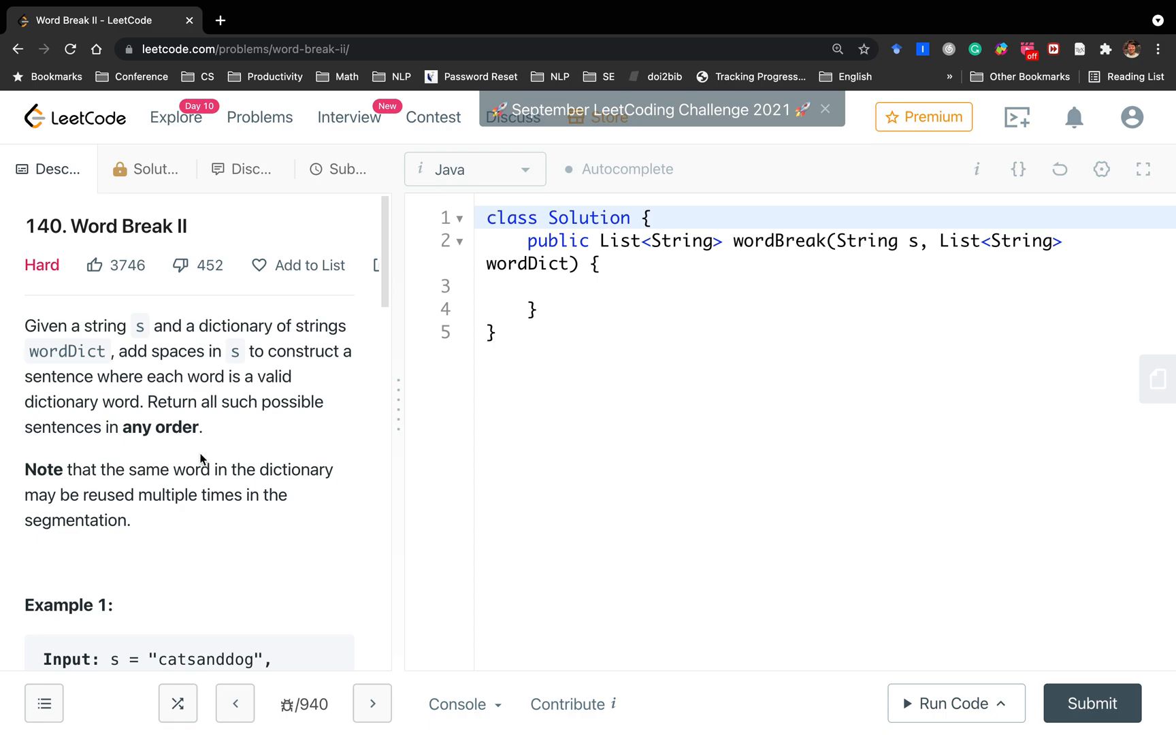
mouse_move(260, 434)
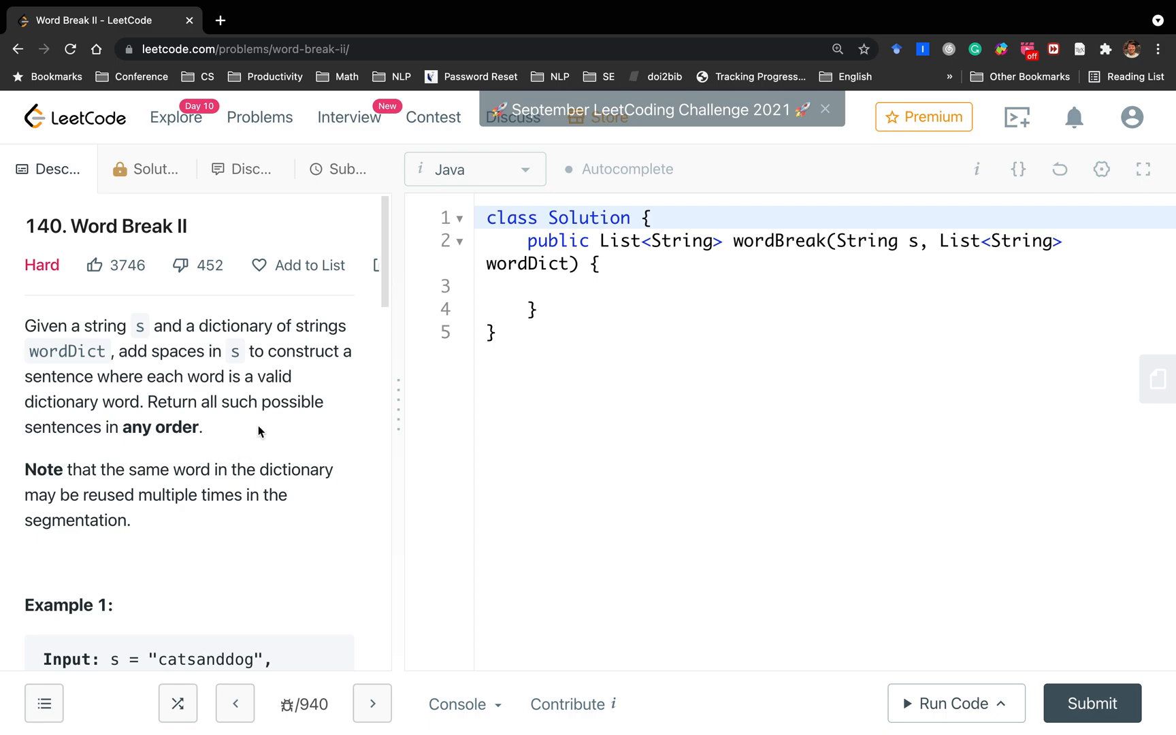
scroll("down", 3)
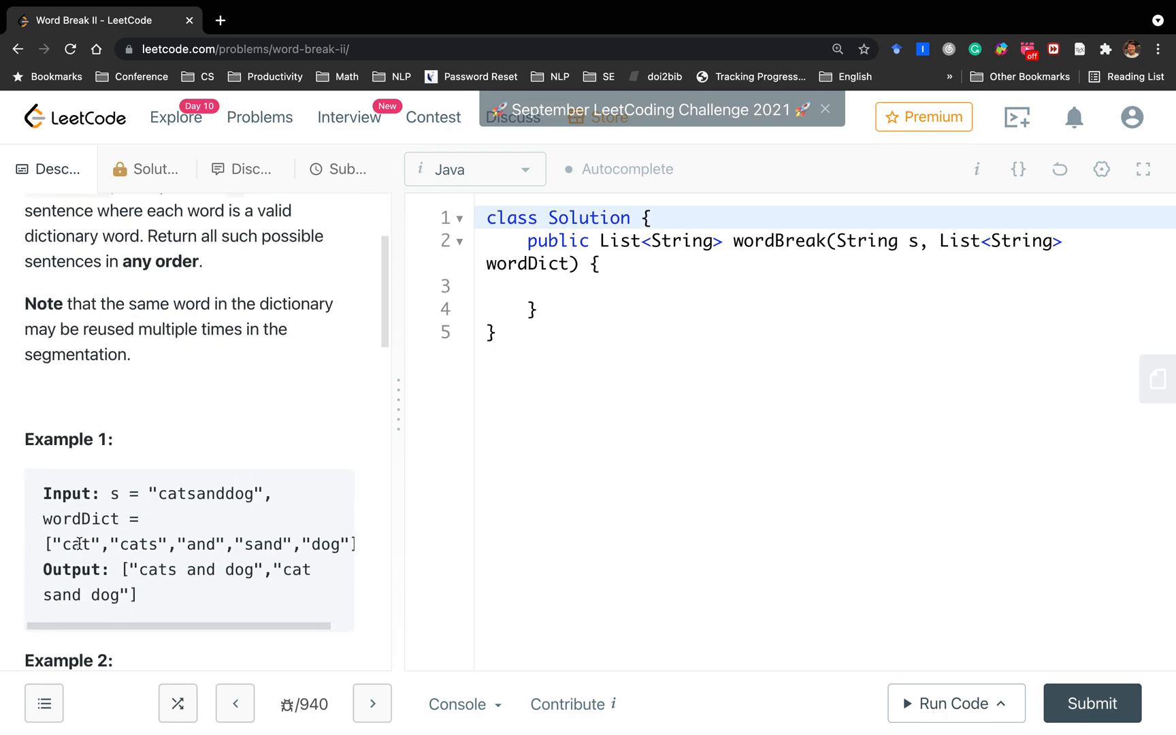
mouse_move(249, 471)
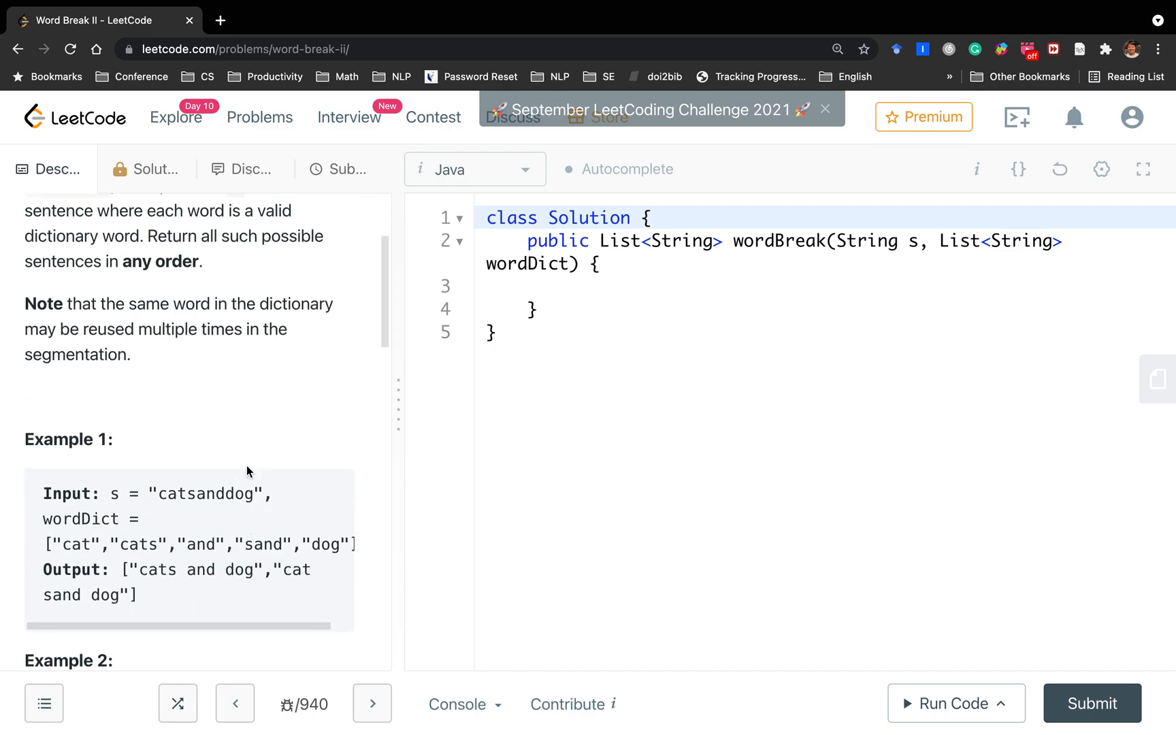
mouse_move(191, 559)
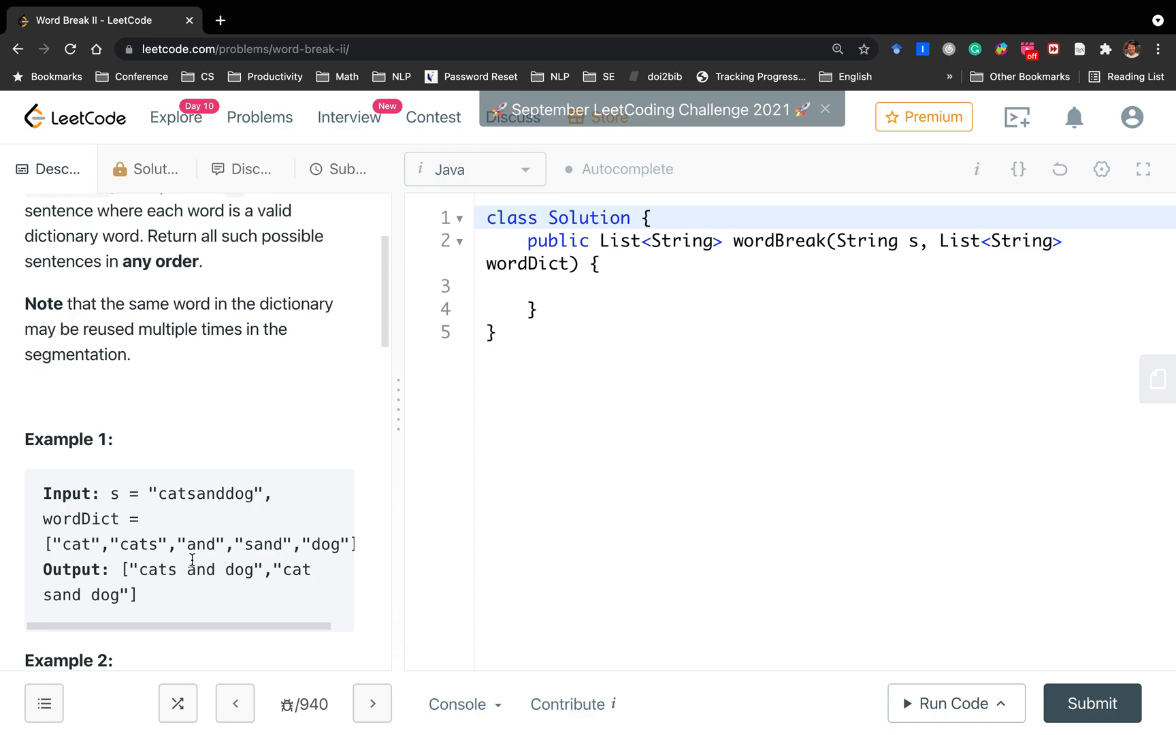
mouse_move(264, 586)
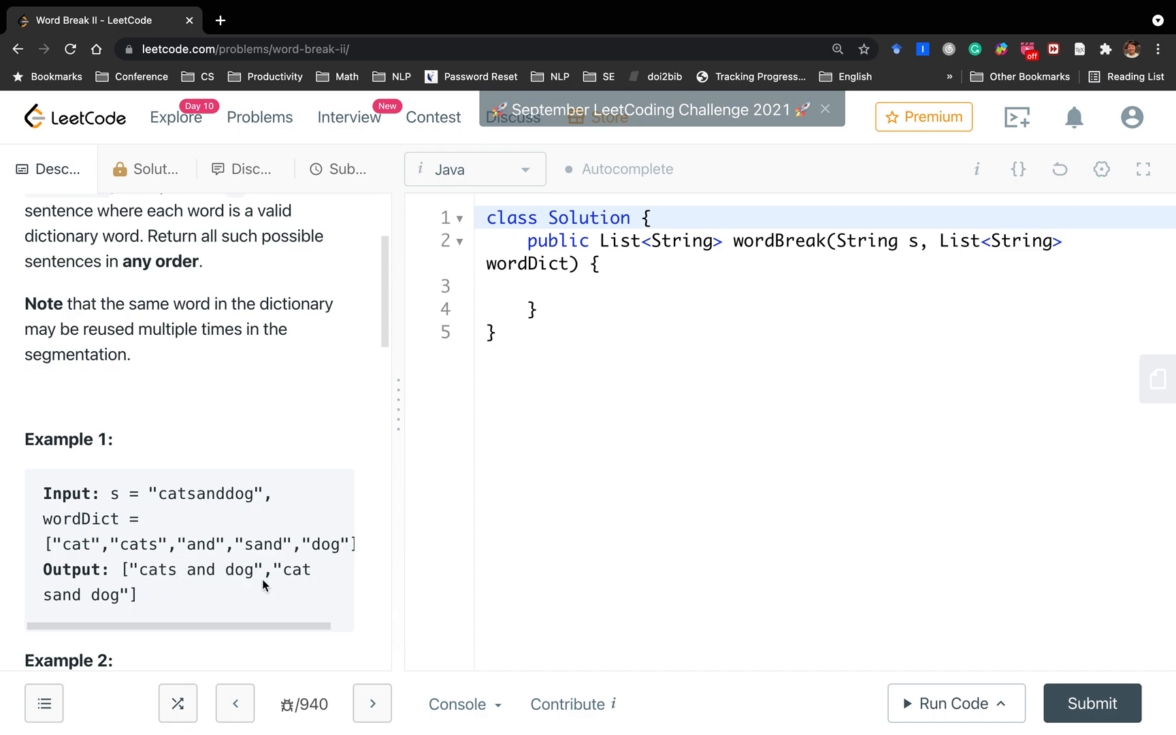
mouse_move(210, 586)
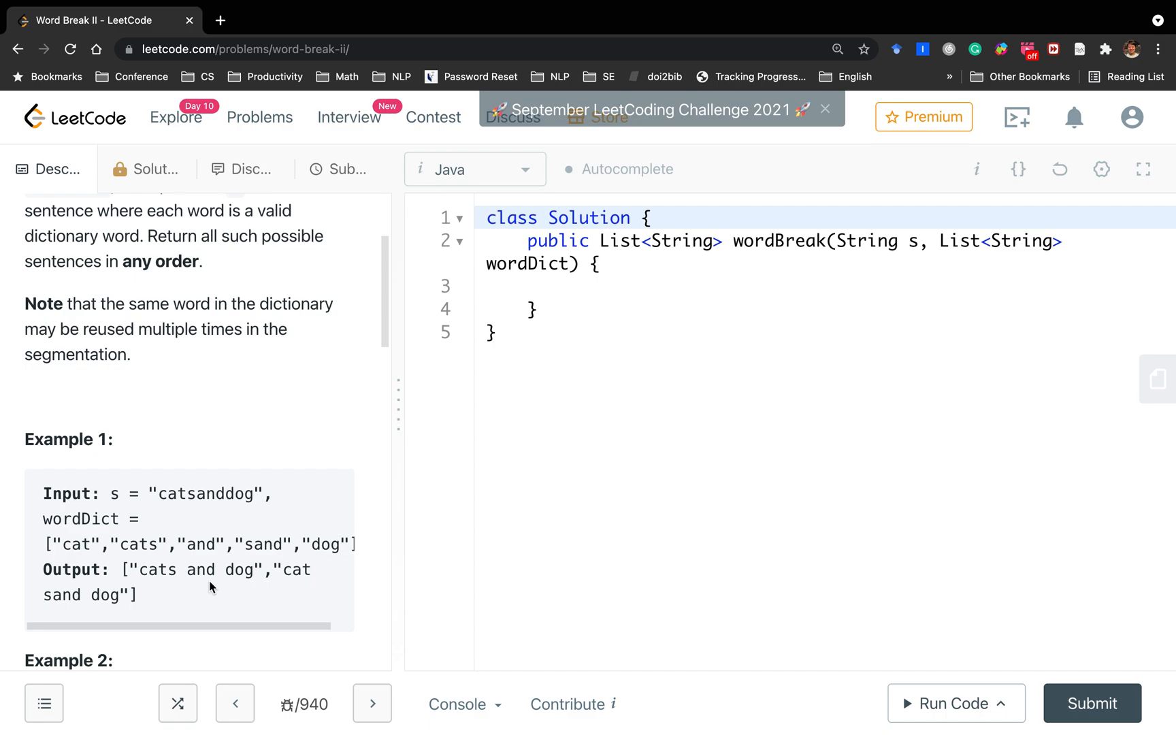
scroll("down", 3)
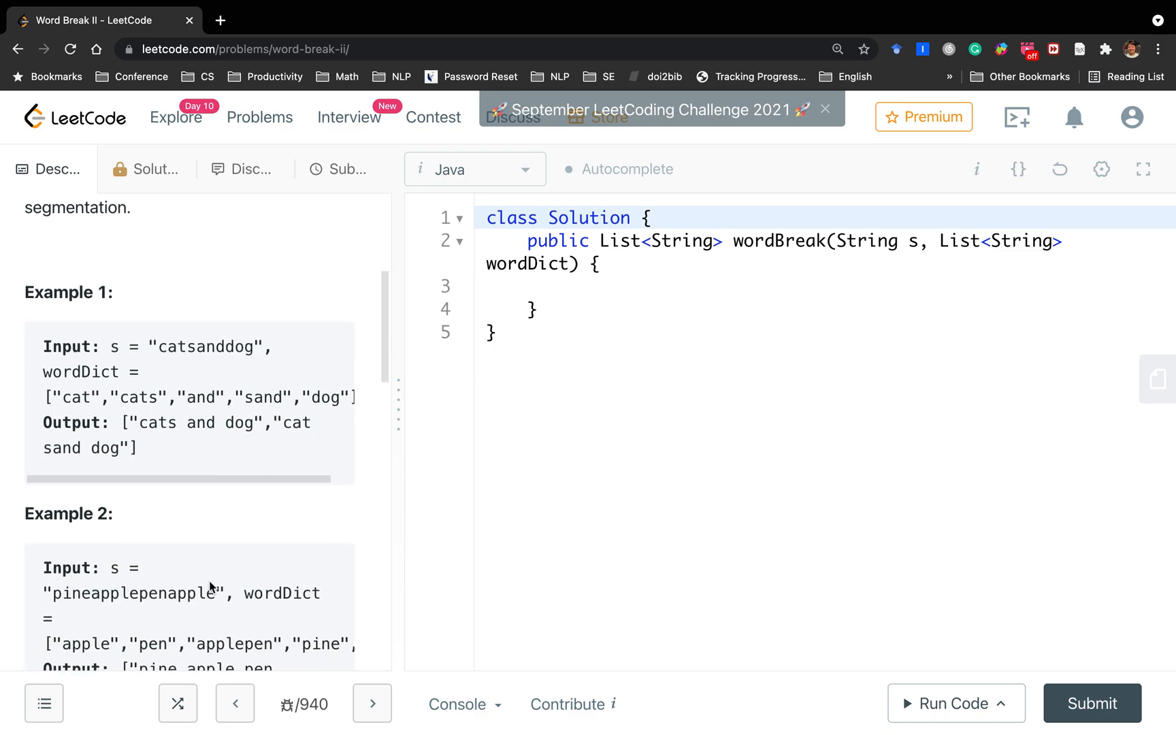
scroll("down", 3)
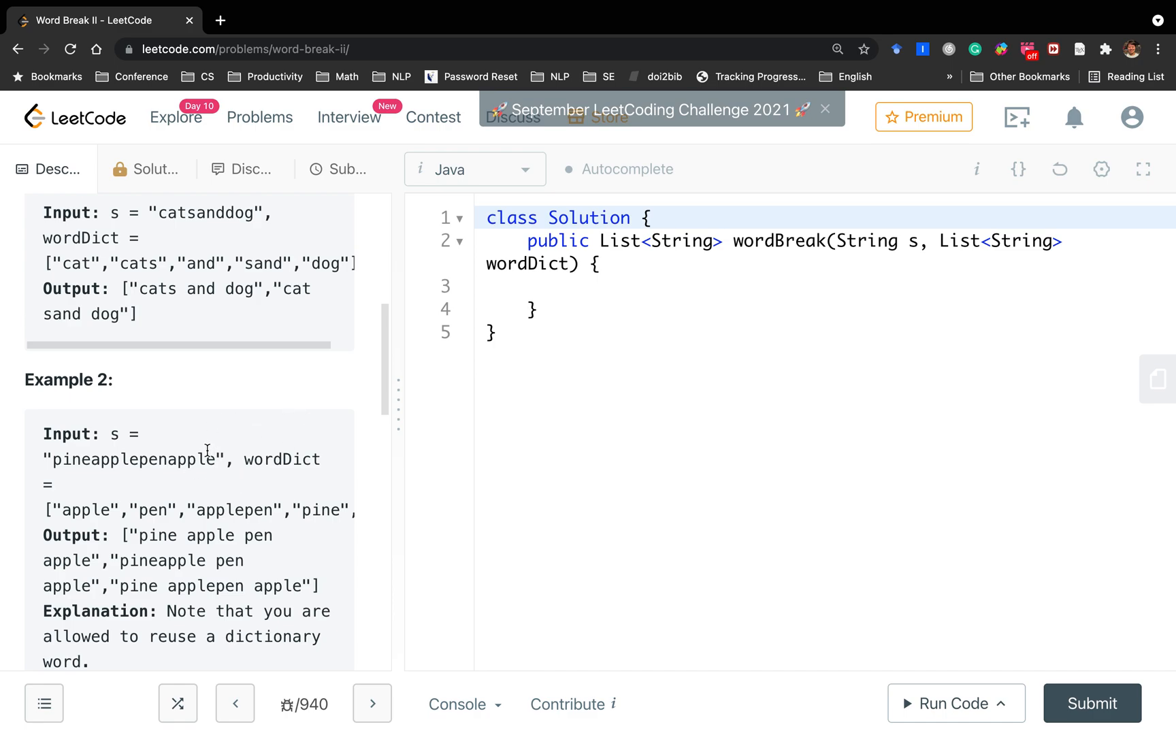
scroll("down", 3)
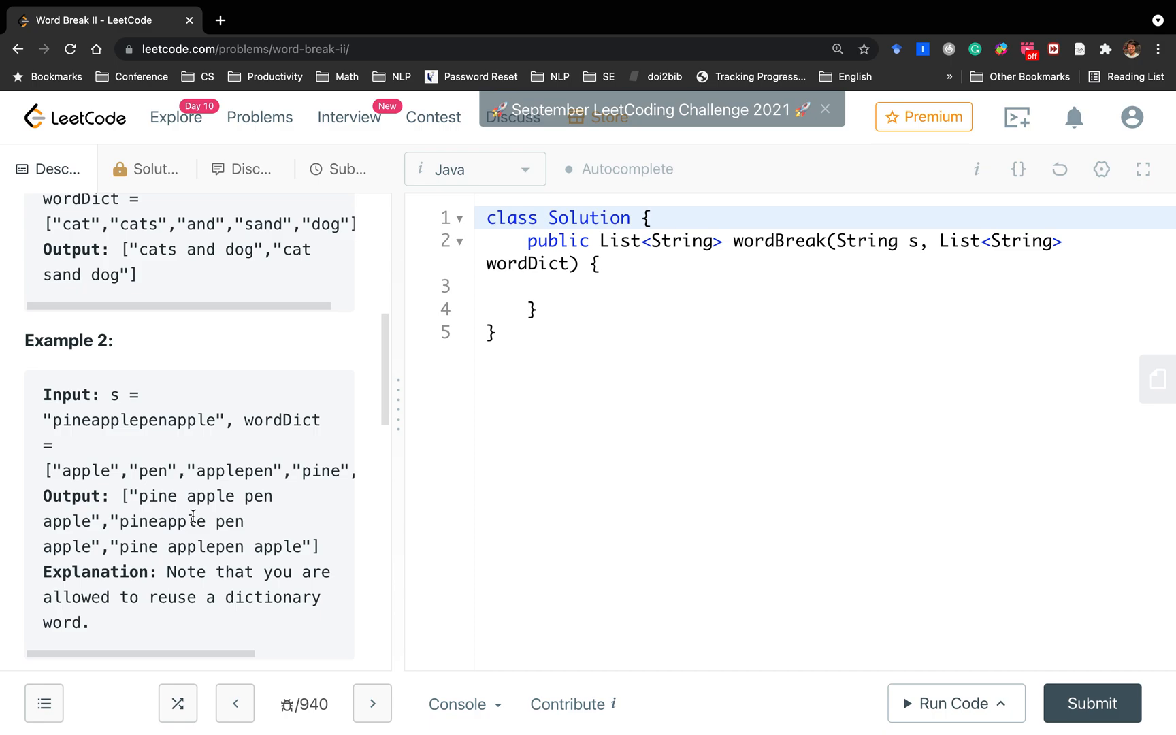
scroll("down", 3)
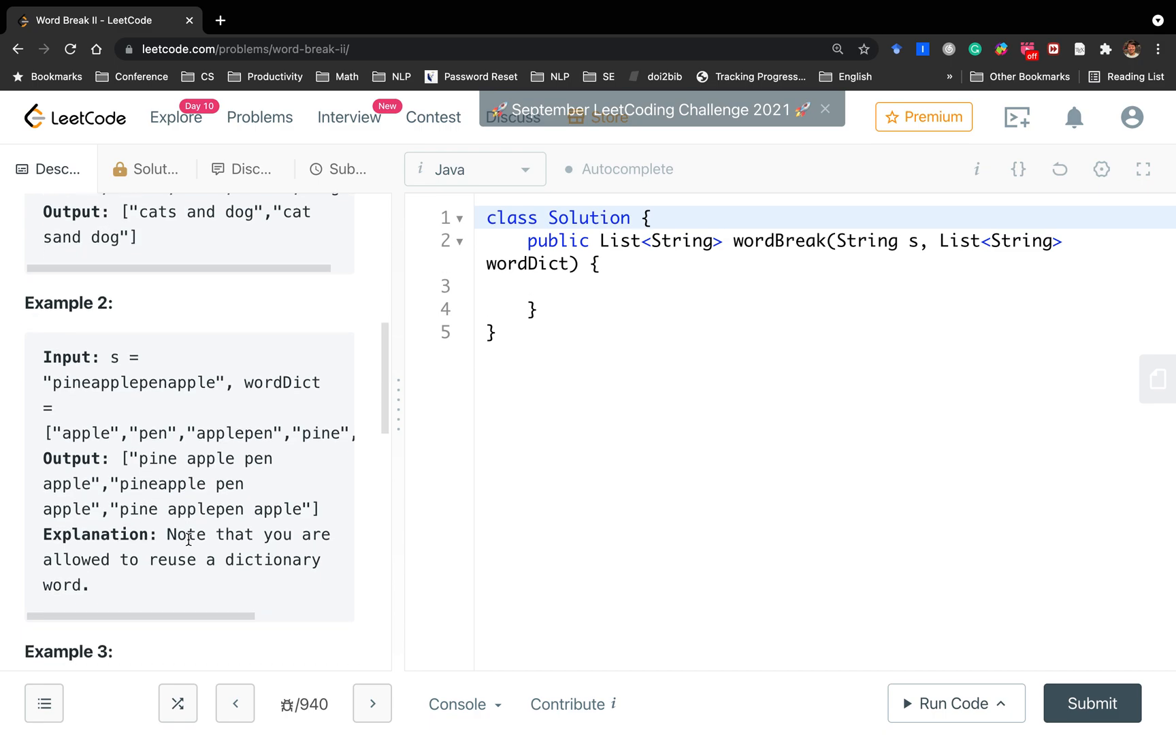
Emphasise the output sentences 'pine apple pen apple' and 'pineapple pen apple', then keep reviewing
left_click_drag(134, 458, 127, 484)
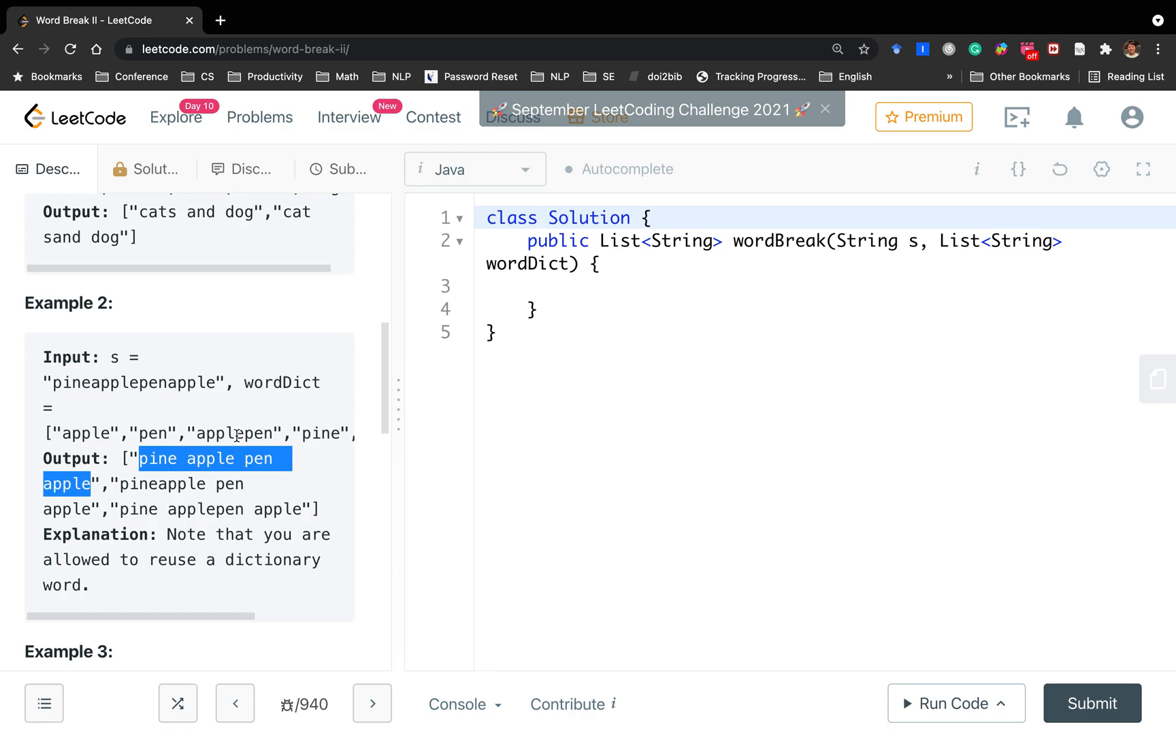
left_click(116, 484)
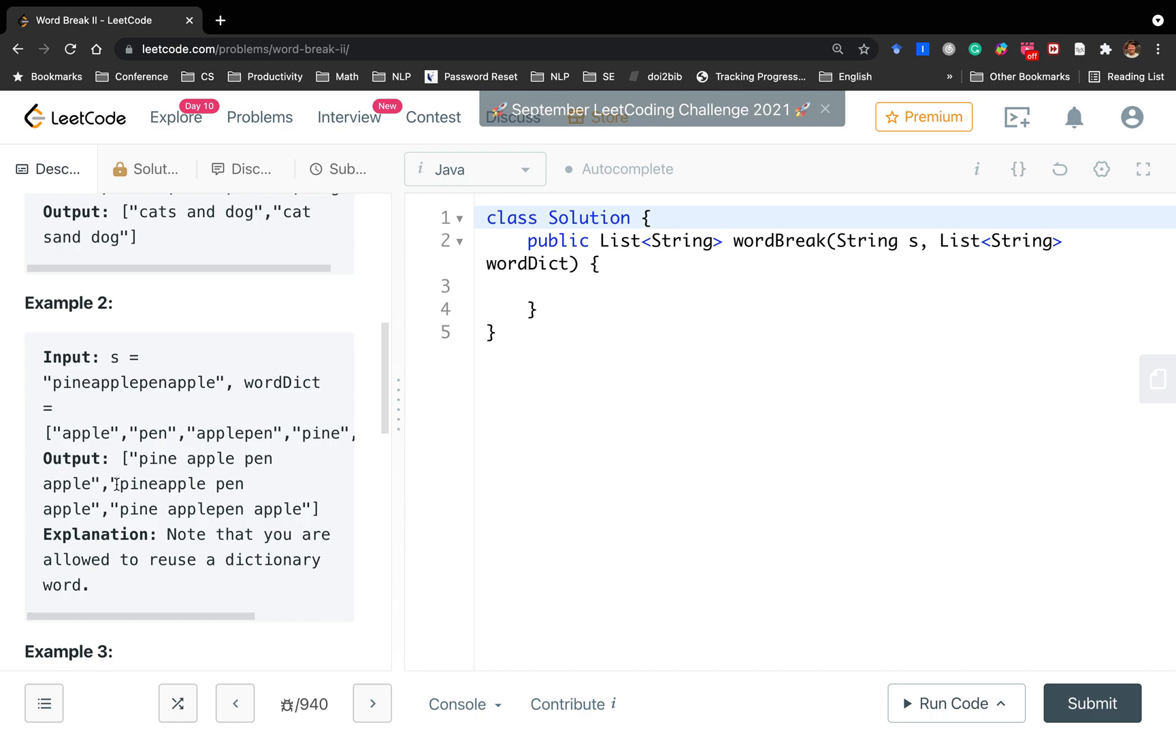
left_click_drag(115, 483, 89, 508)
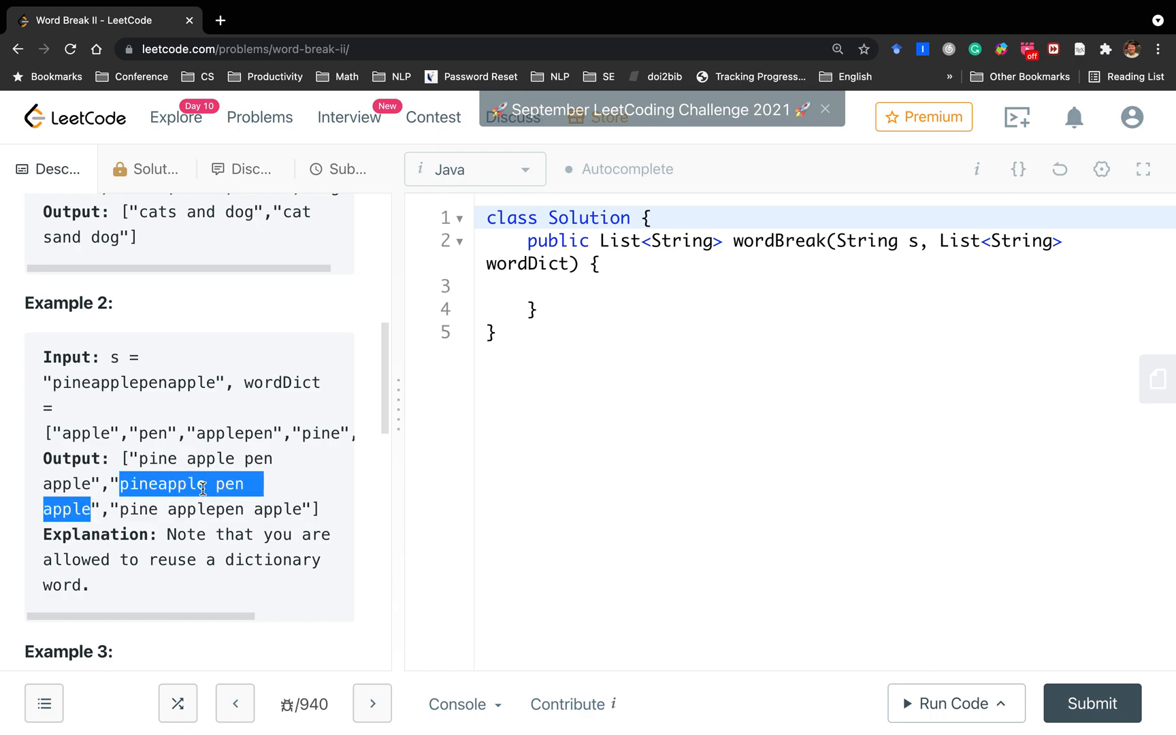
mouse_move(257, 539)
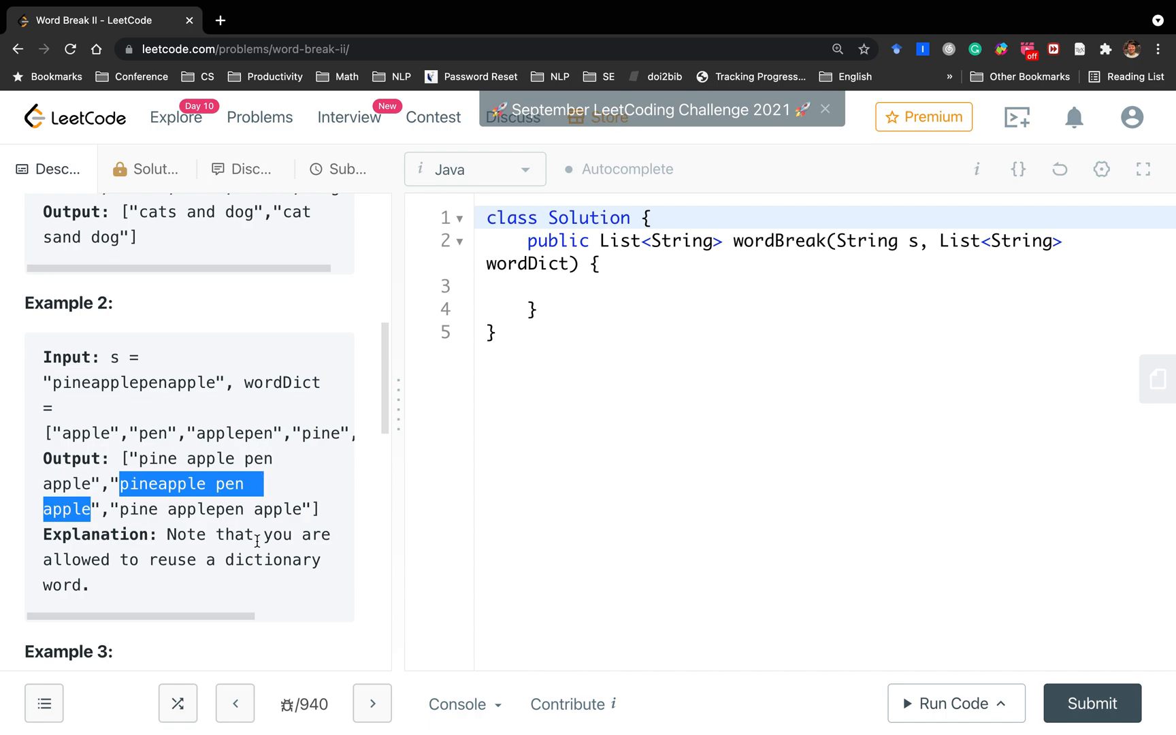
mouse_move(199, 534)
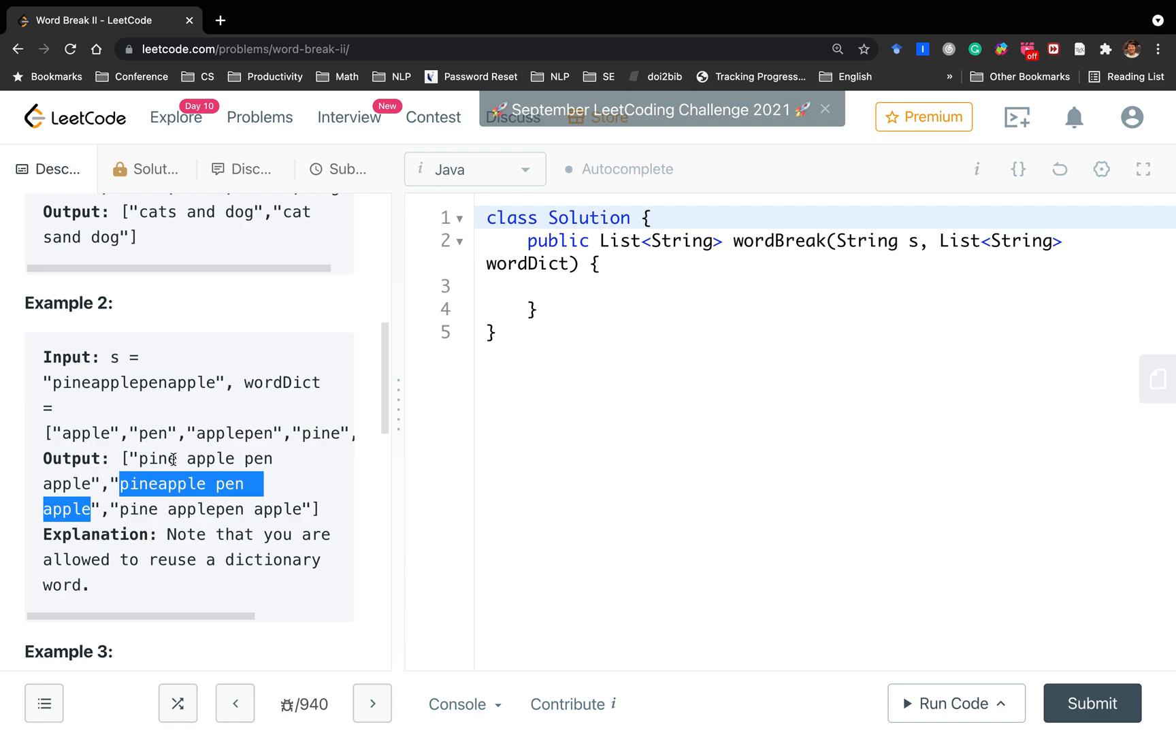
mouse_move(296, 382)
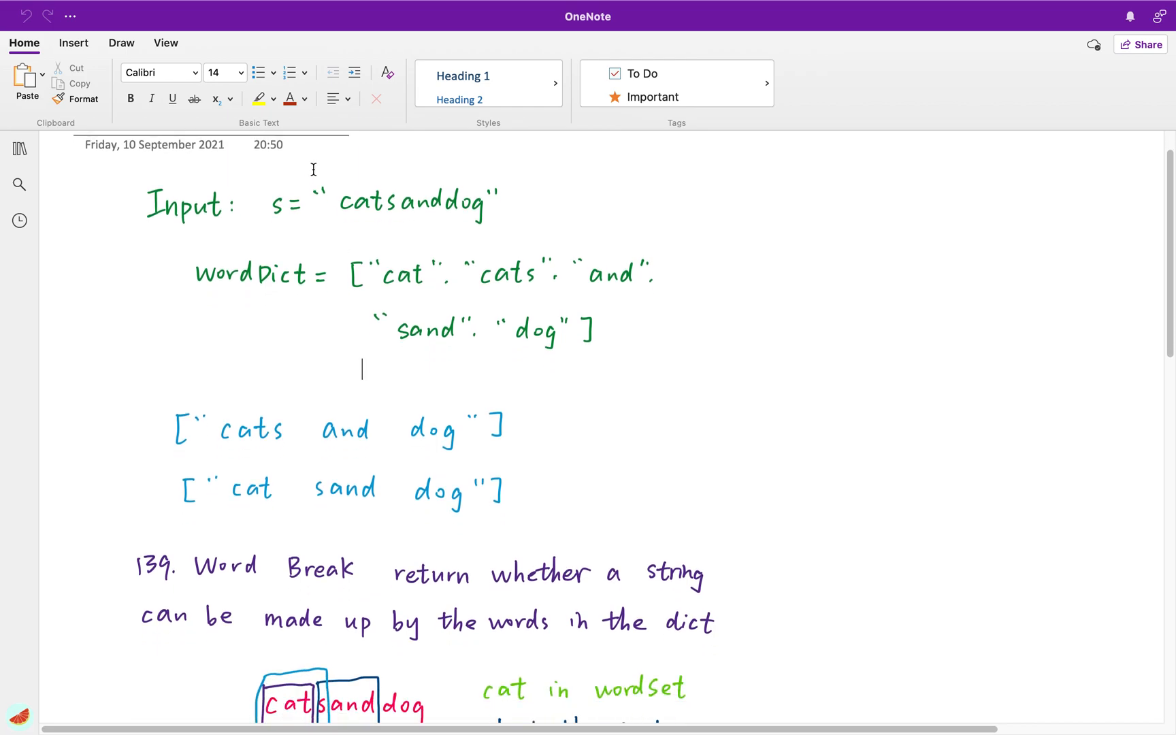
mouse_move(383, 222)
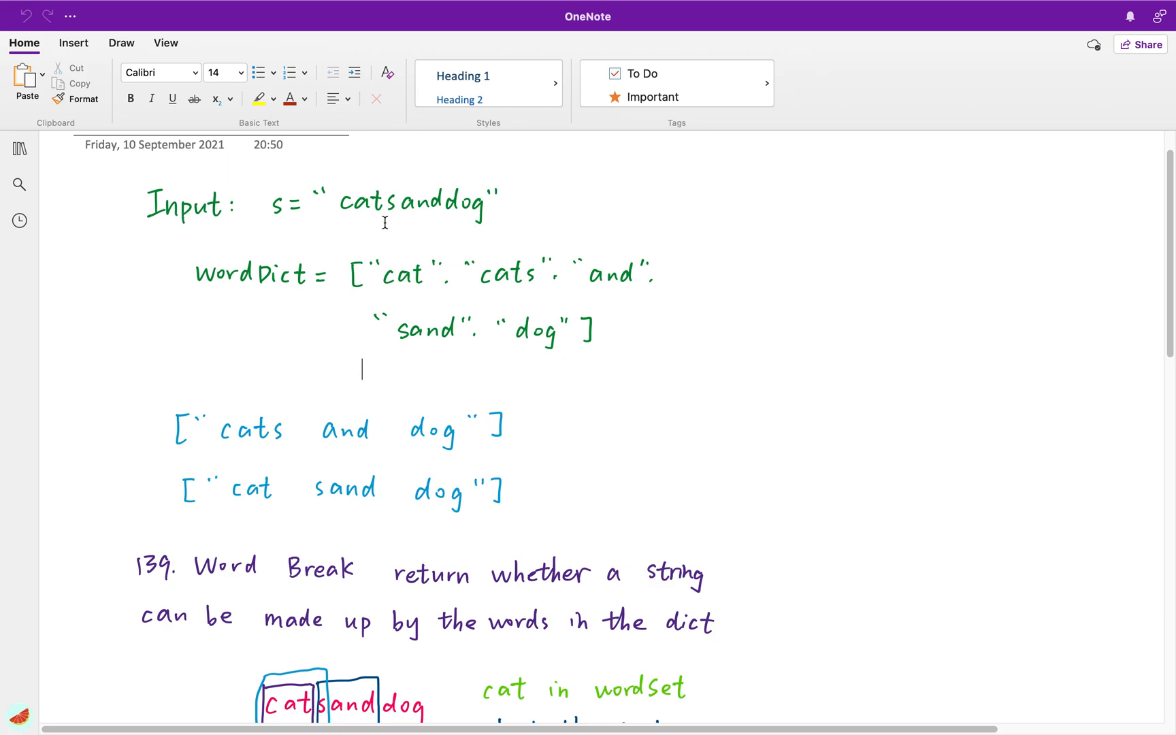
mouse_move(613, 340)
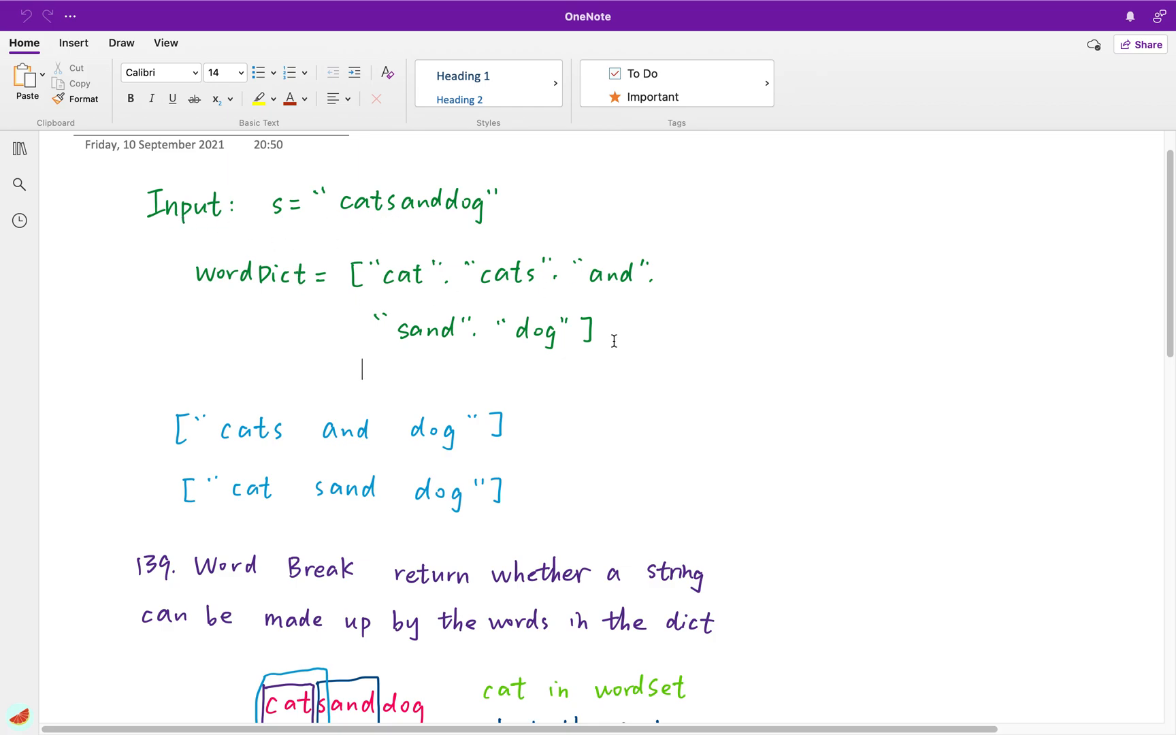
scroll("down", 3)
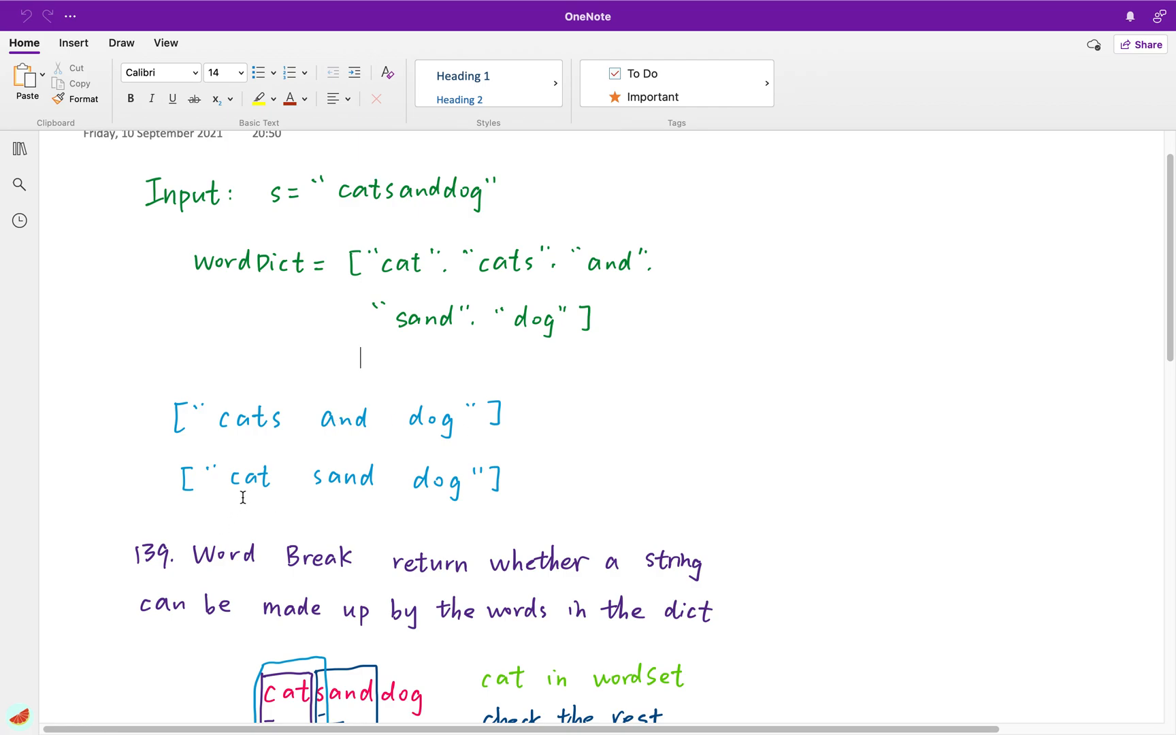
mouse_move(356, 493)
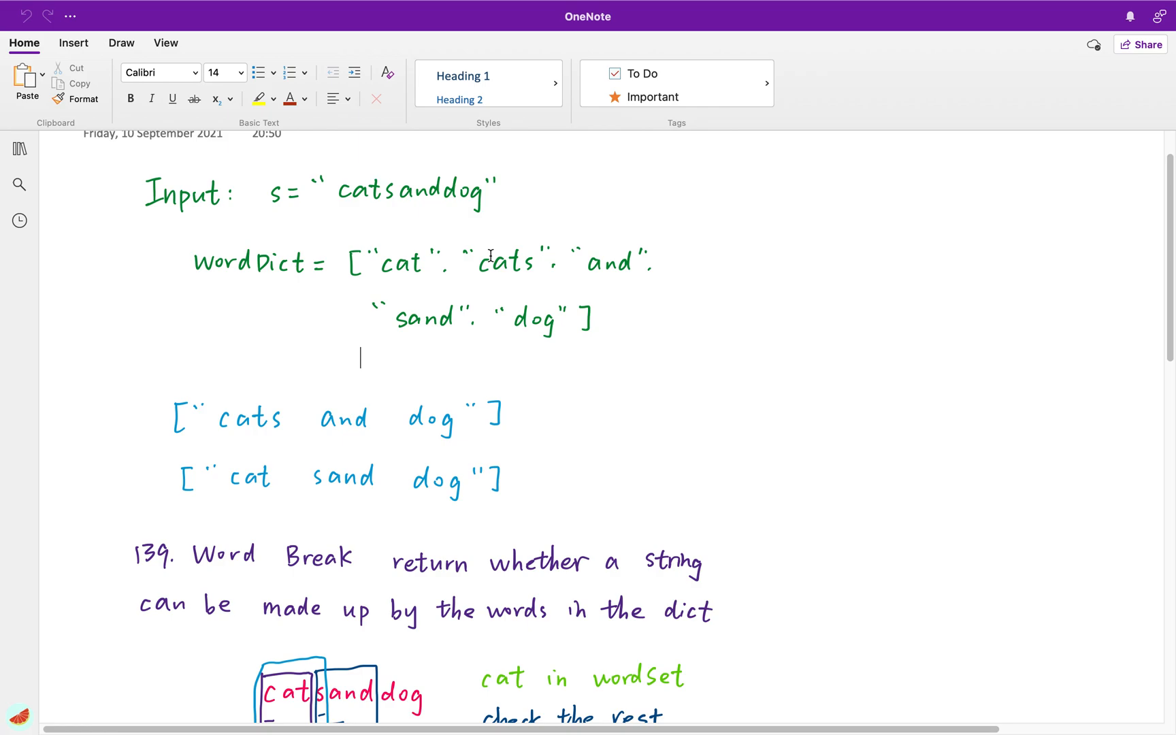
mouse_move(343, 222)
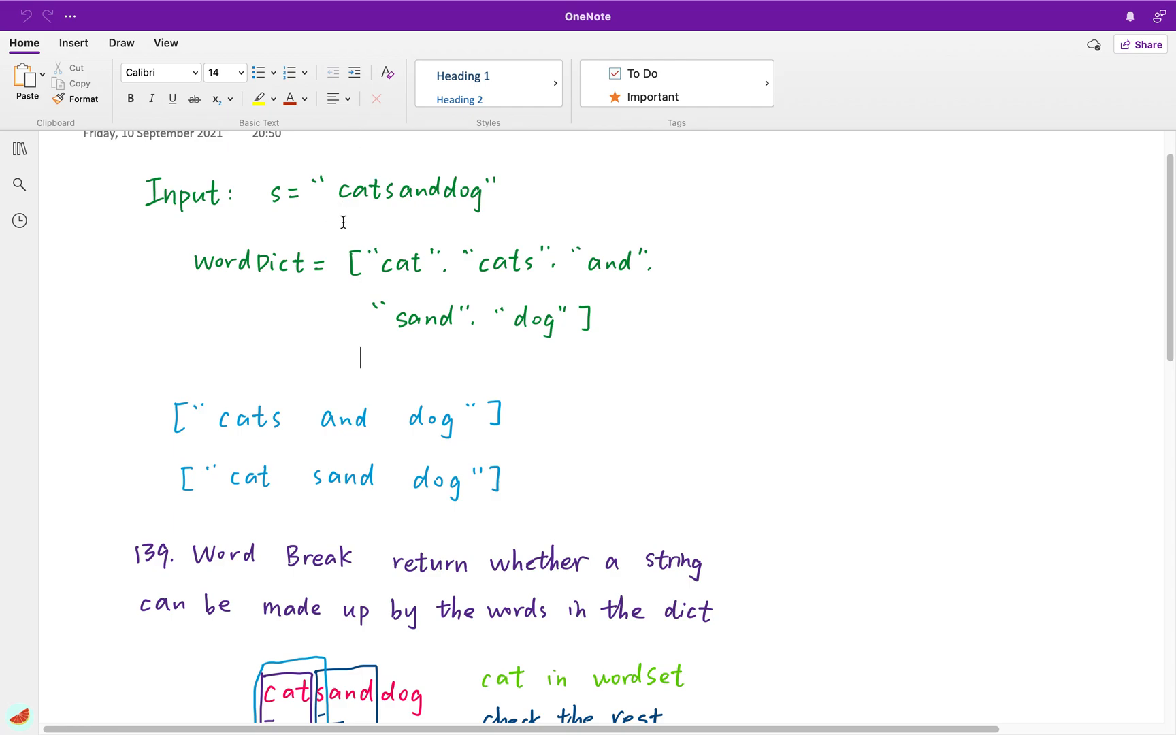
mouse_move(378, 209)
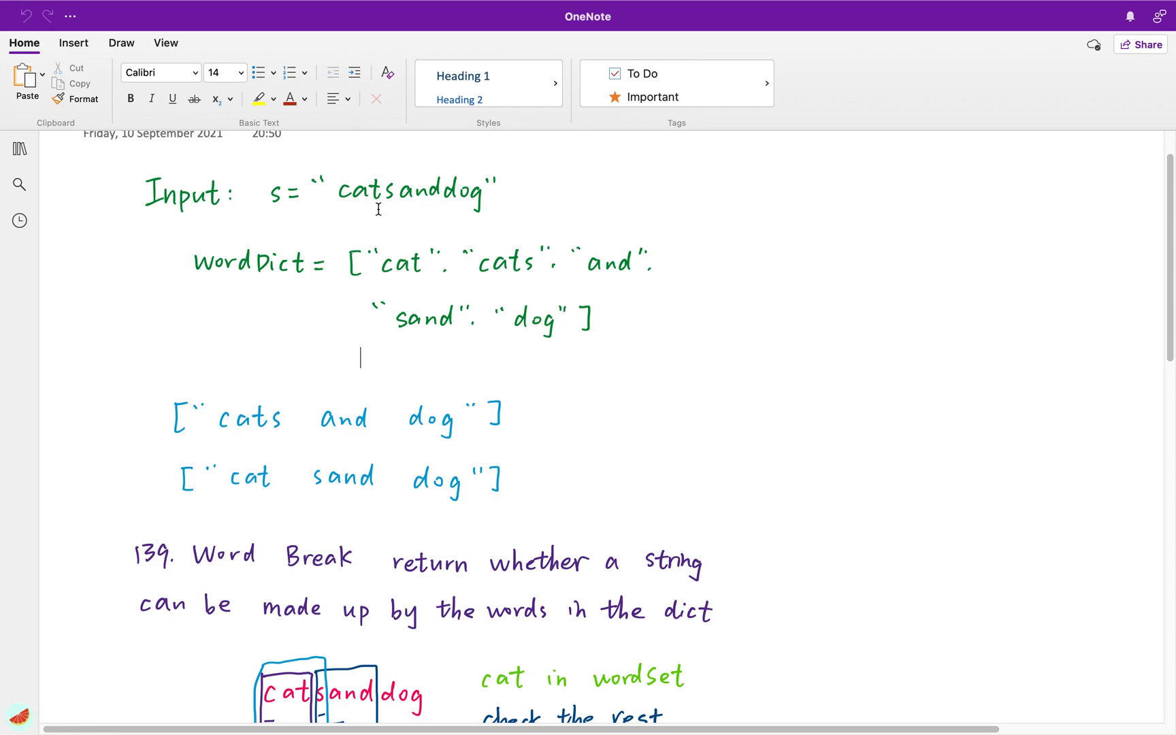
mouse_move(324, 192)
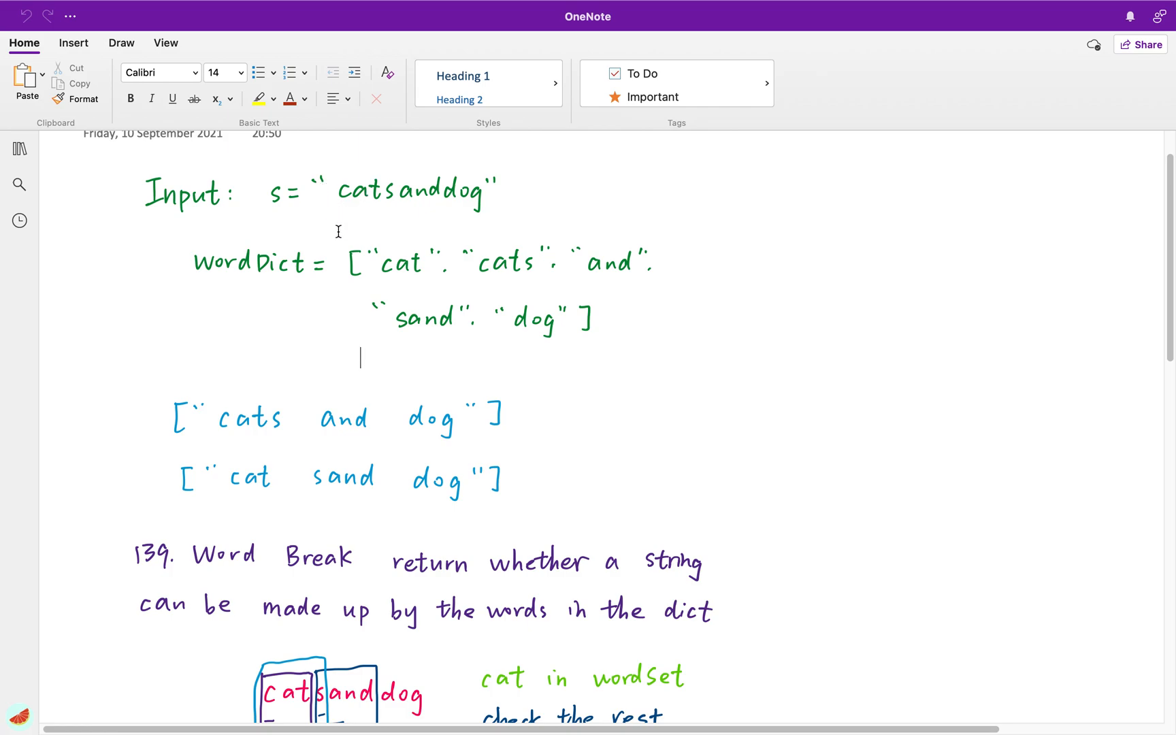
mouse_move(341, 212)
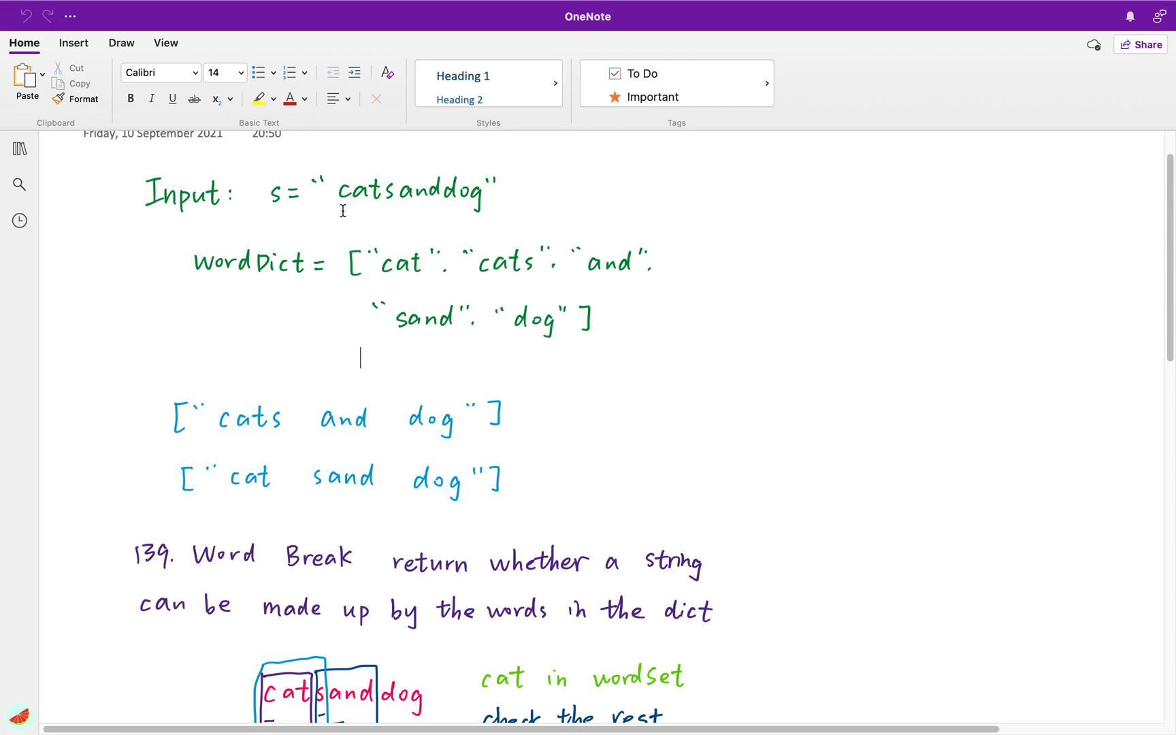
mouse_move(346, 196)
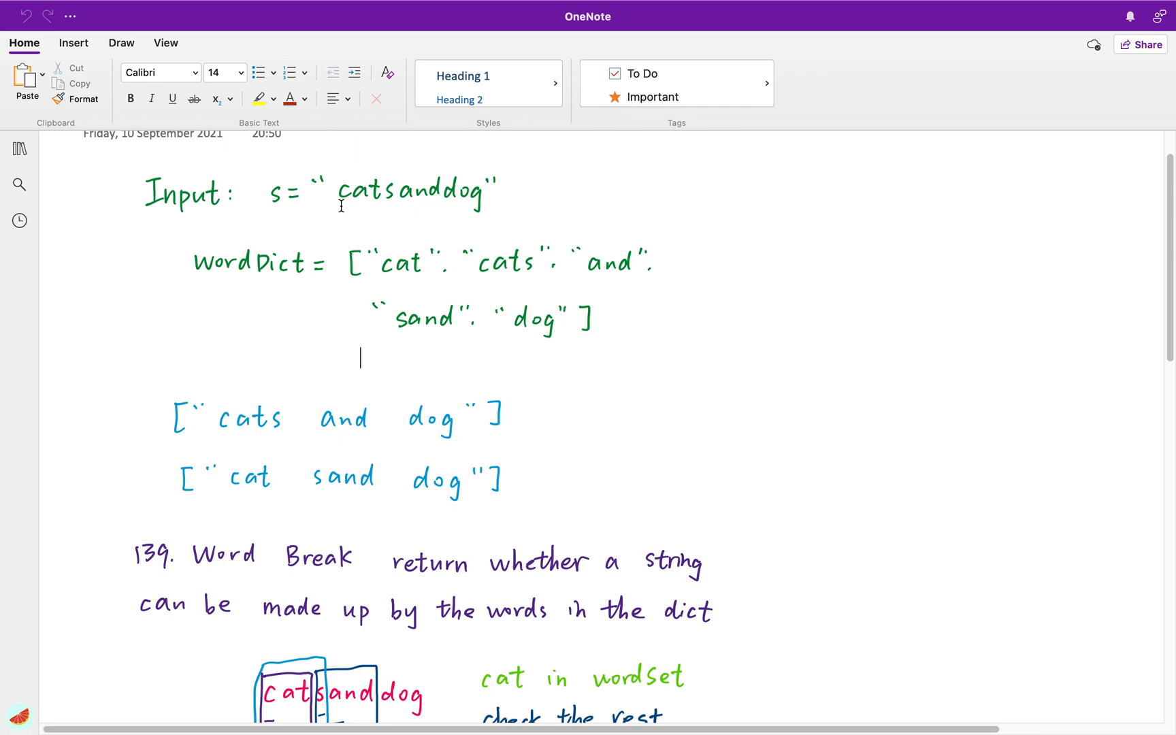
mouse_move(375, 214)
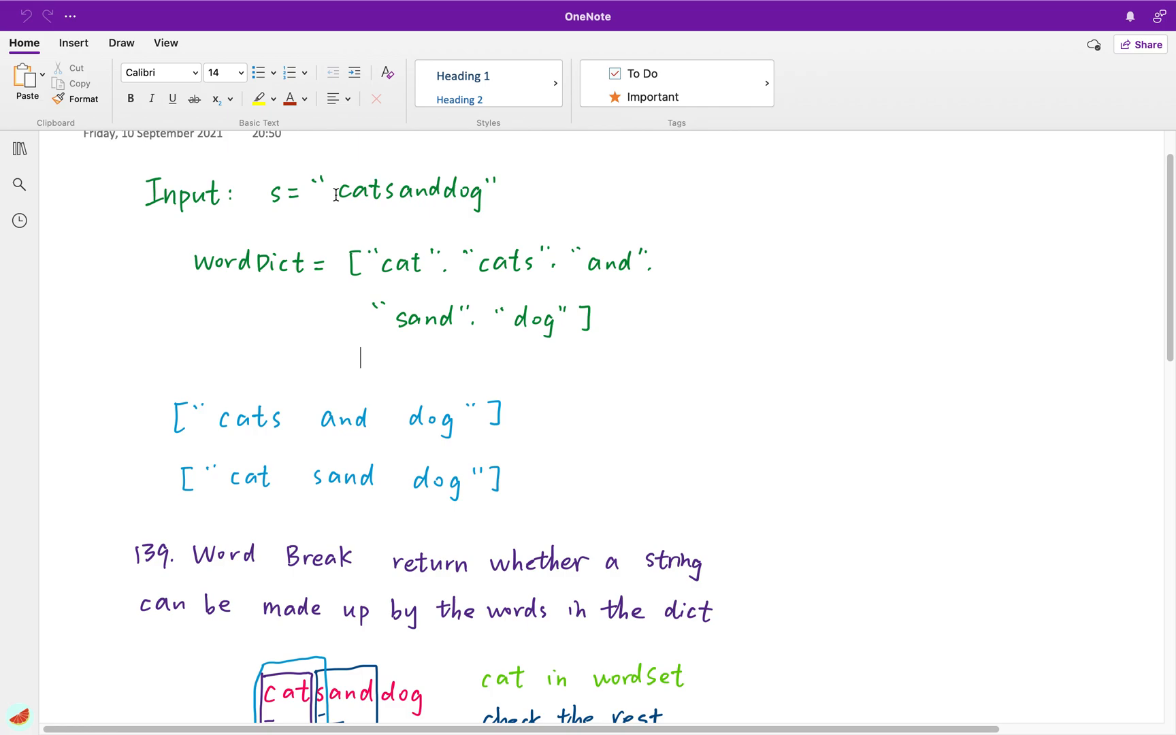
mouse_move(337, 211)
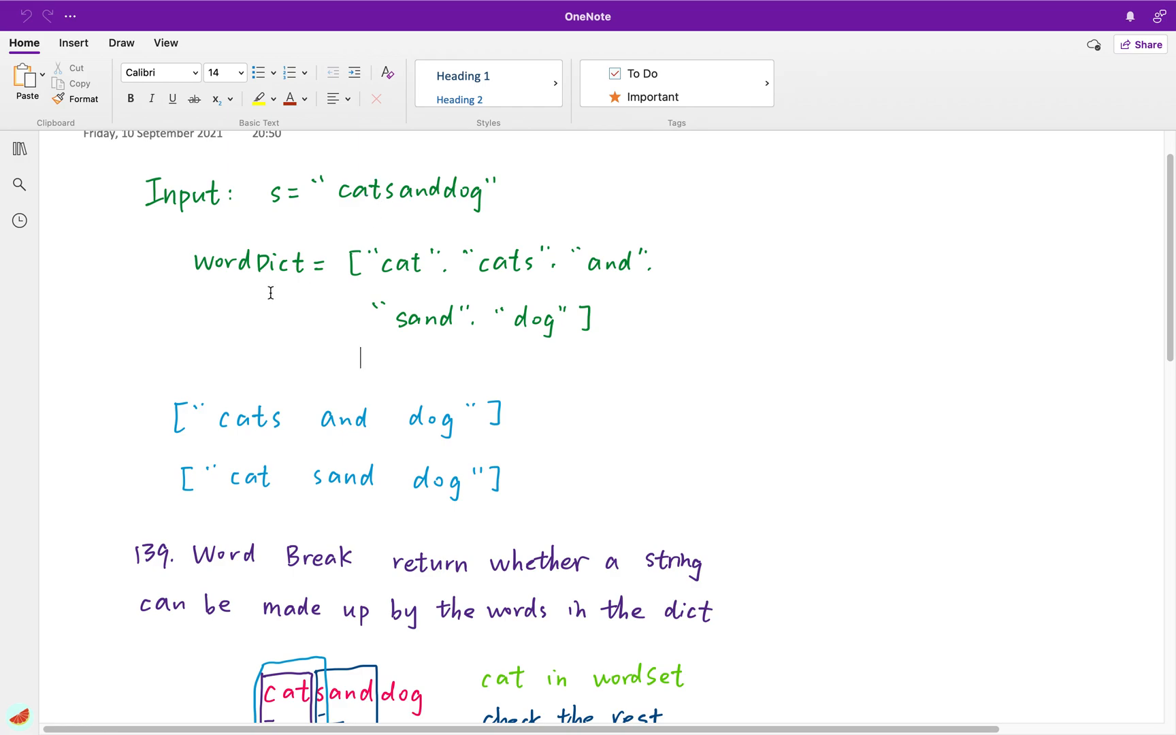
mouse_move(367, 208)
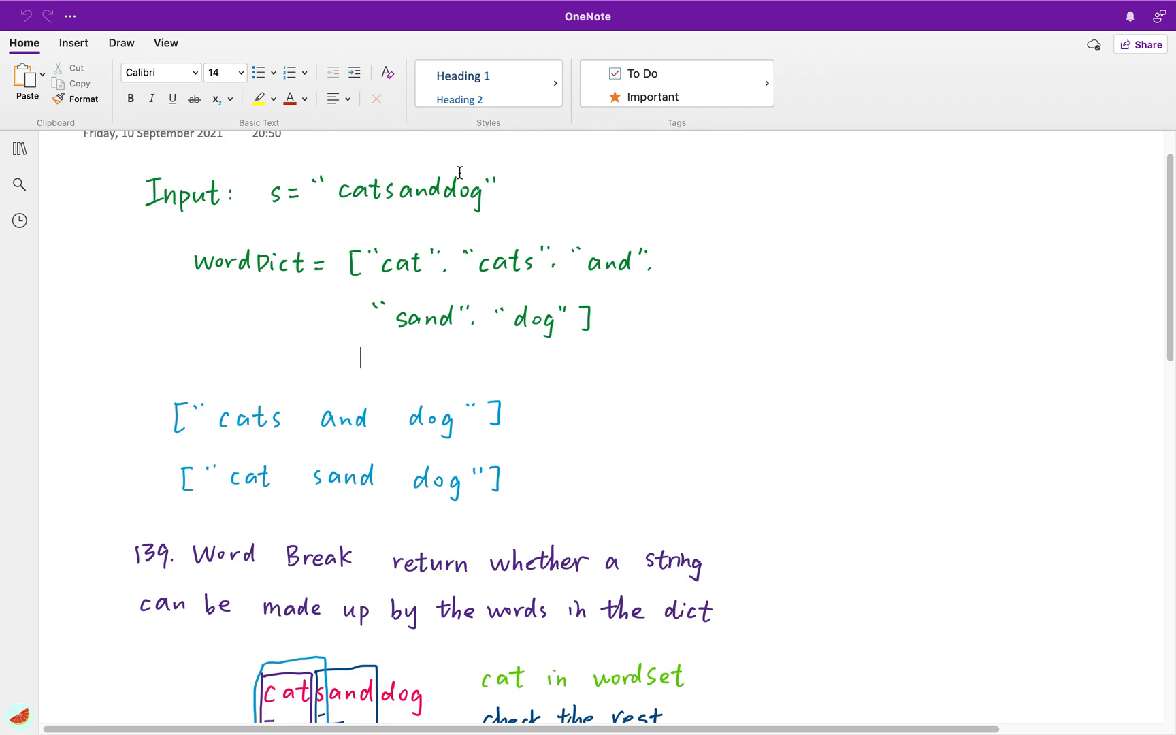
mouse_move(451, 226)
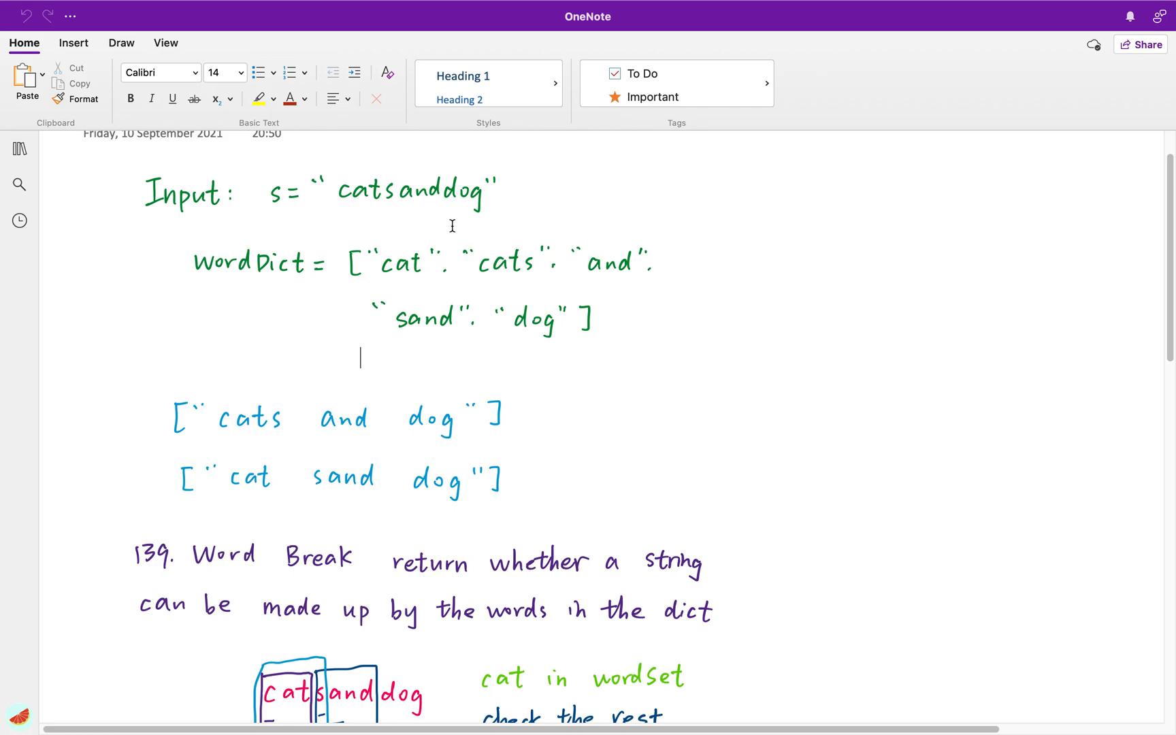
mouse_move(391, 212)
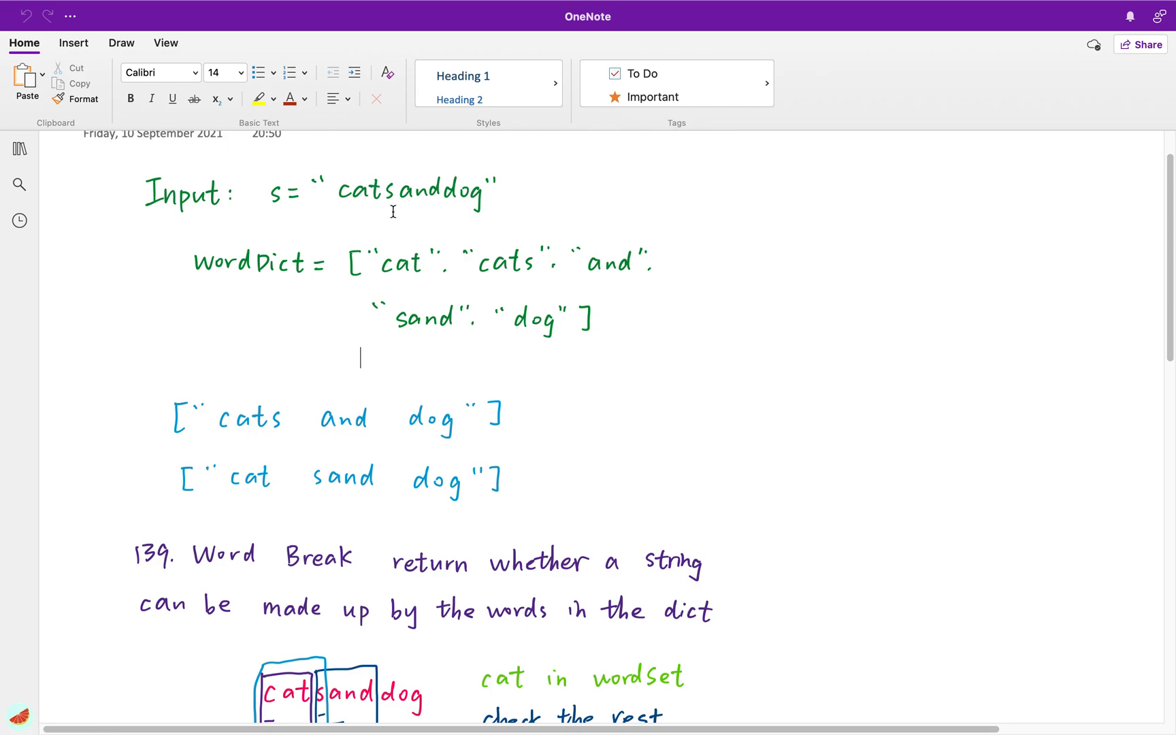
mouse_move(383, 238)
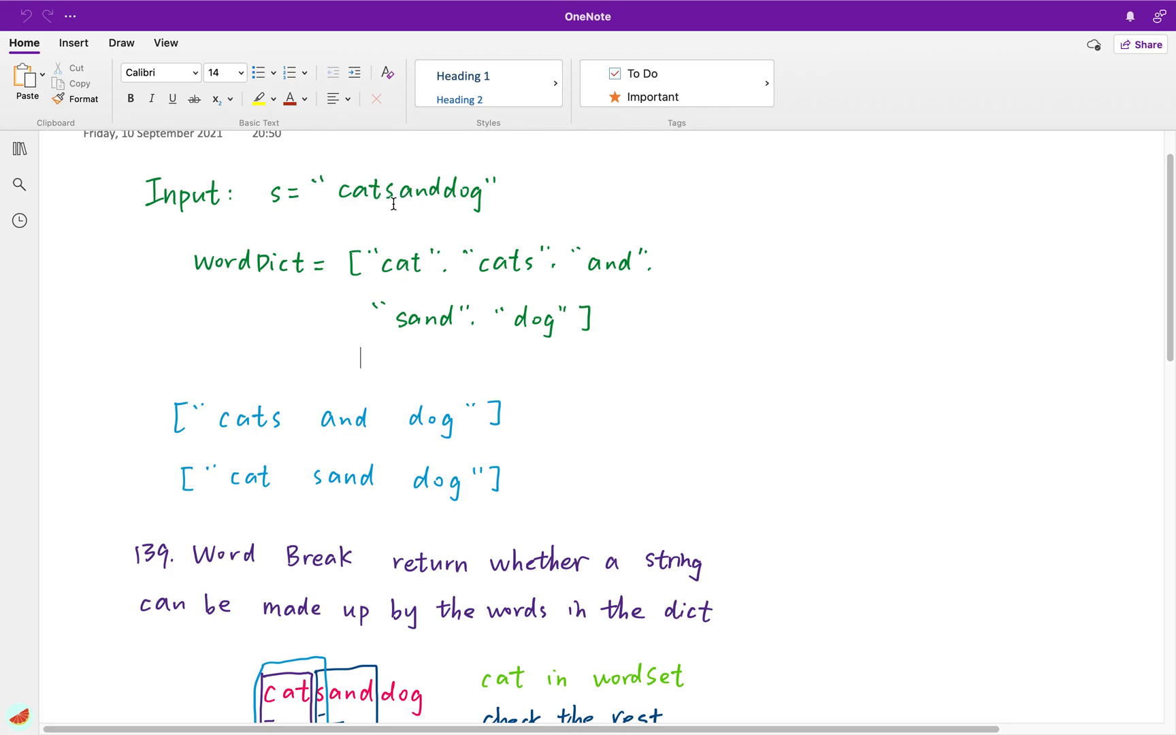
mouse_move(450, 340)
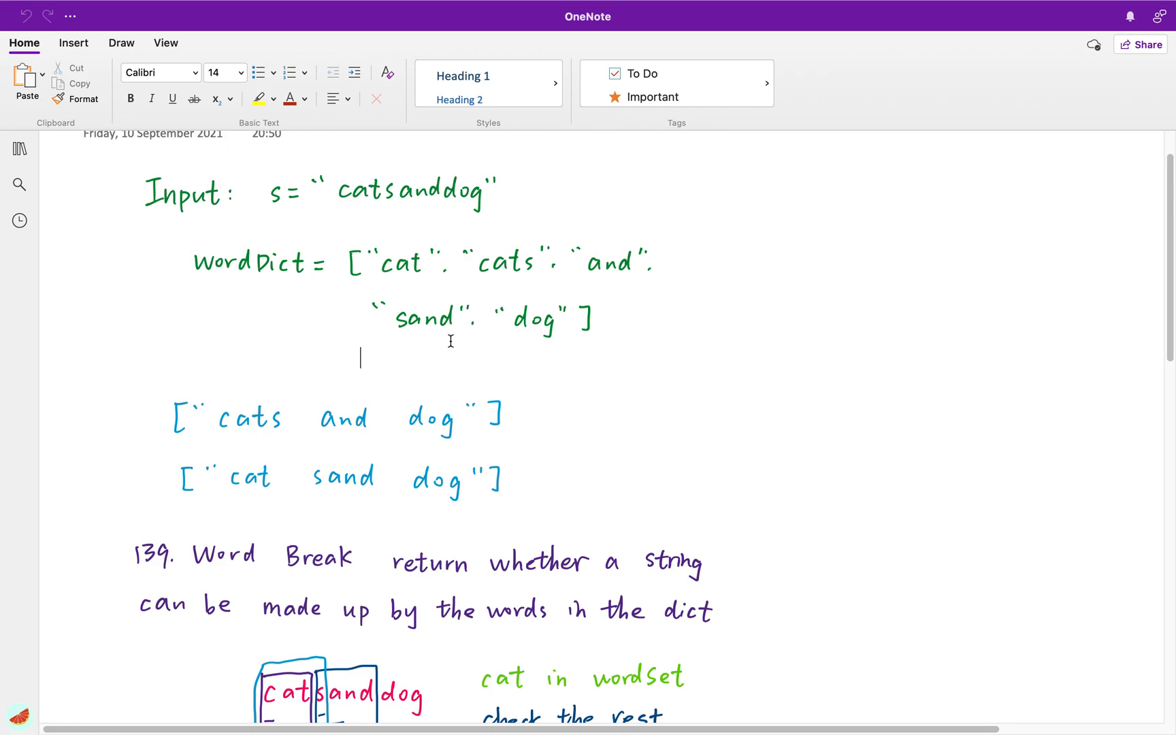
mouse_move(569, 439)
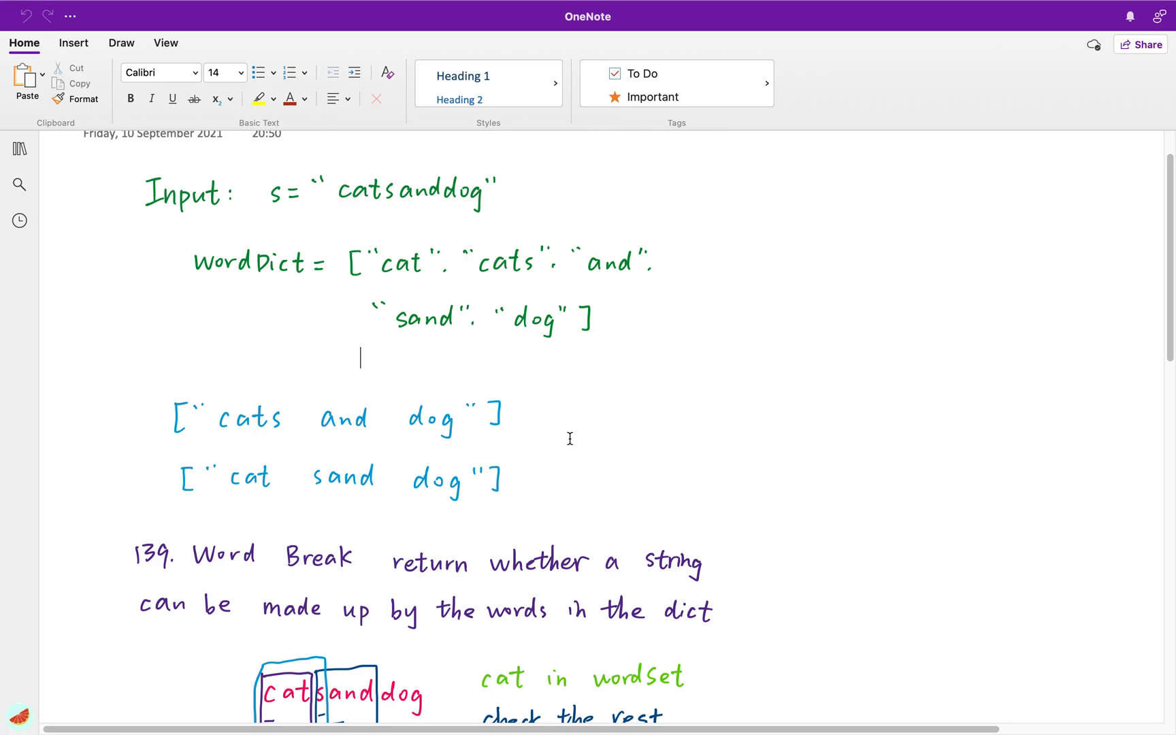
mouse_move(611, 502)
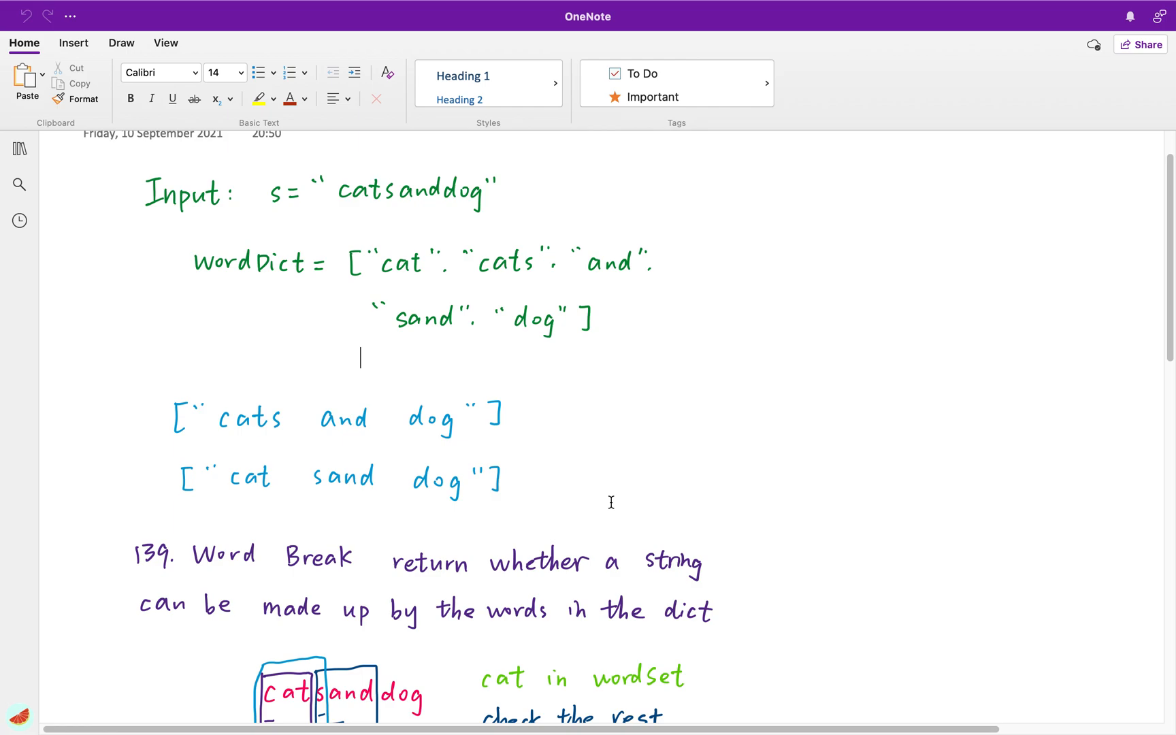
scroll("down", 3)
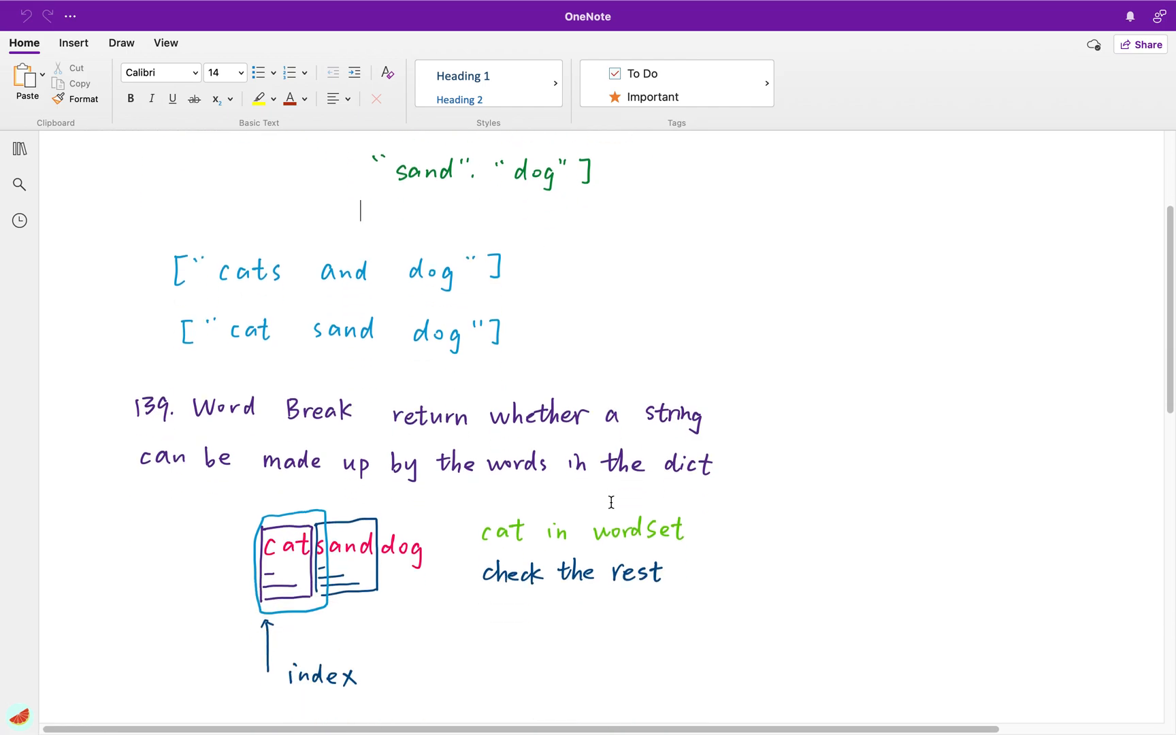
scroll("down", 3)
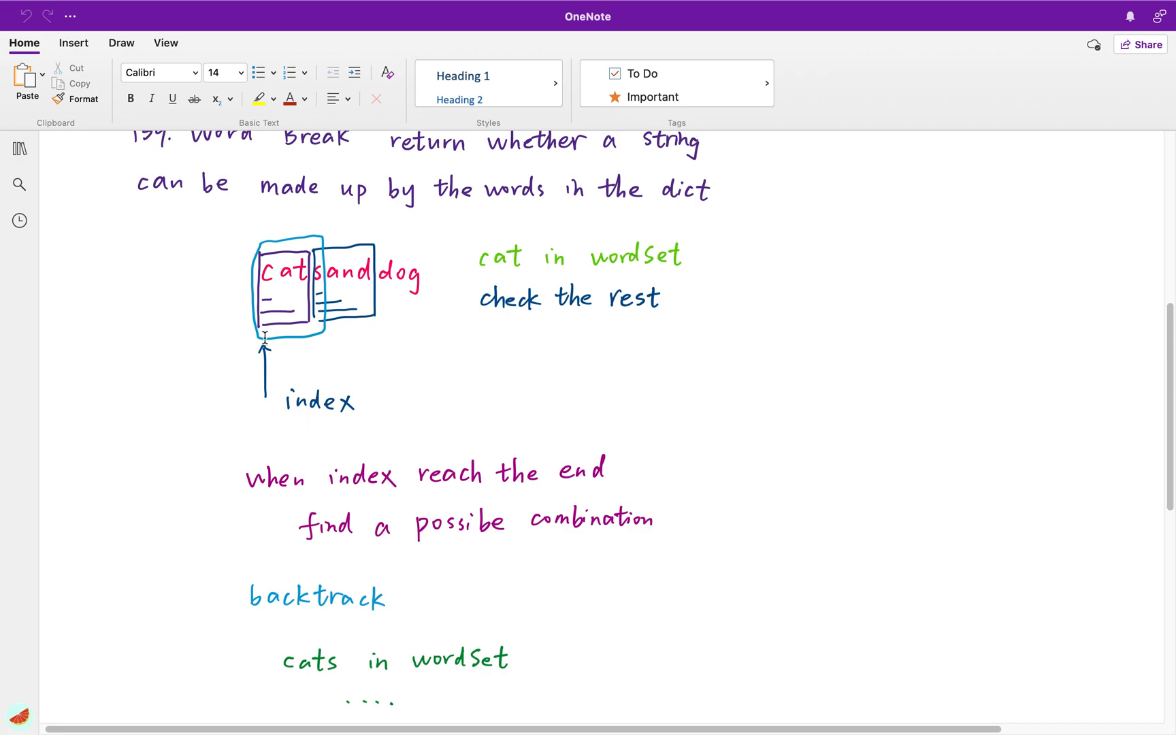
mouse_move(267, 295)
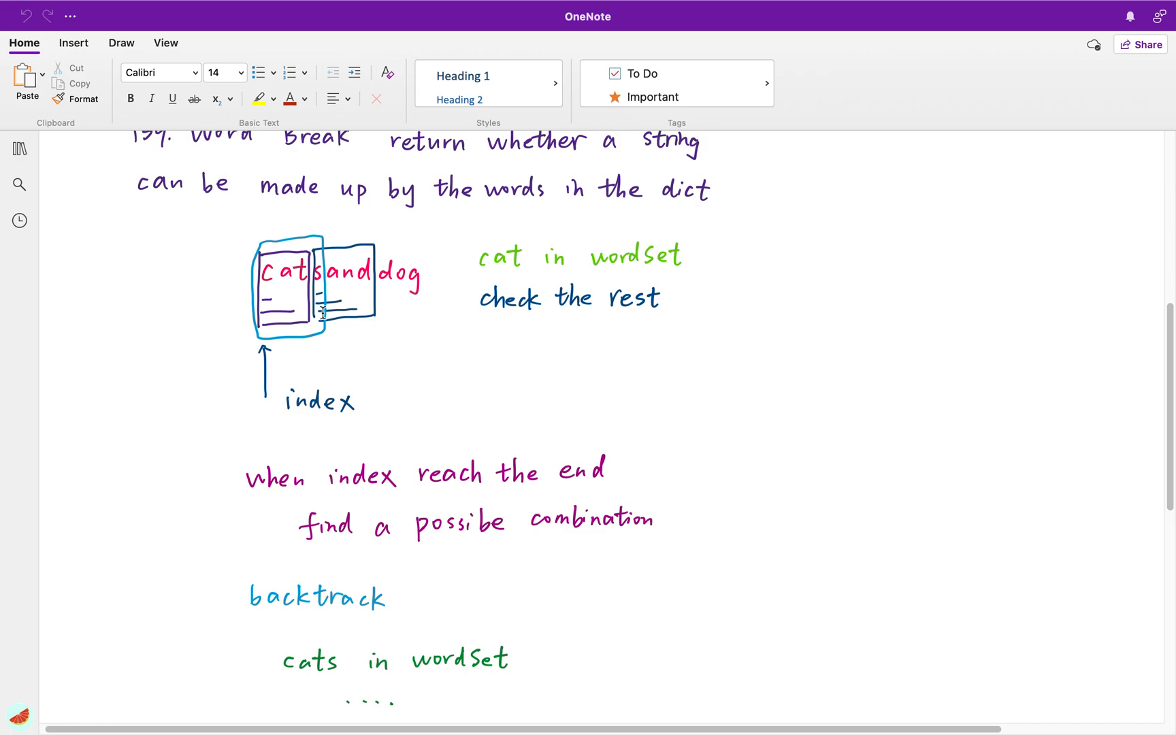
mouse_move(358, 248)
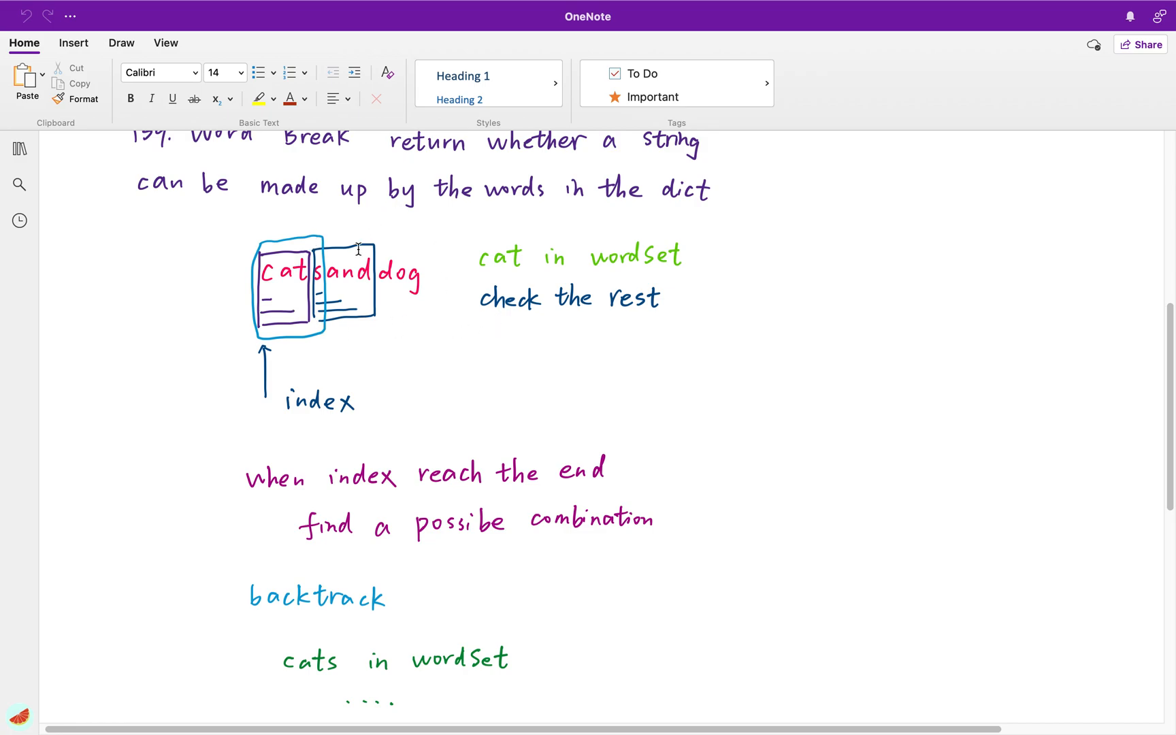
mouse_move(350, 295)
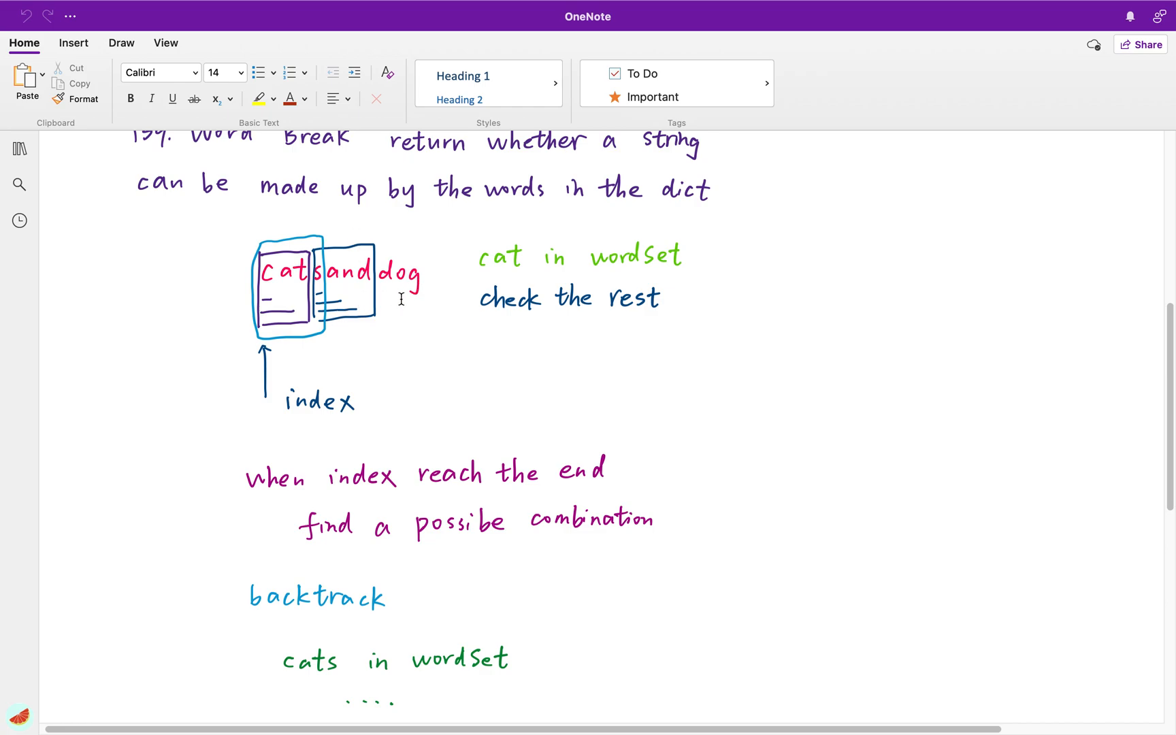
mouse_move(406, 302)
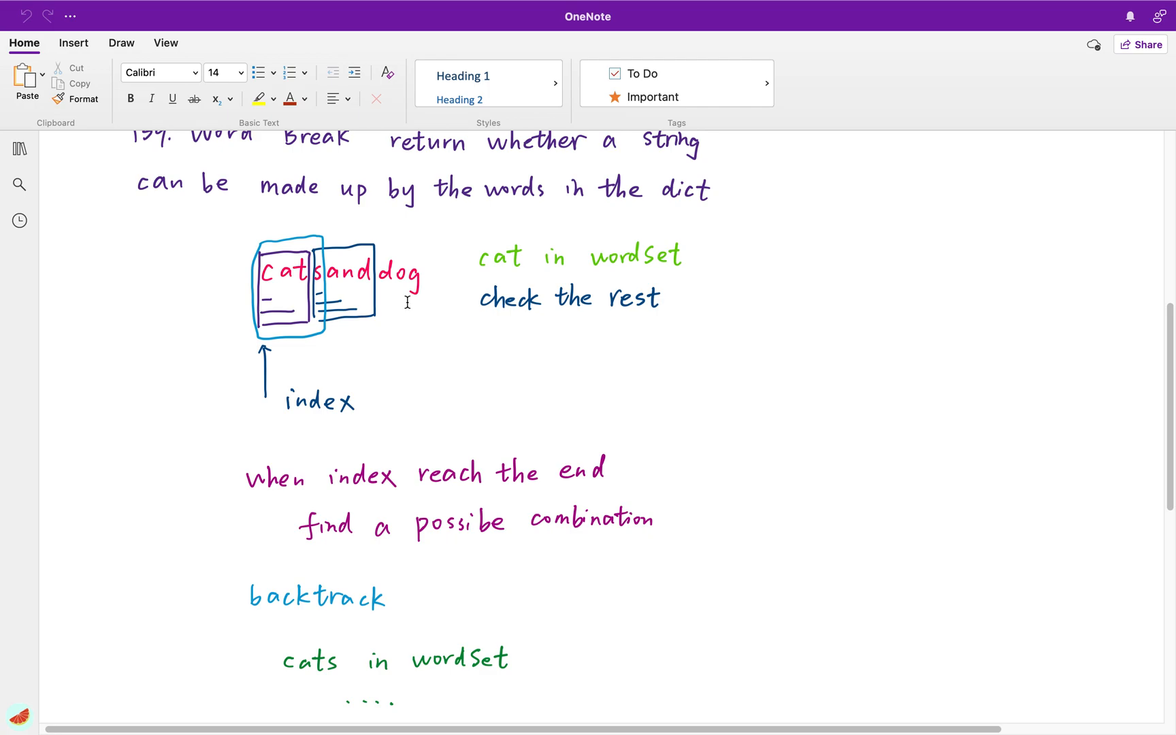
mouse_move(402, 319)
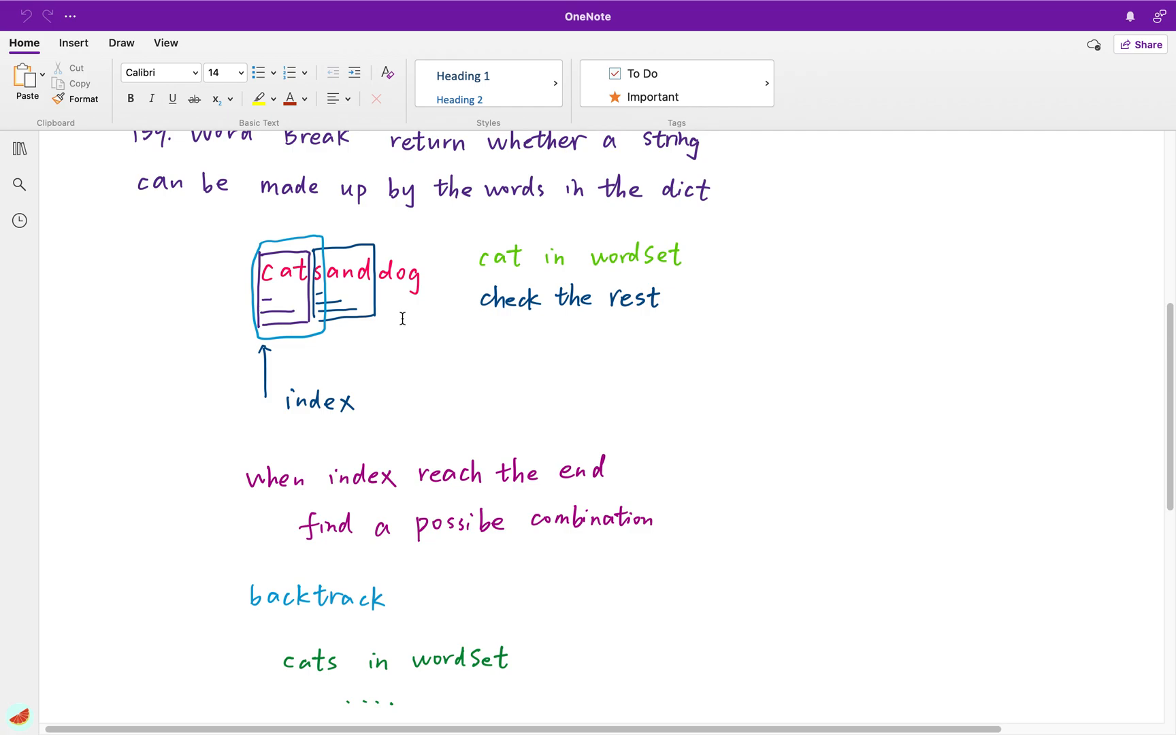
mouse_move(405, 315)
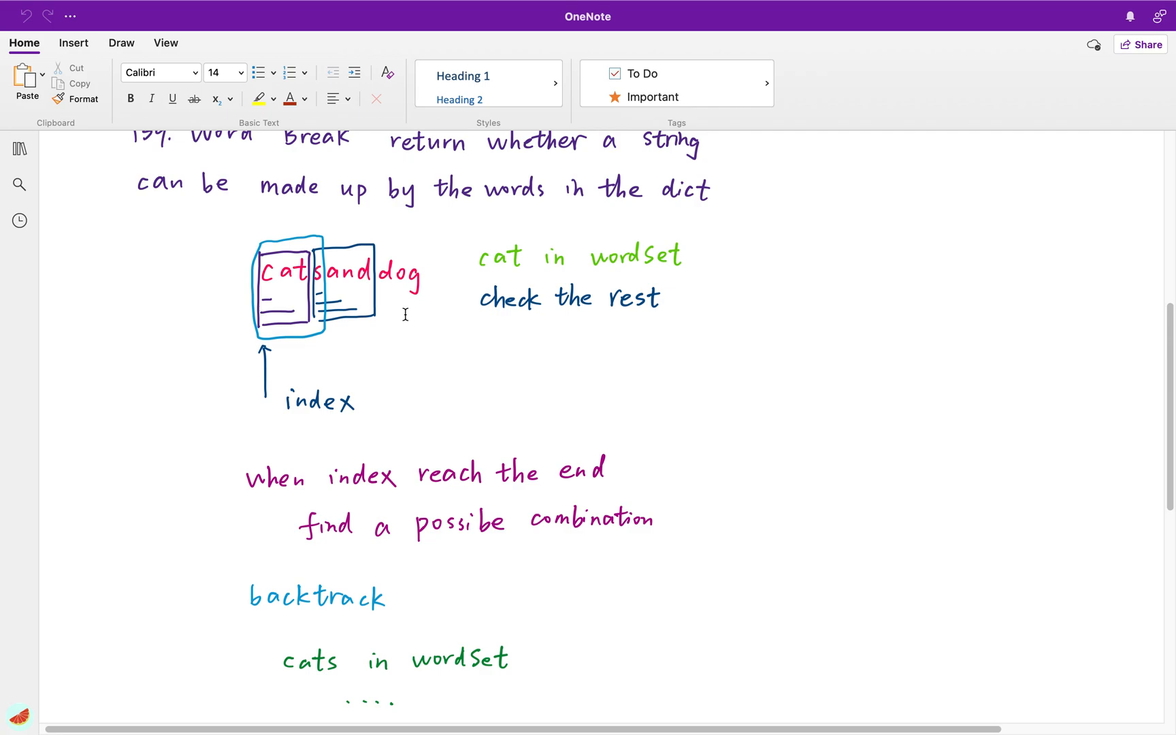
mouse_move(414, 276)
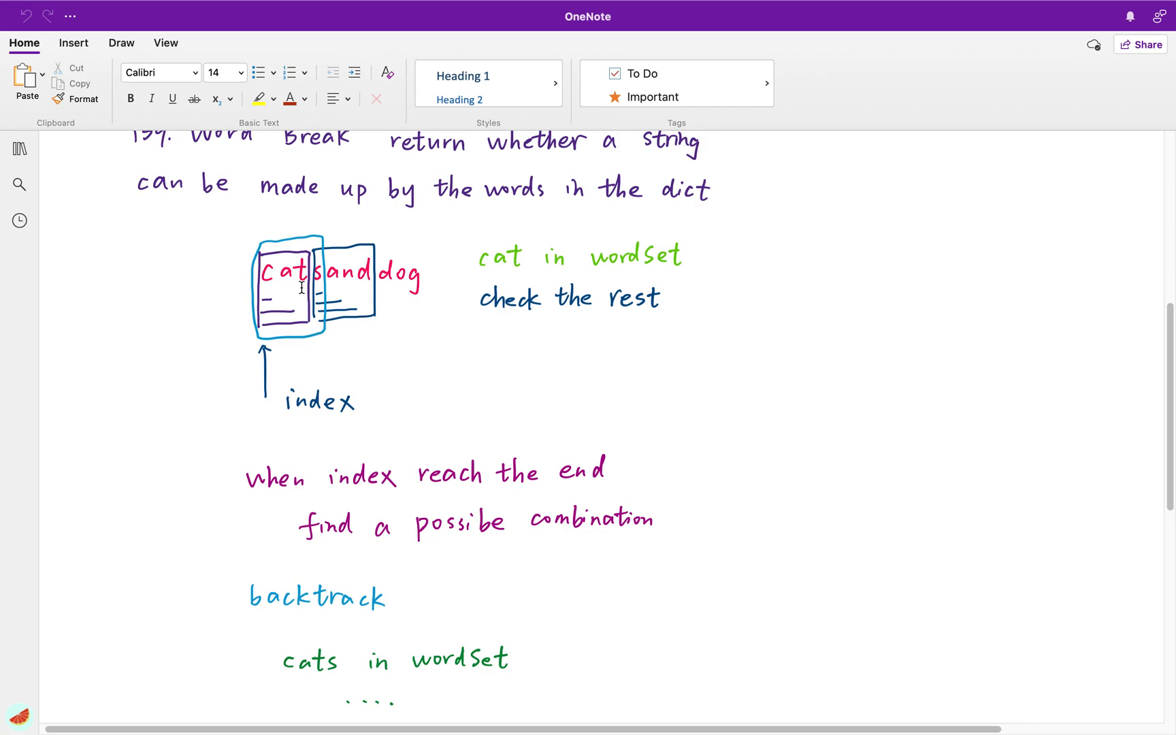
mouse_move(319, 295)
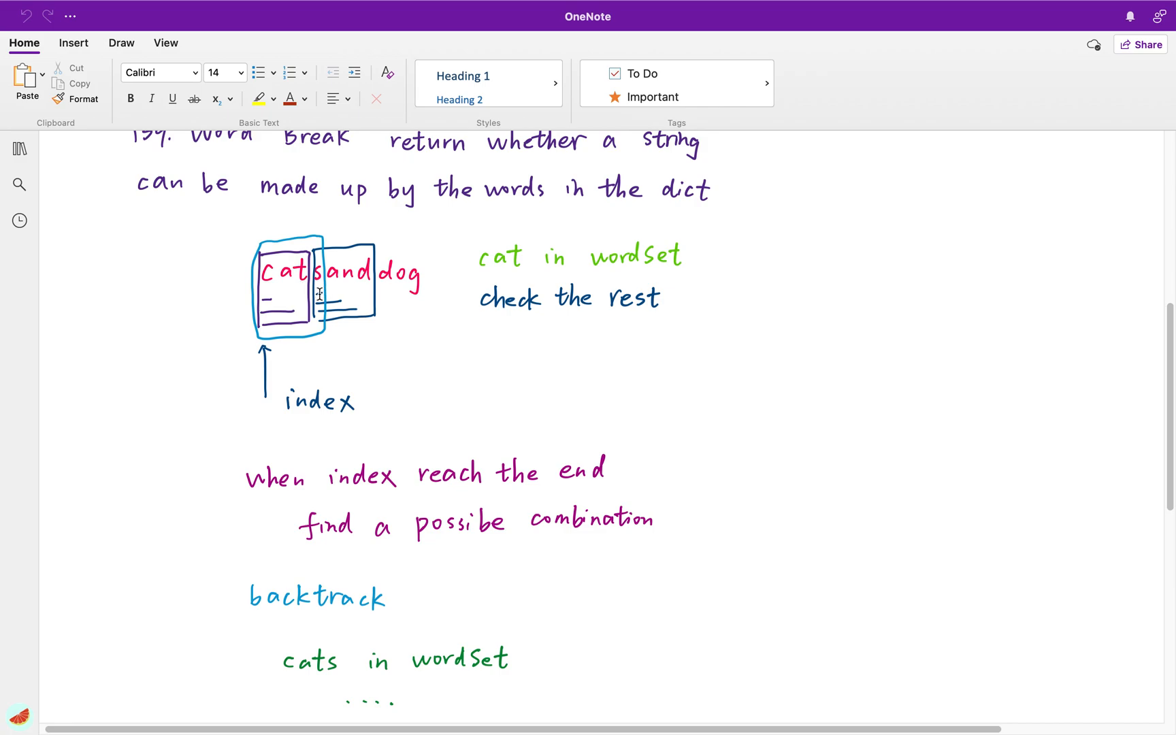
mouse_move(259, 259)
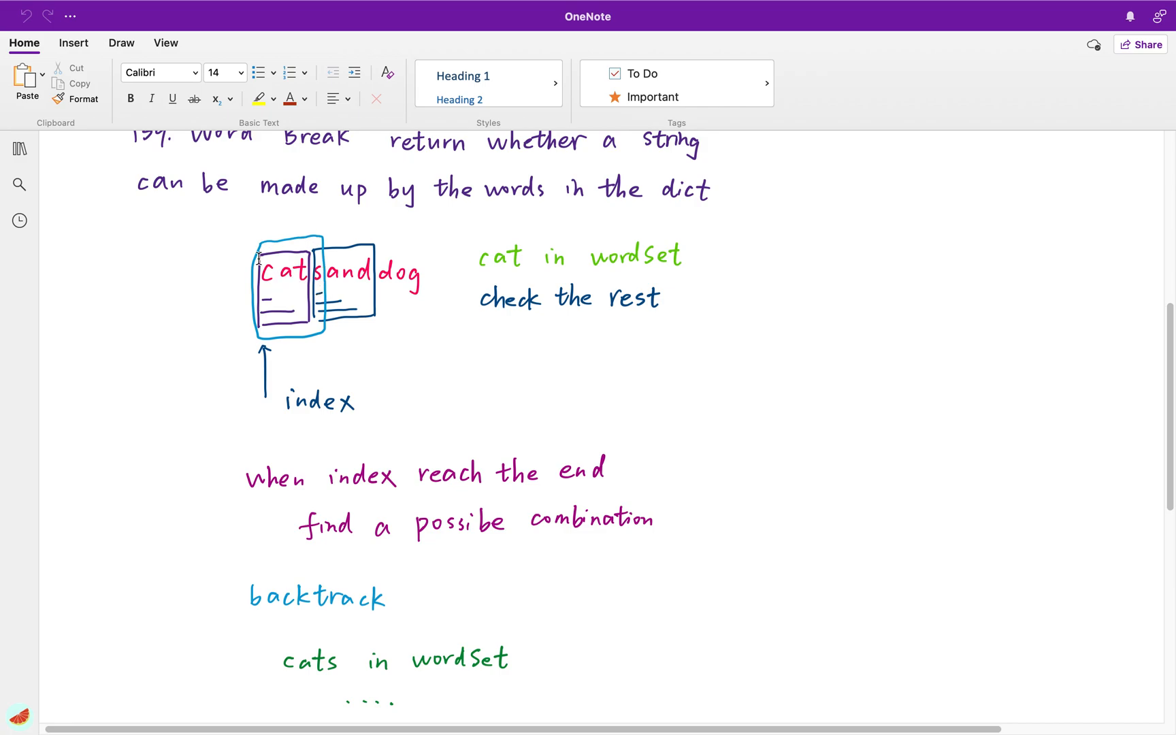
mouse_move(310, 324)
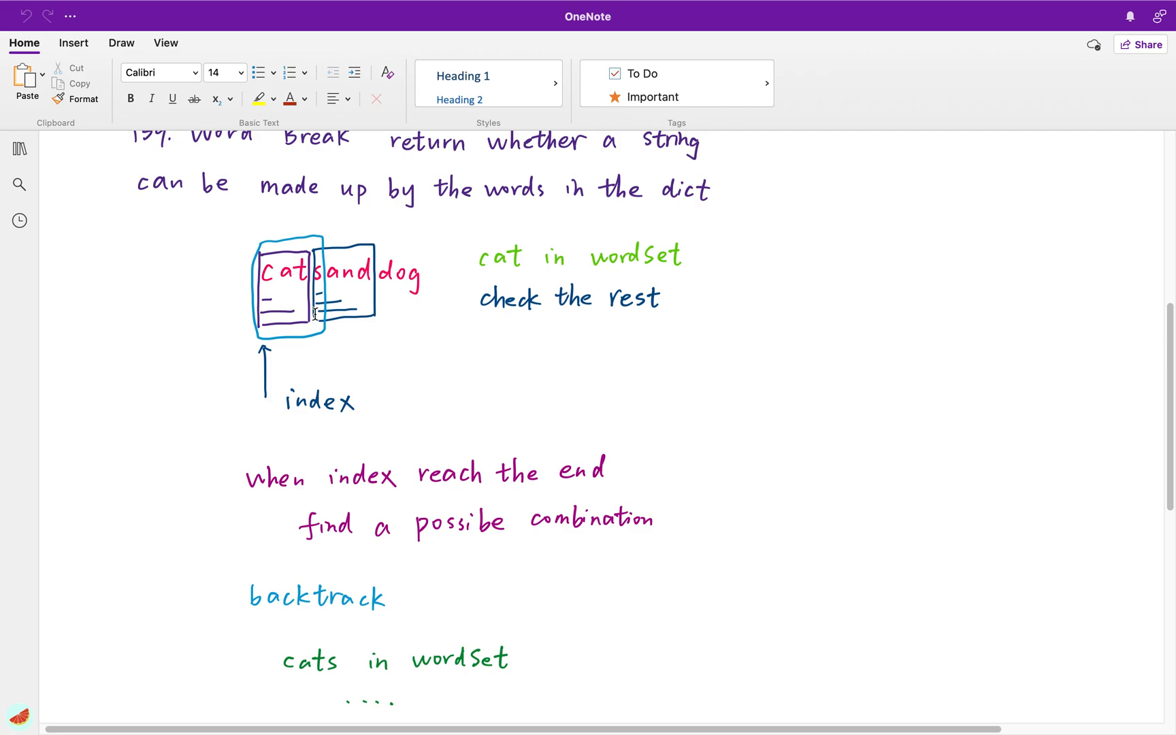
mouse_move(446, 356)
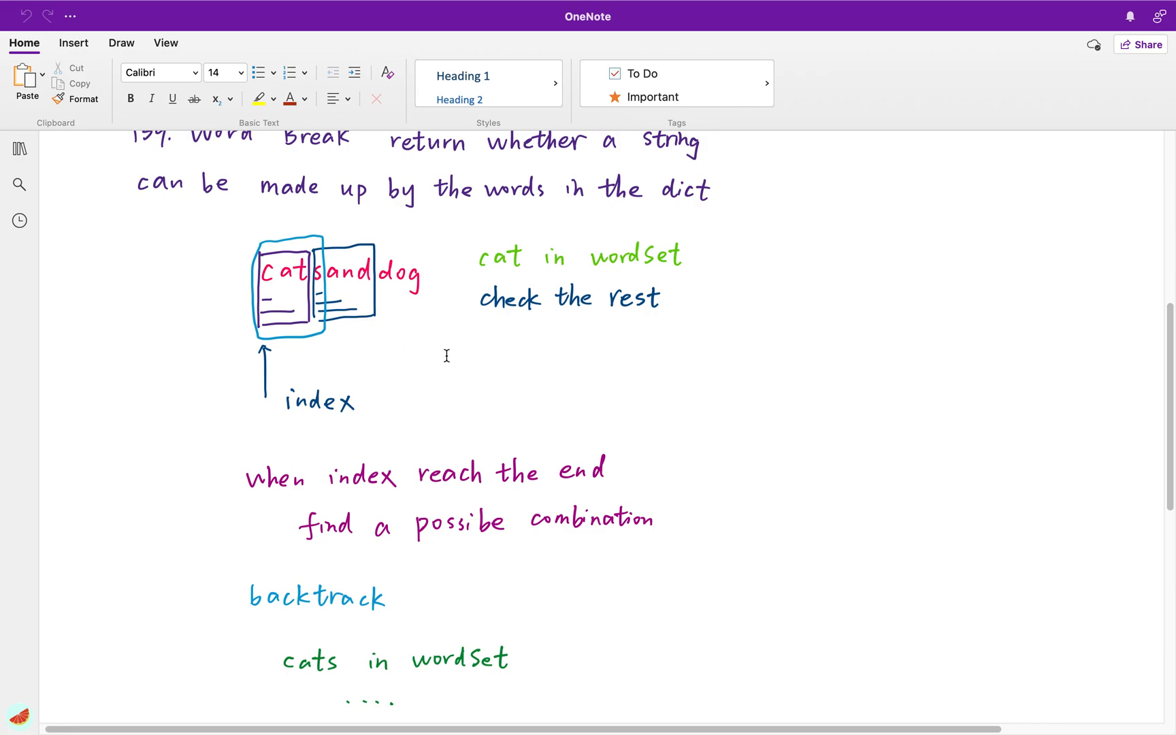
mouse_move(424, 366)
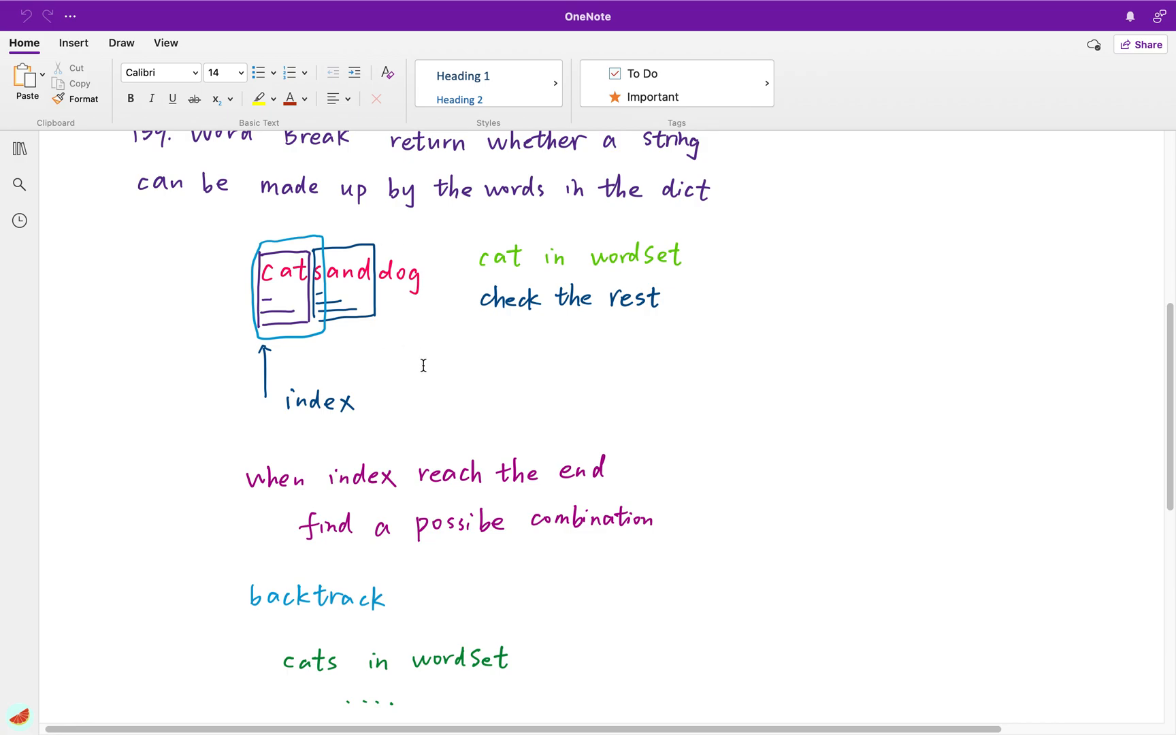
scroll("down", 3)
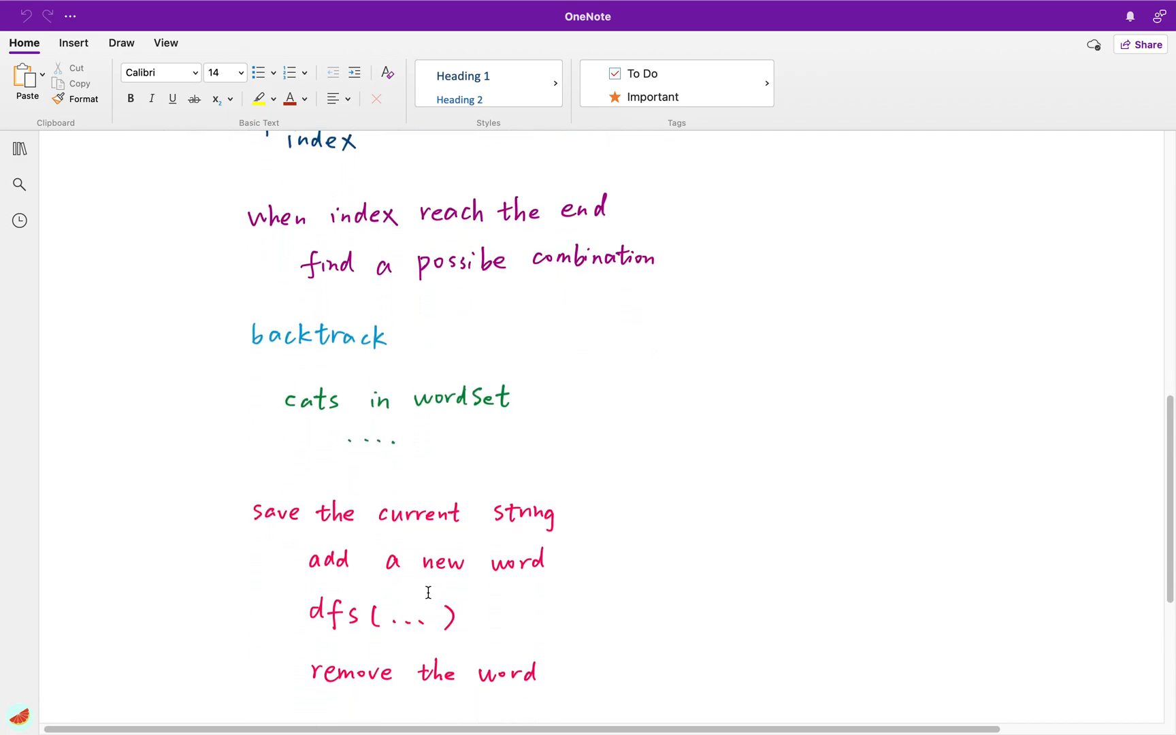
mouse_move(499, 585)
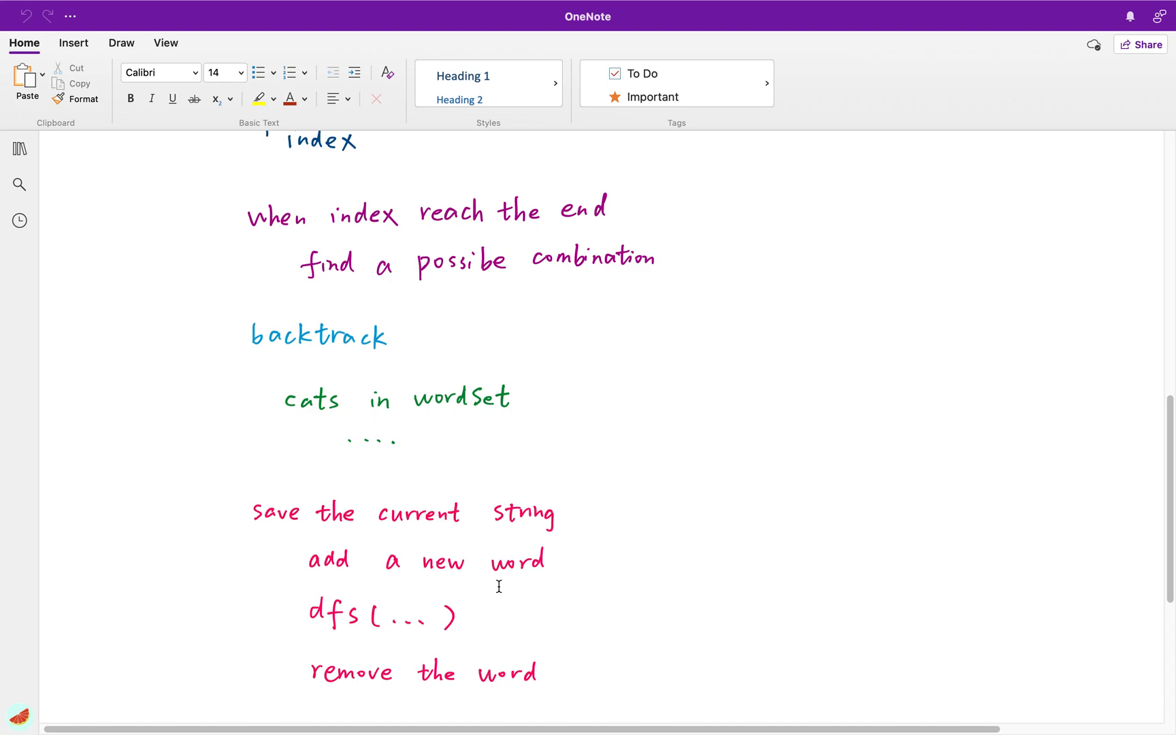
mouse_move(373, 626)
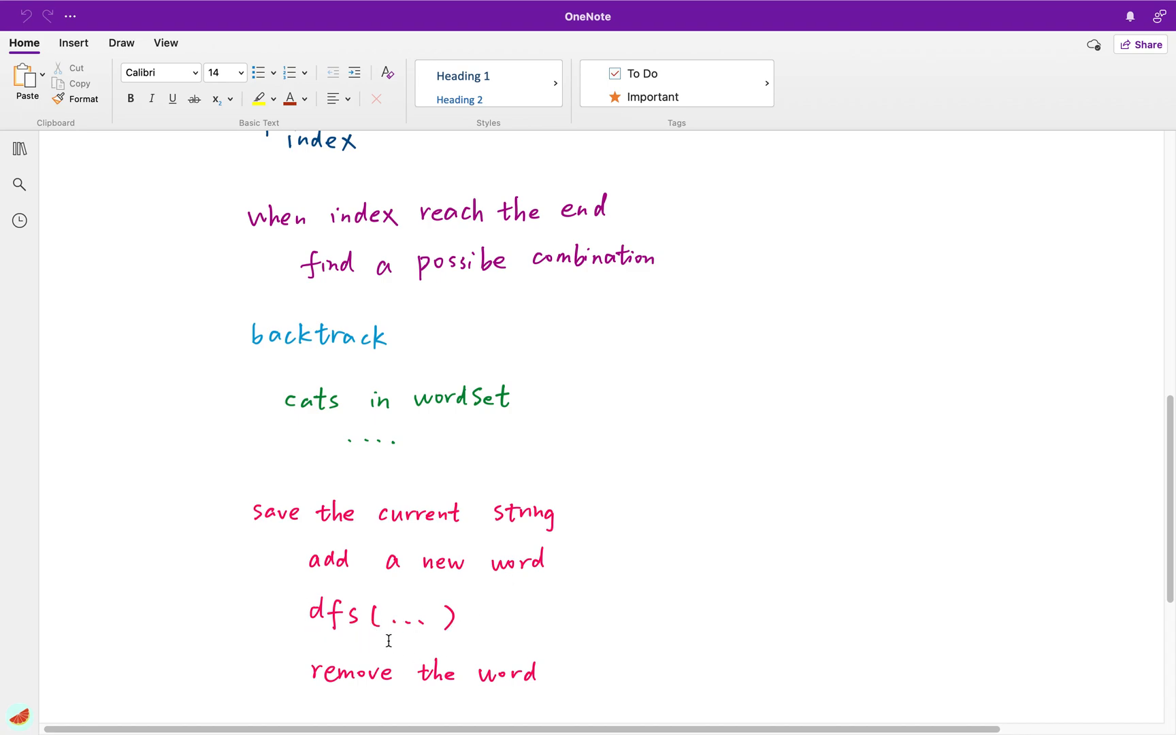
mouse_move(368, 674)
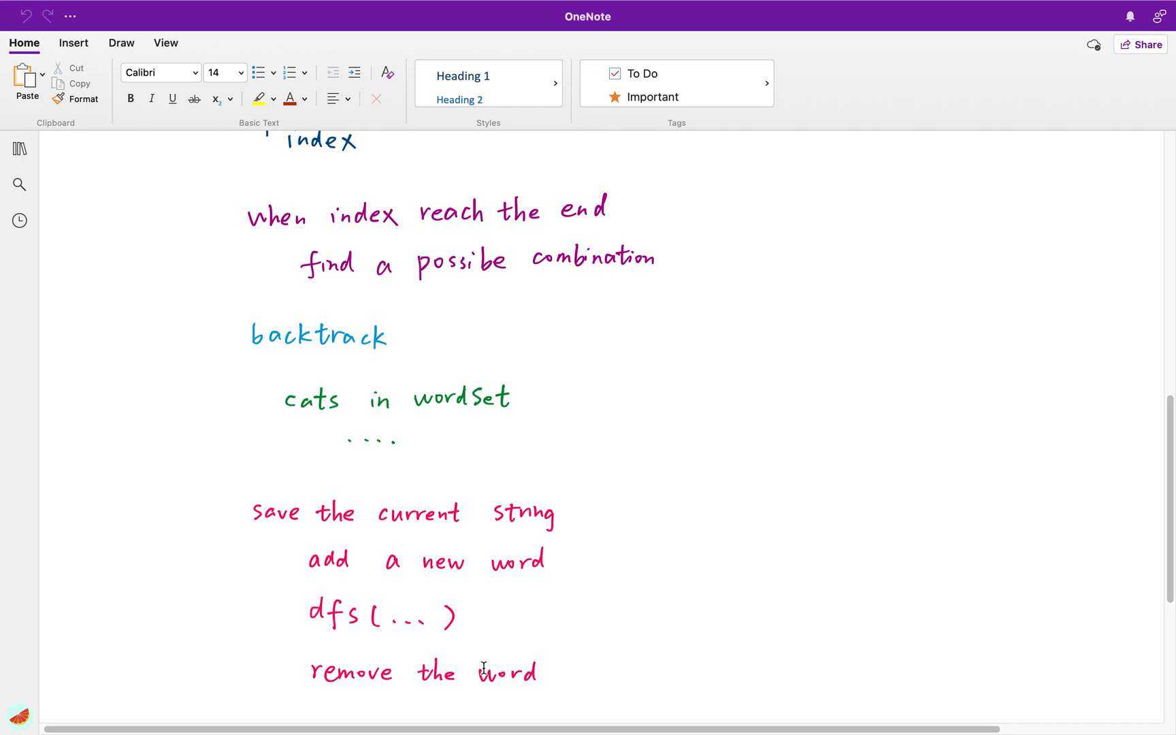
Scroll down to the 'save the current string … remove the word' backtracking notes
scroll("down", 3)
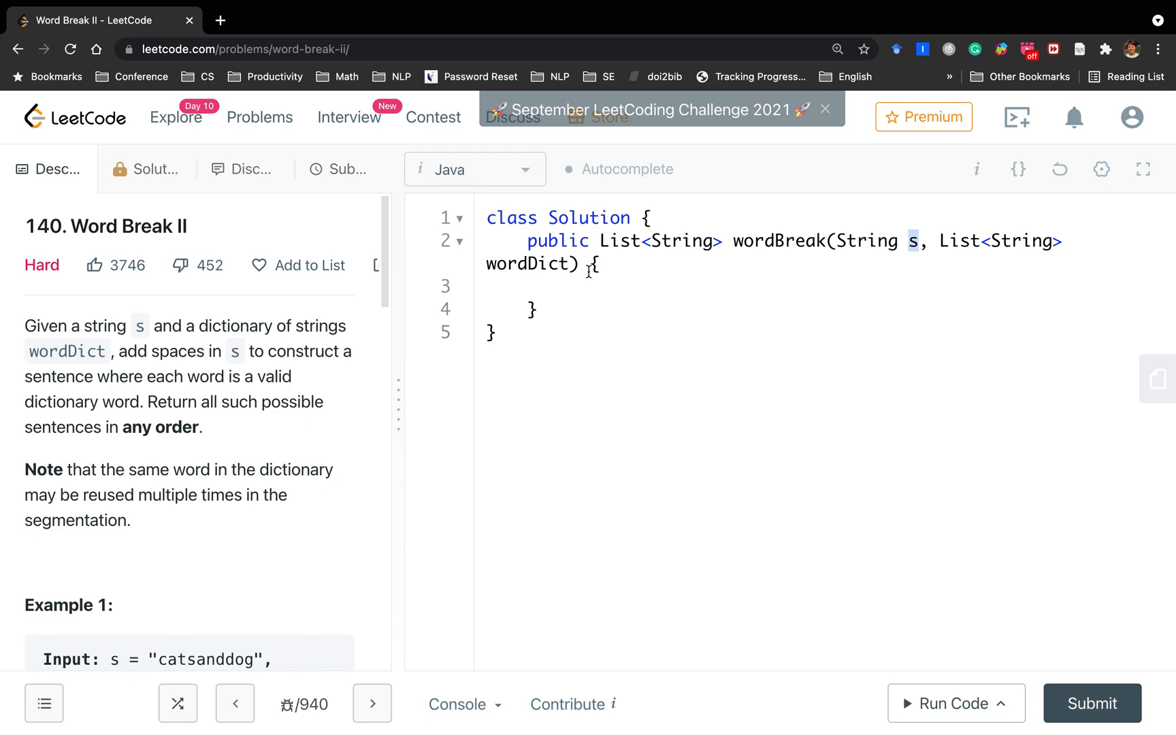
Declare the field List<String> res = new ArrayList<>(); inside the Solution class
double_click(528, 264)
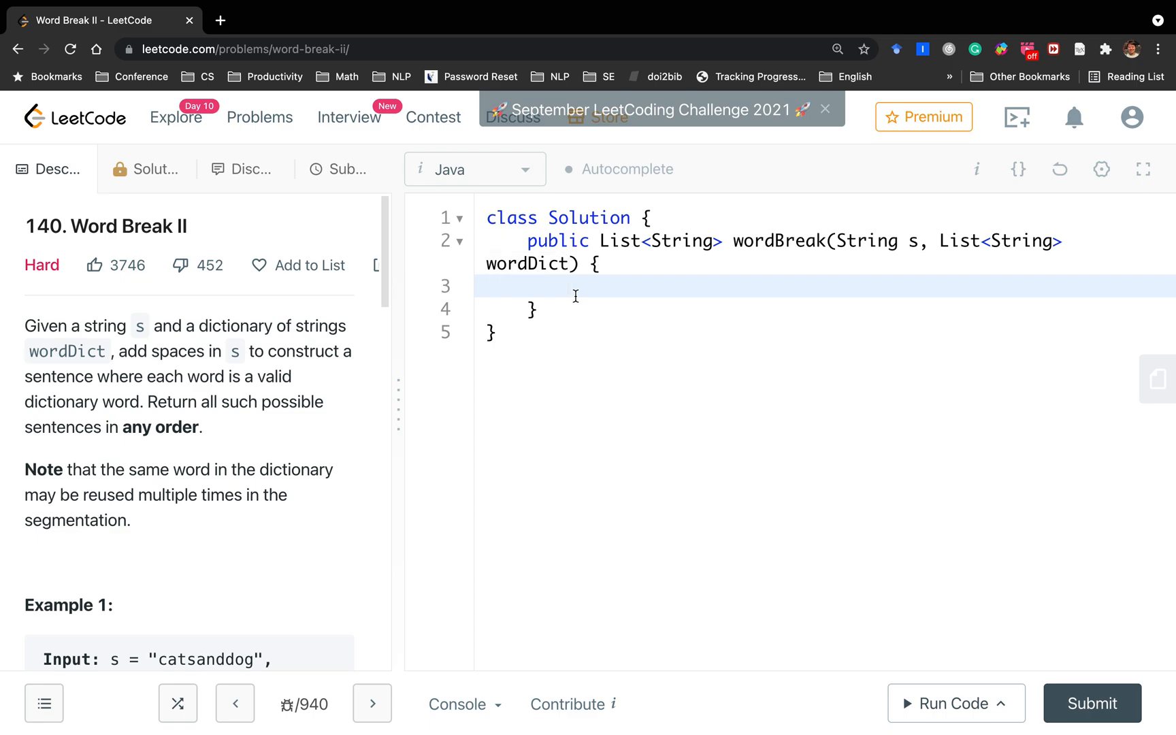
mouse_move(696, 249)
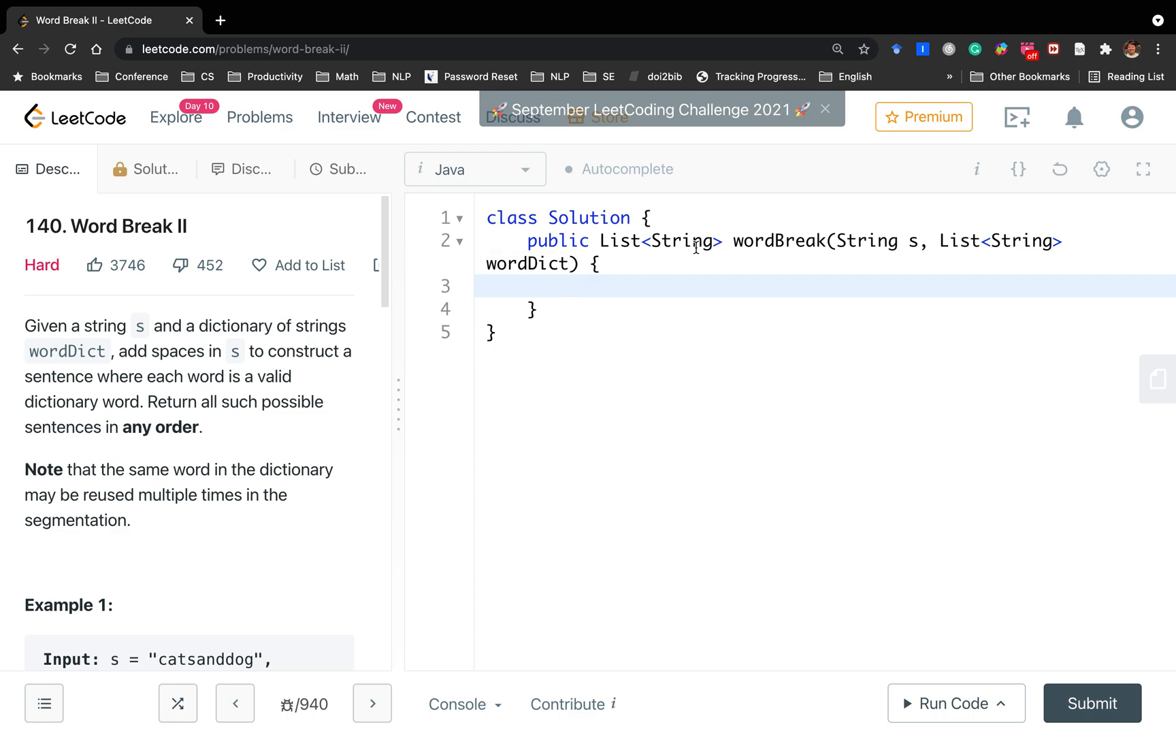
mouse_move(588, 285)
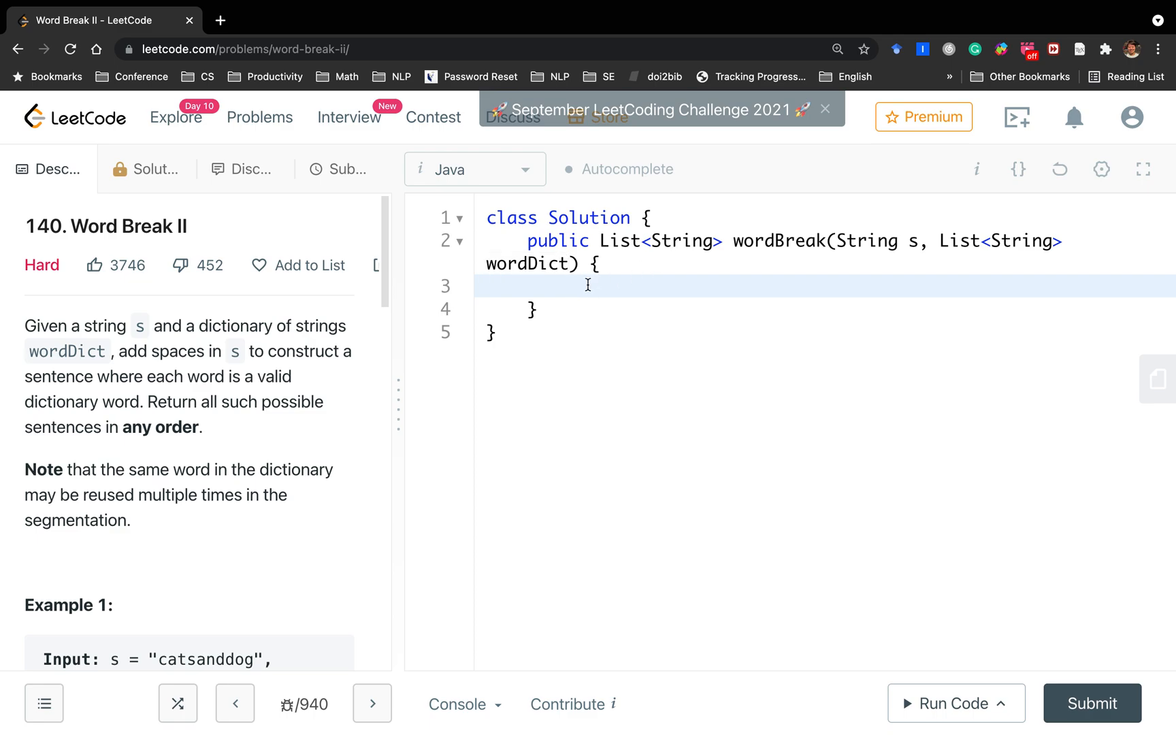
left_click(570, 286)
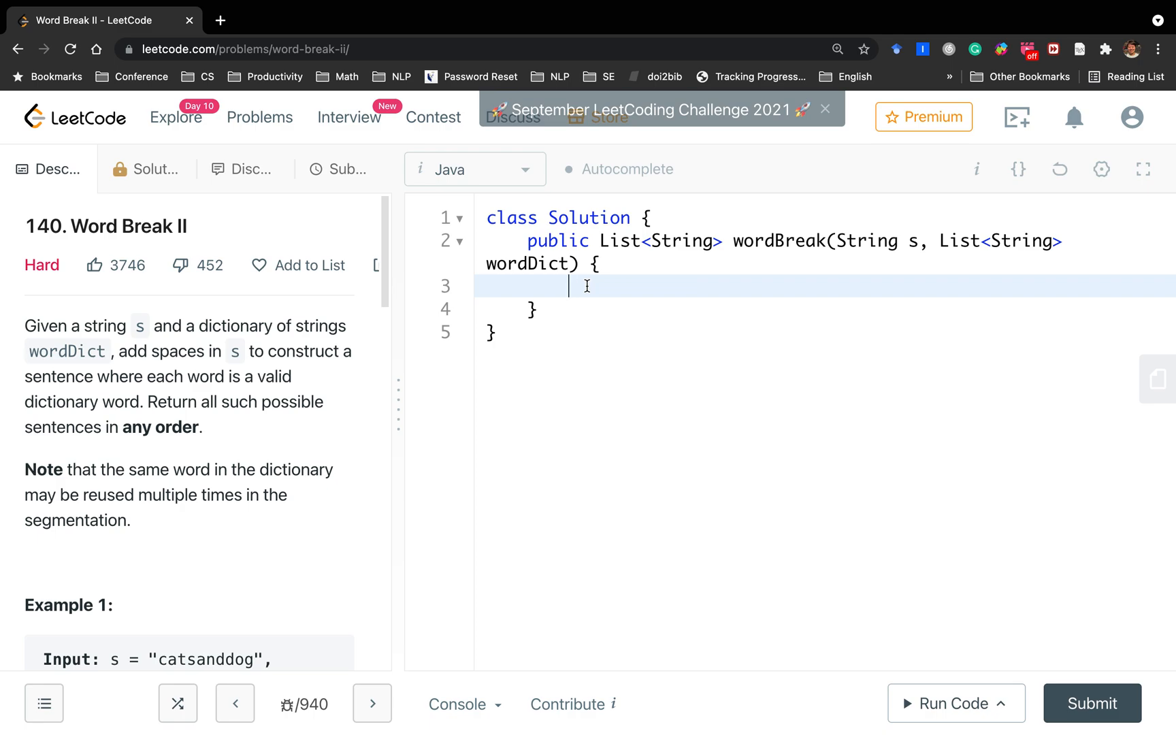
type("Li")
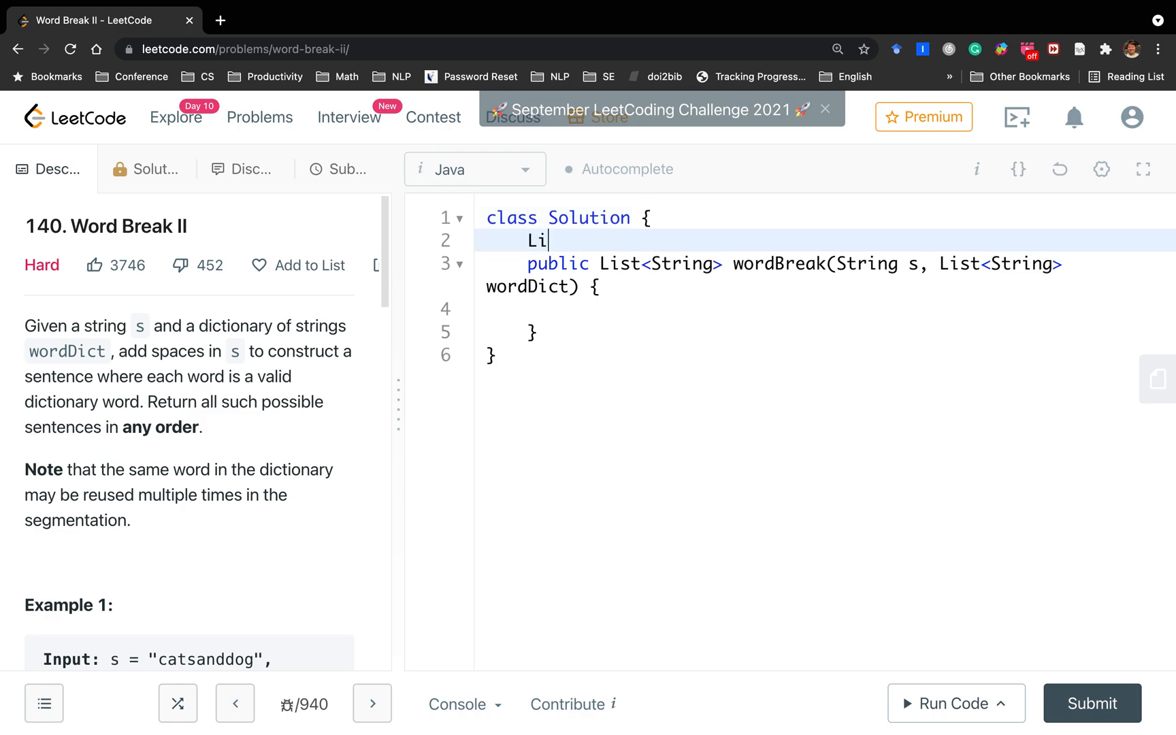
type("st<String> res")
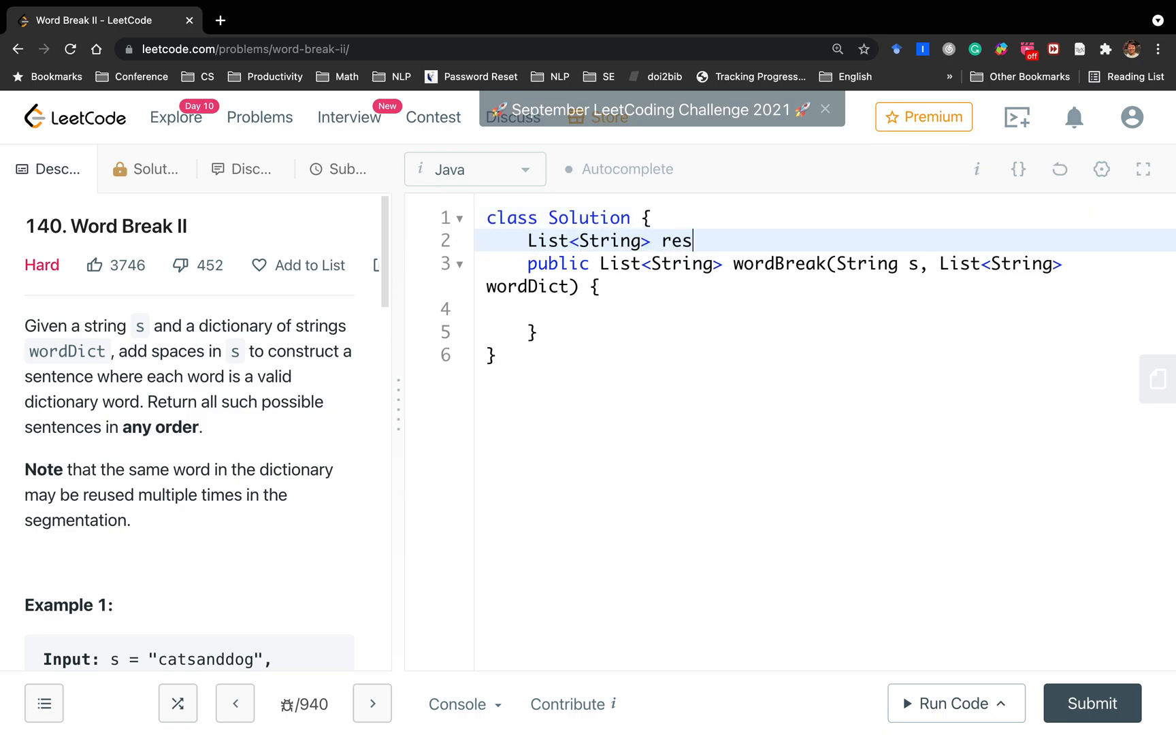
type("= new ArrayLi")
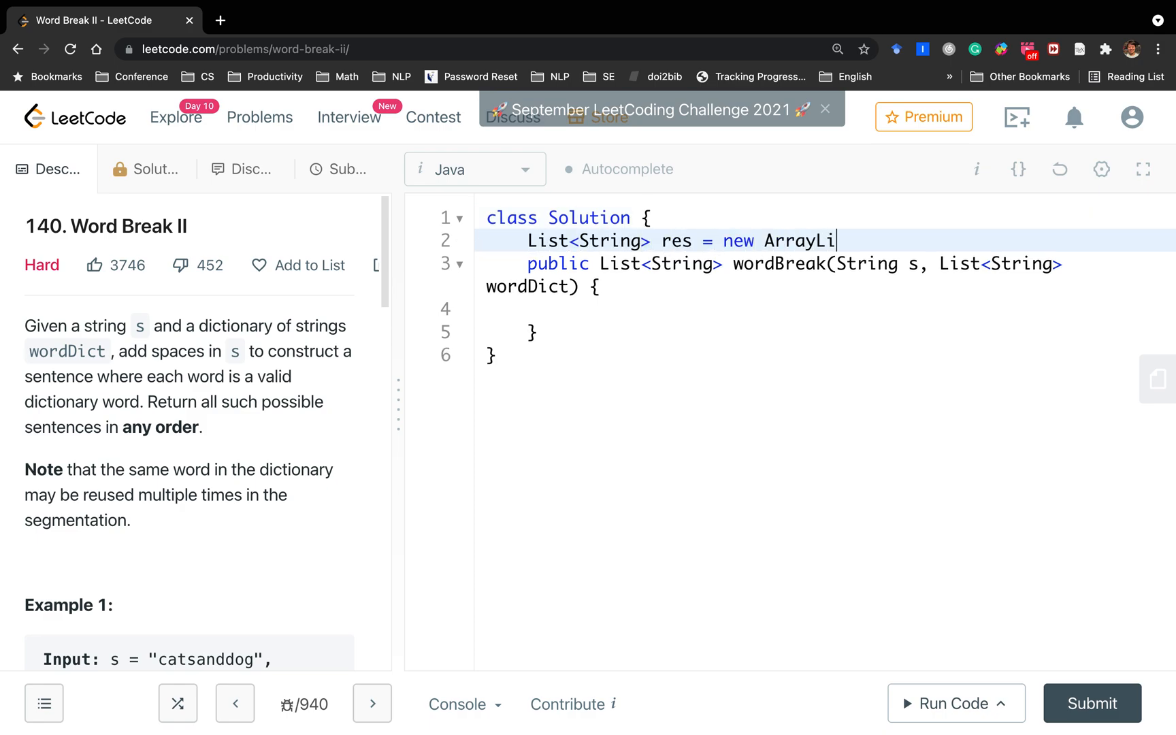
type("st<>()")
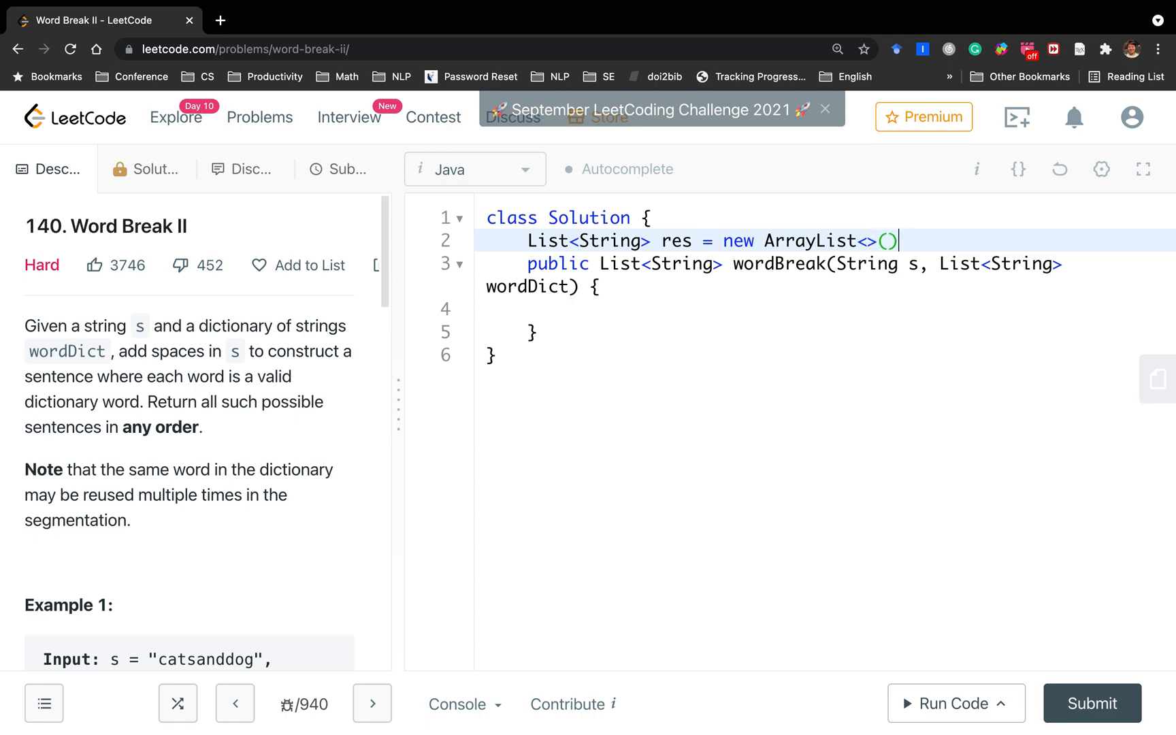
type(";")
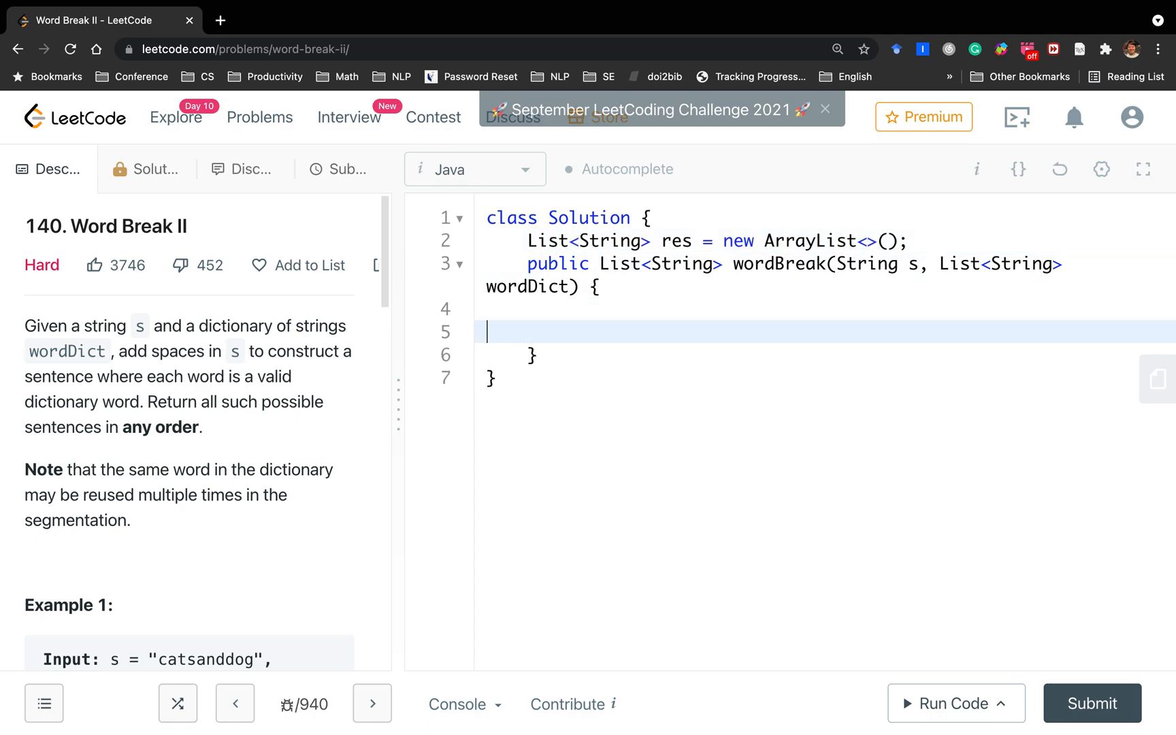
Add an int[26] count array and nested loops tallying letters of every dictionary word
type("int[] count")
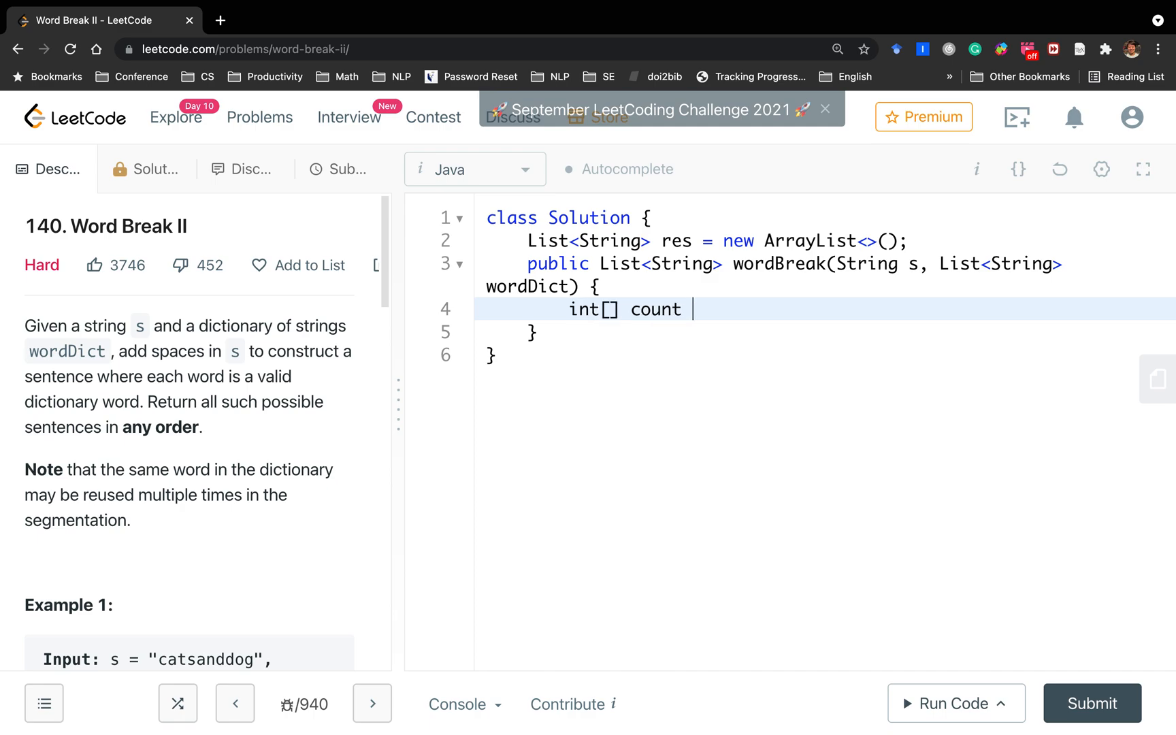
type("= new int[]")
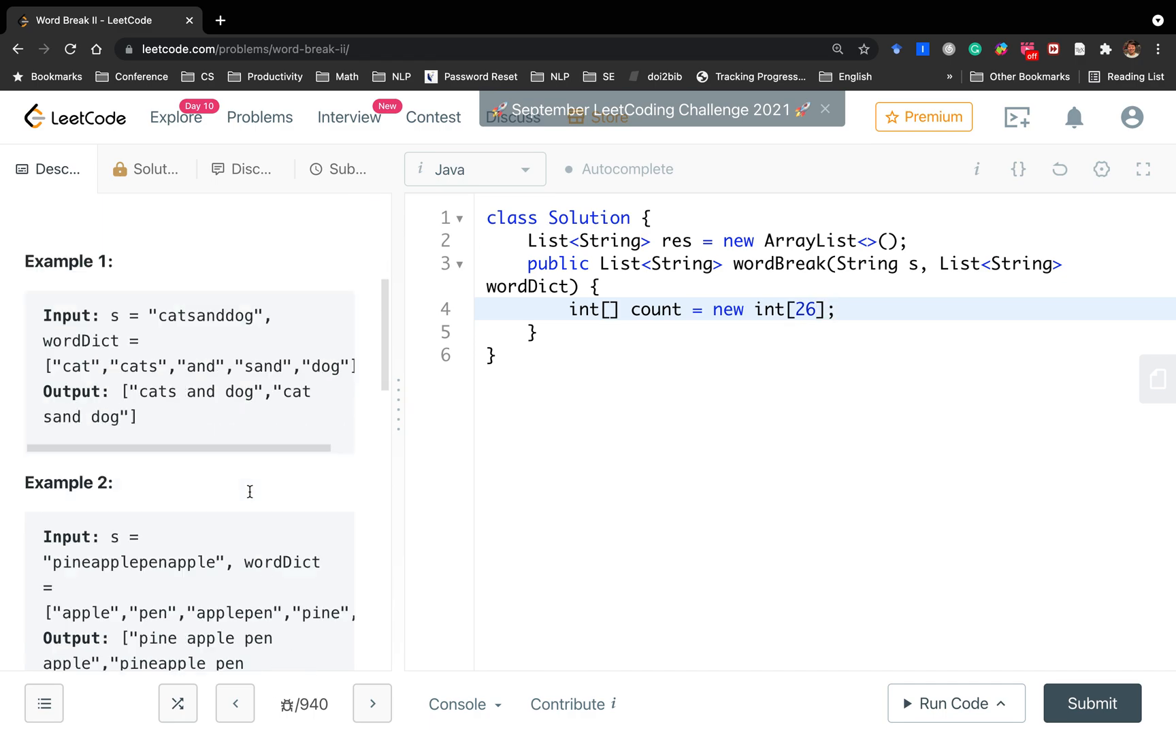
scroll("down", 3)
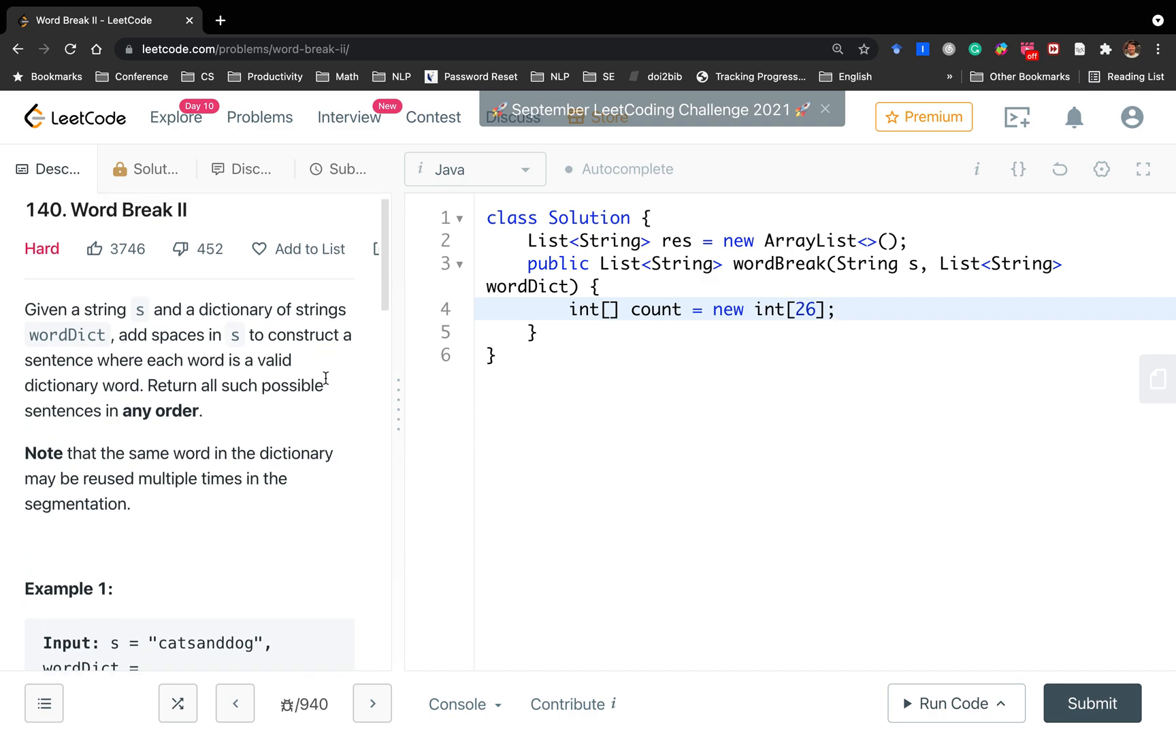
type("for (s")
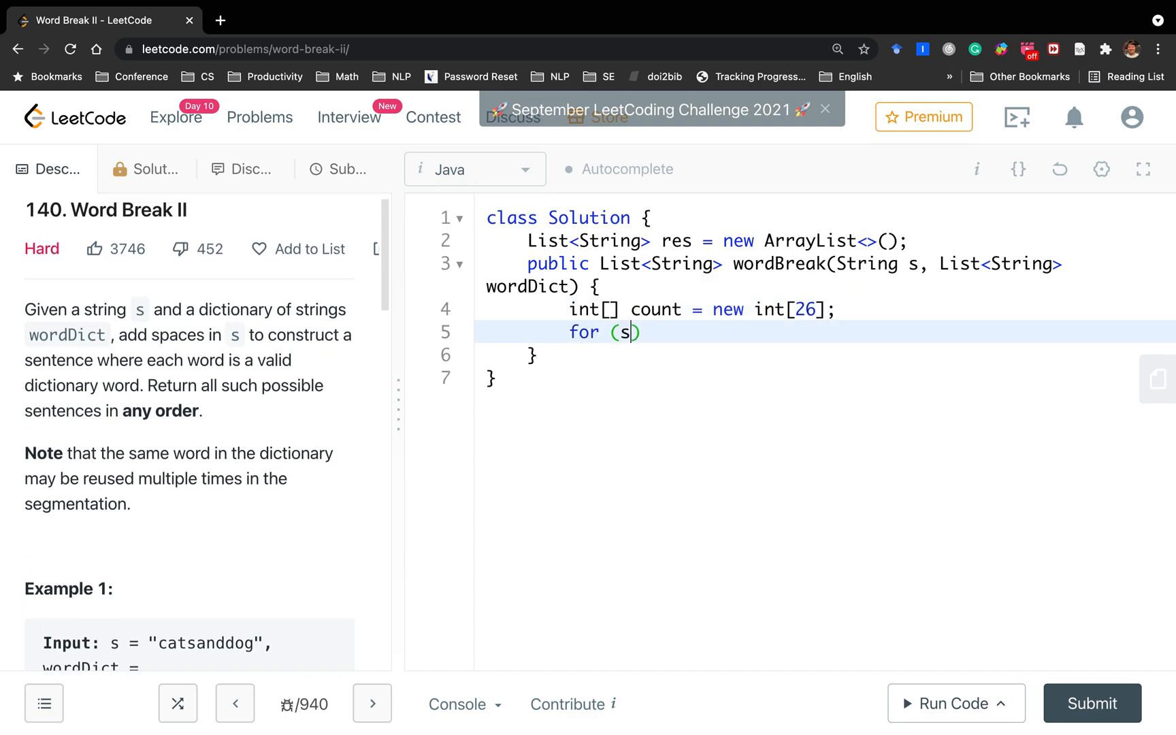
type("String word : wordD")
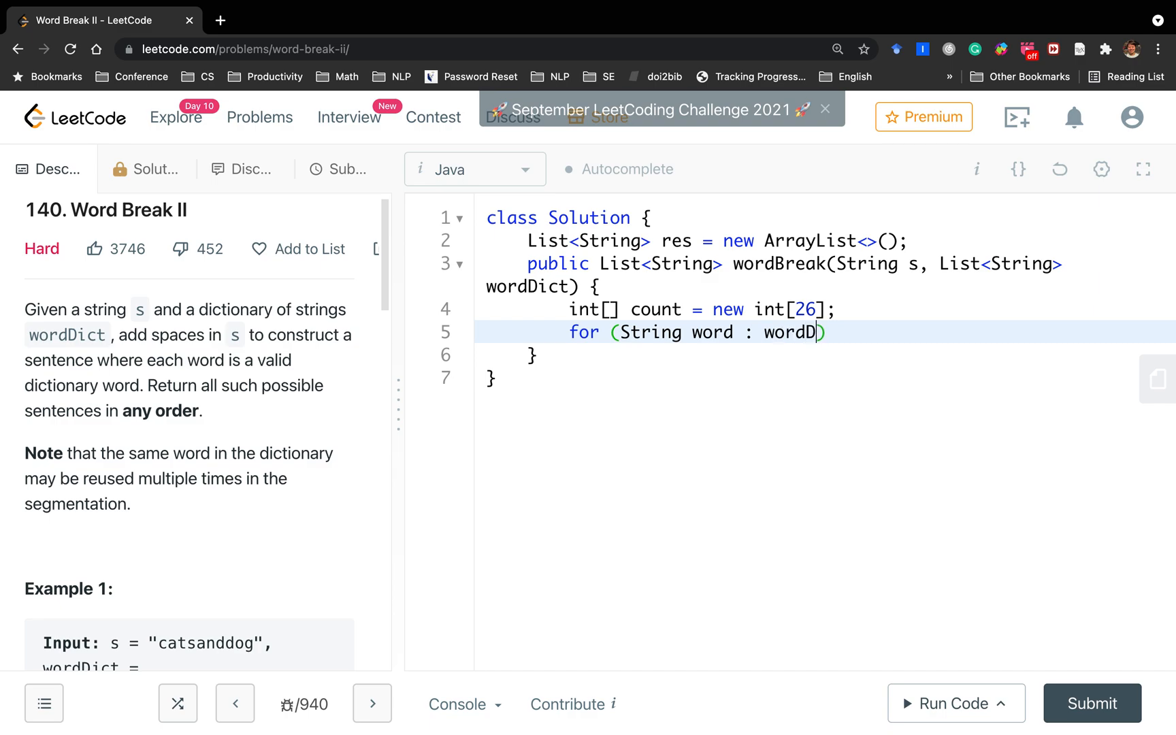
type("ict) {")
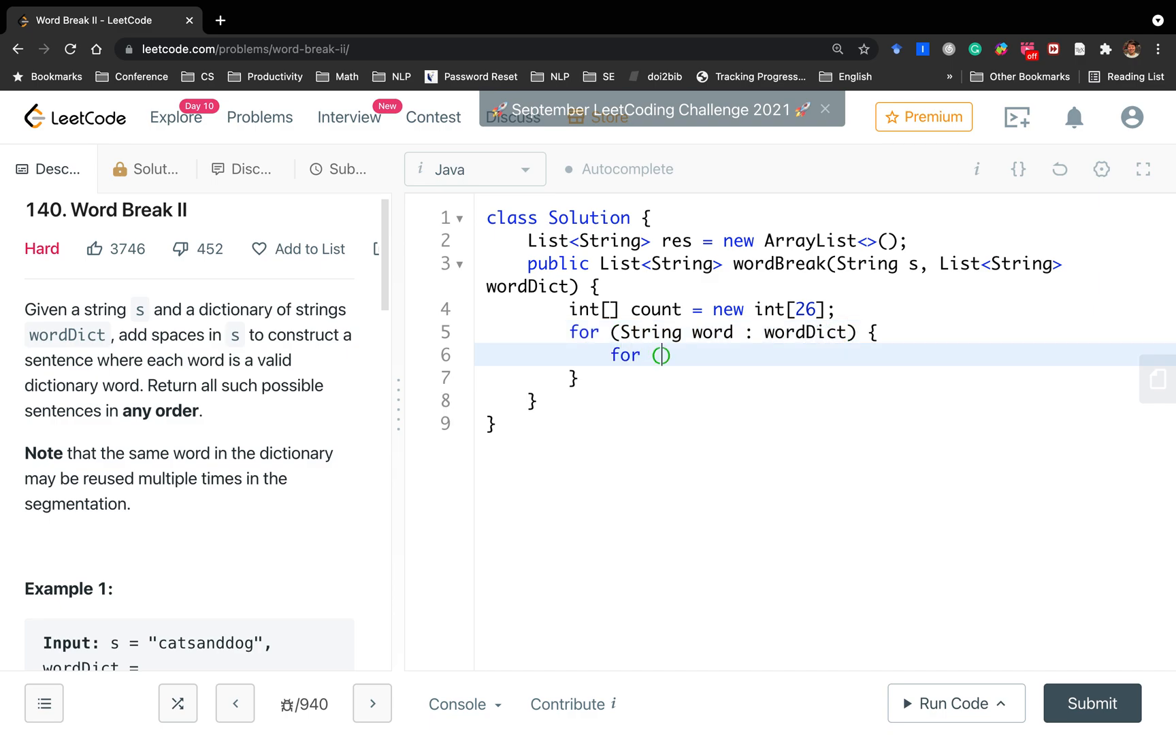
type("char c : woprd")
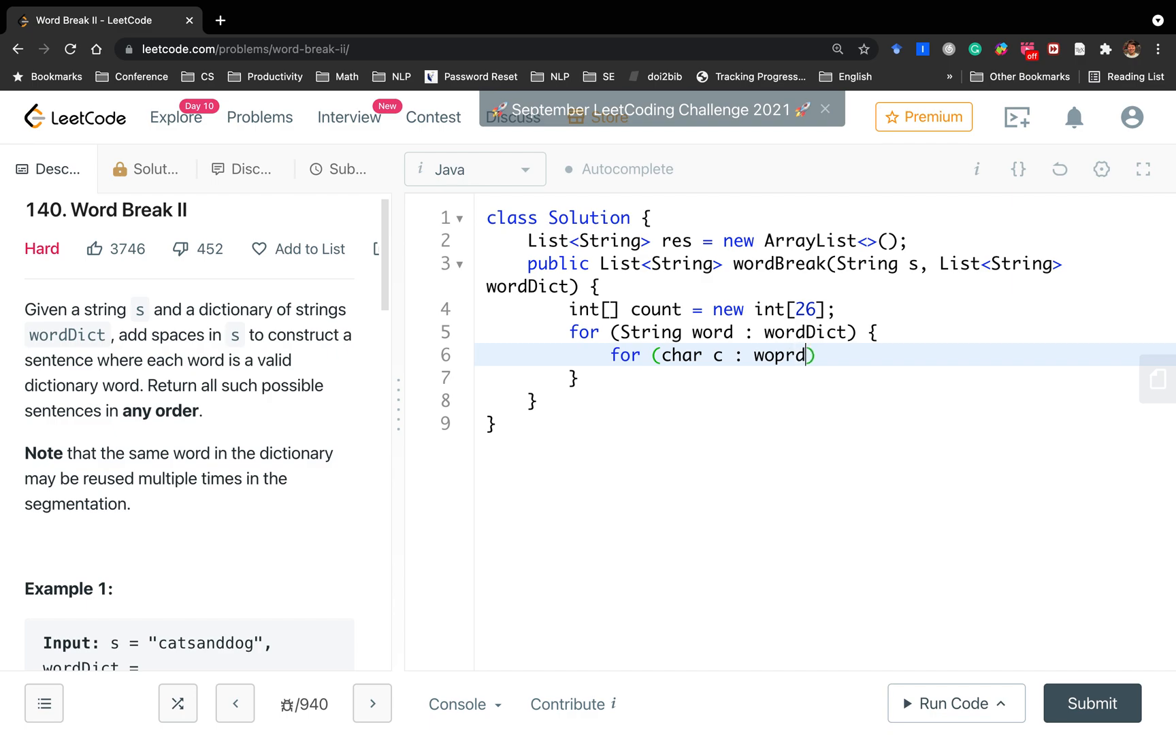
type("word.toChar")
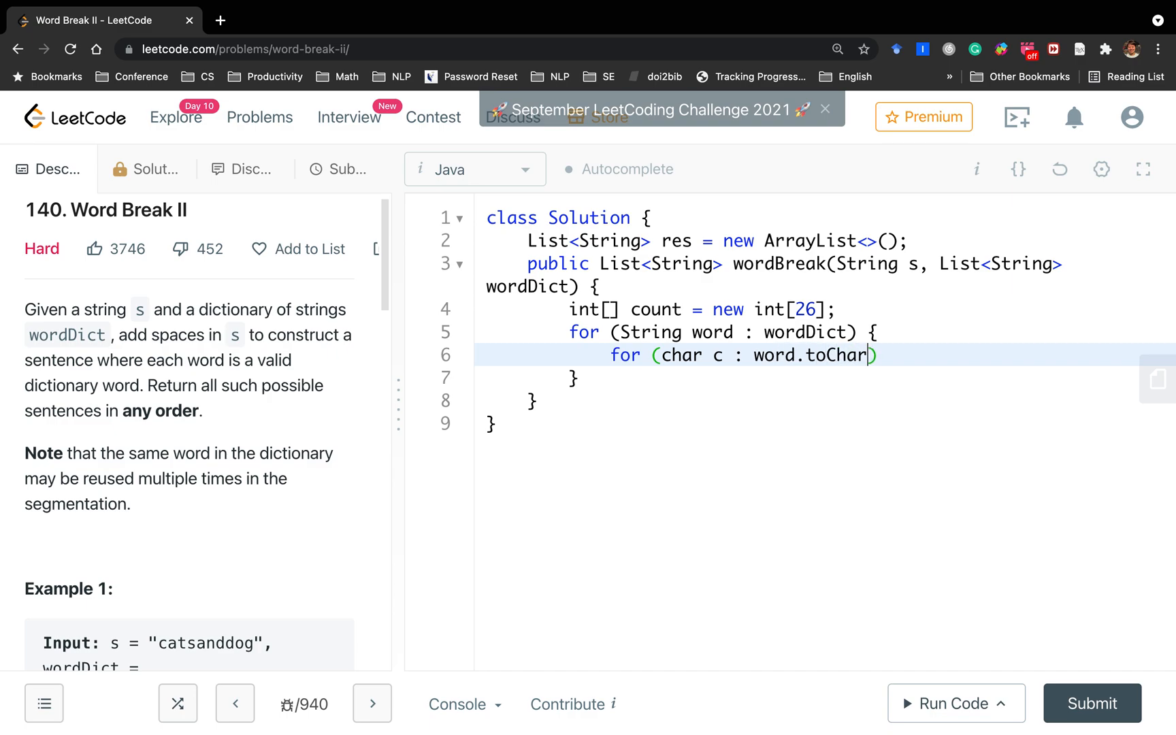
type("Array()")
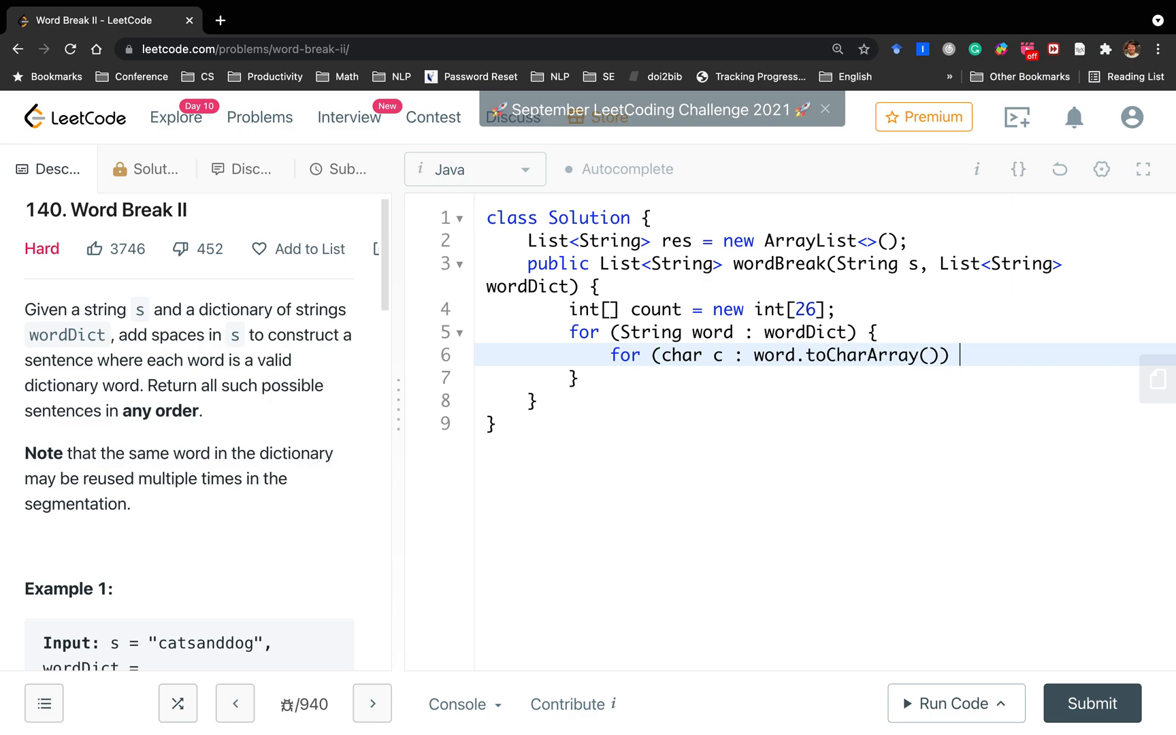
type("count[c ]")
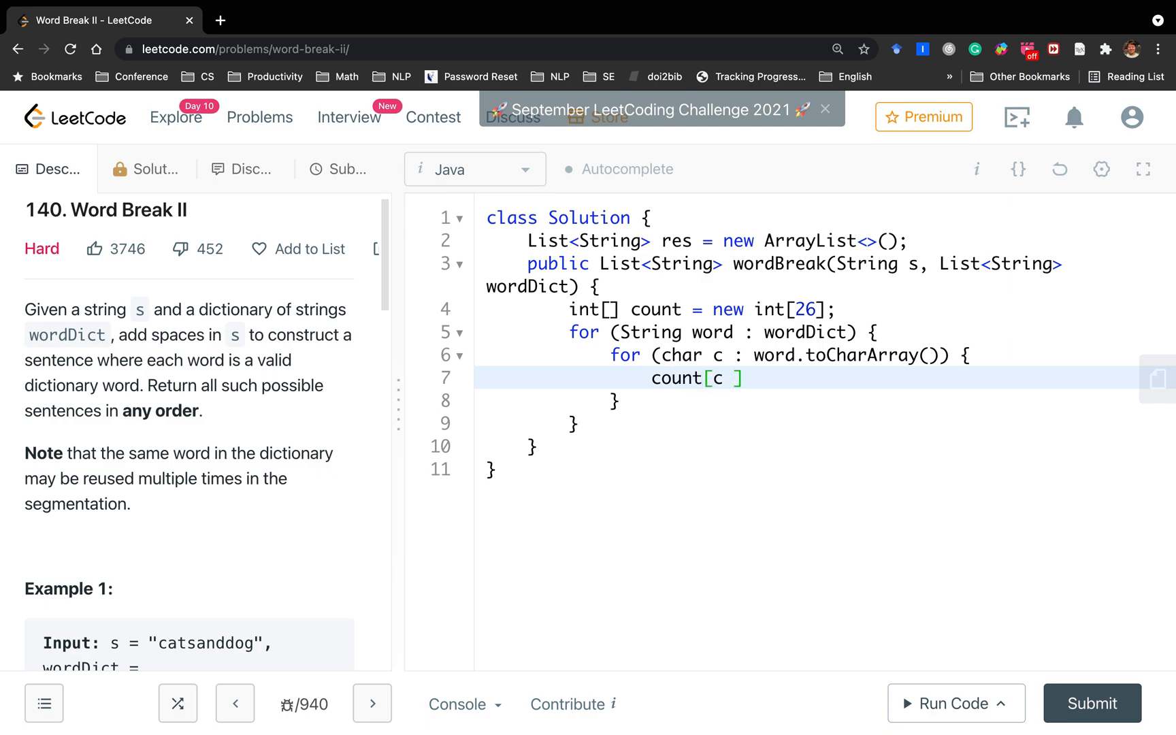
type("- 'a'")
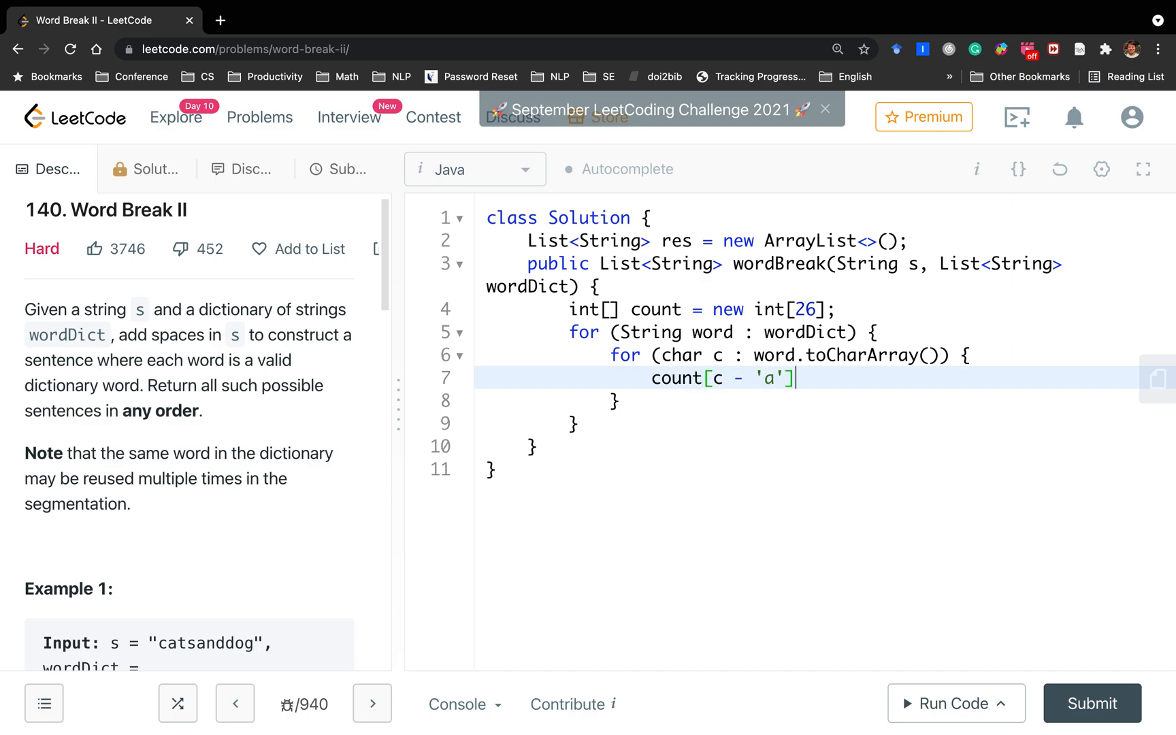
type("++l")
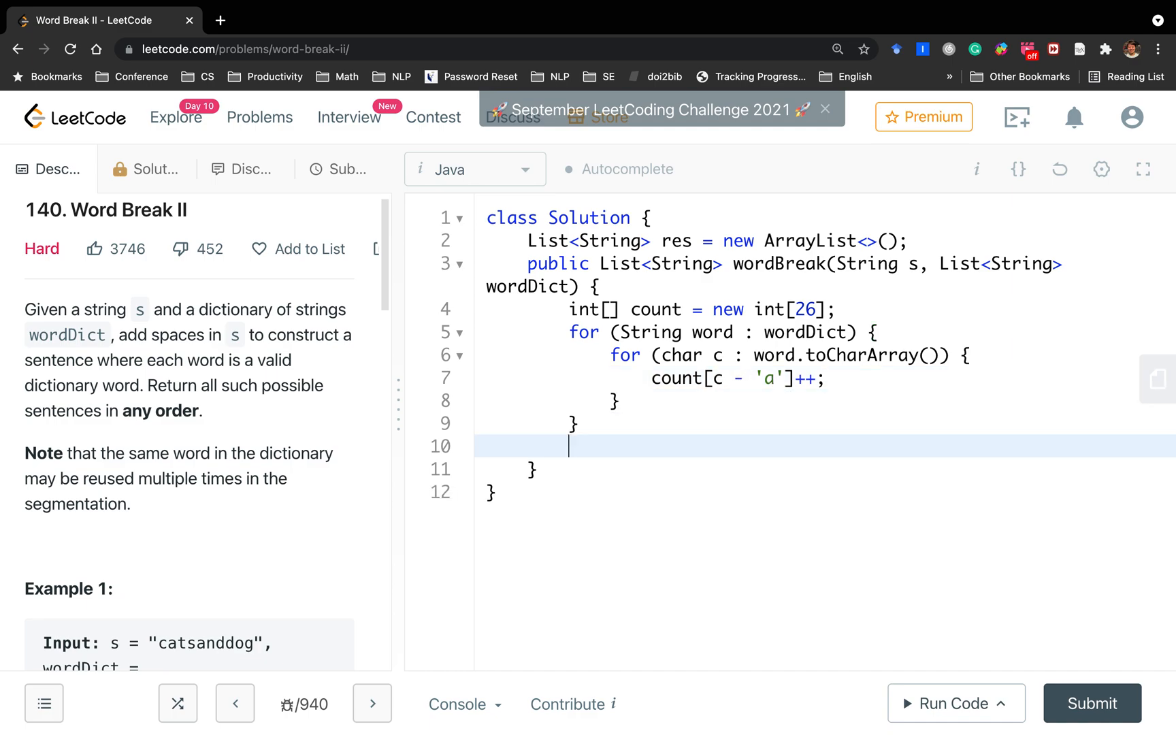
Loop over the characters of s, returning res when a letter's count is 0
type("for (chr)")
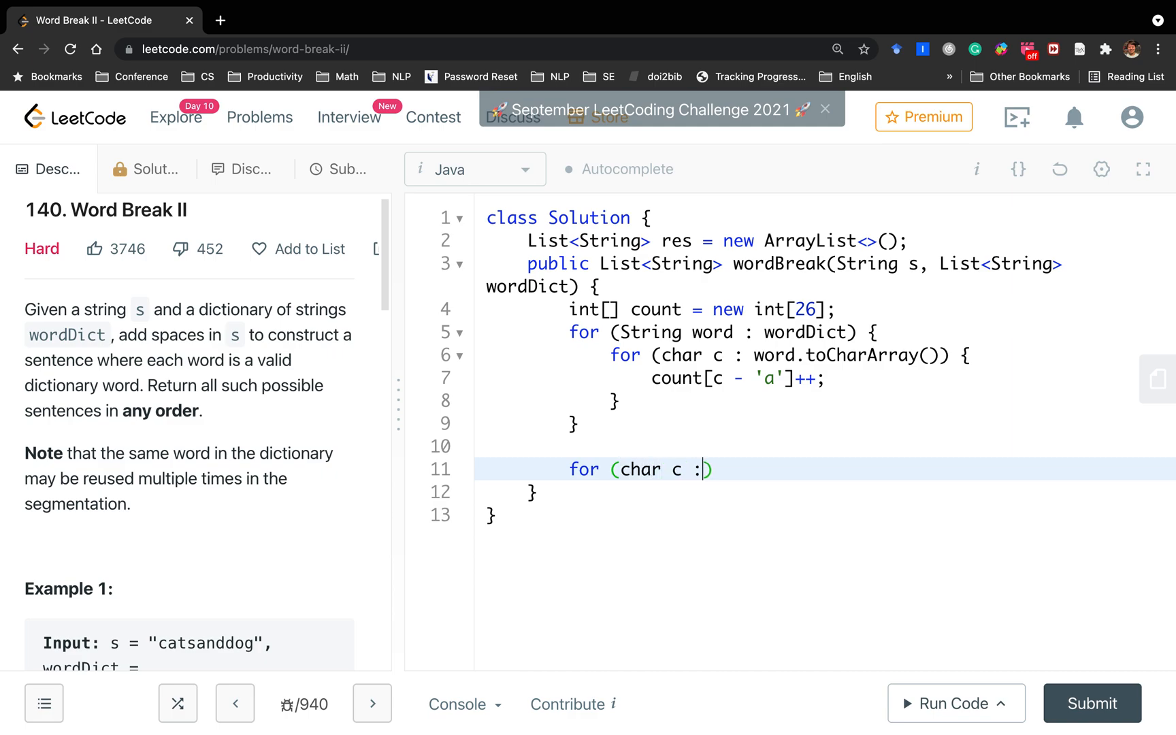
type("s.toC")
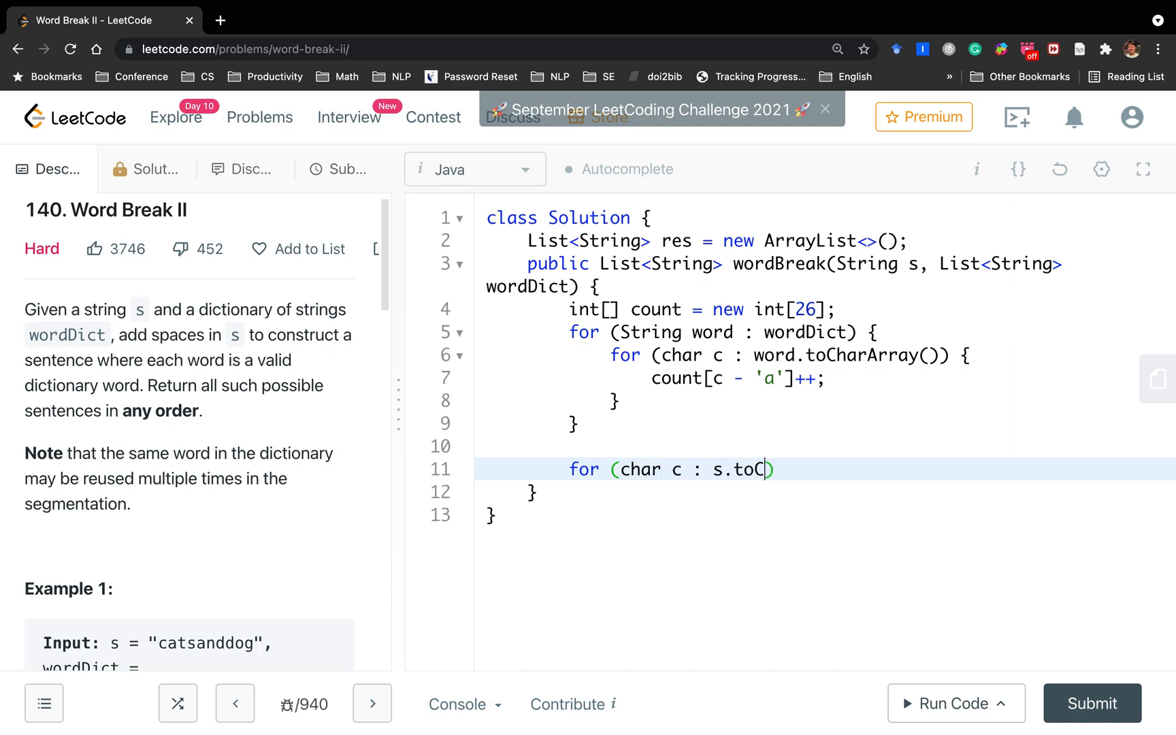
type("harArray(")
type("if (count[c - 'a'] == ")
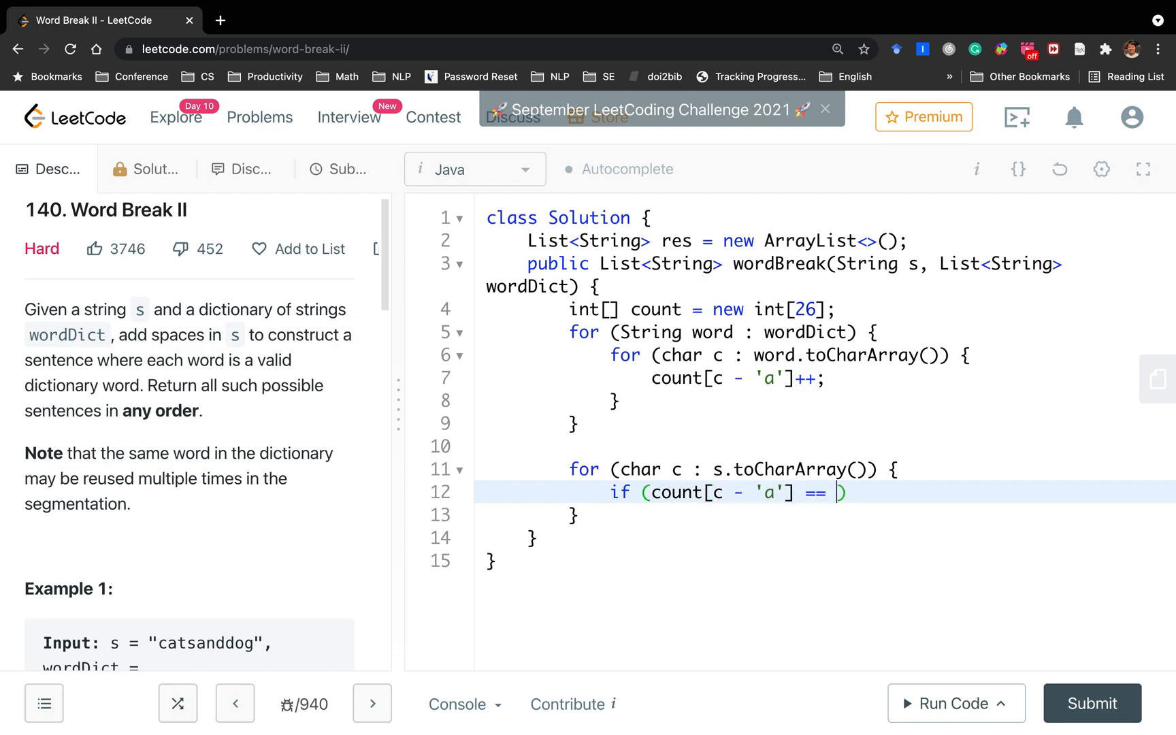
type("0) return")
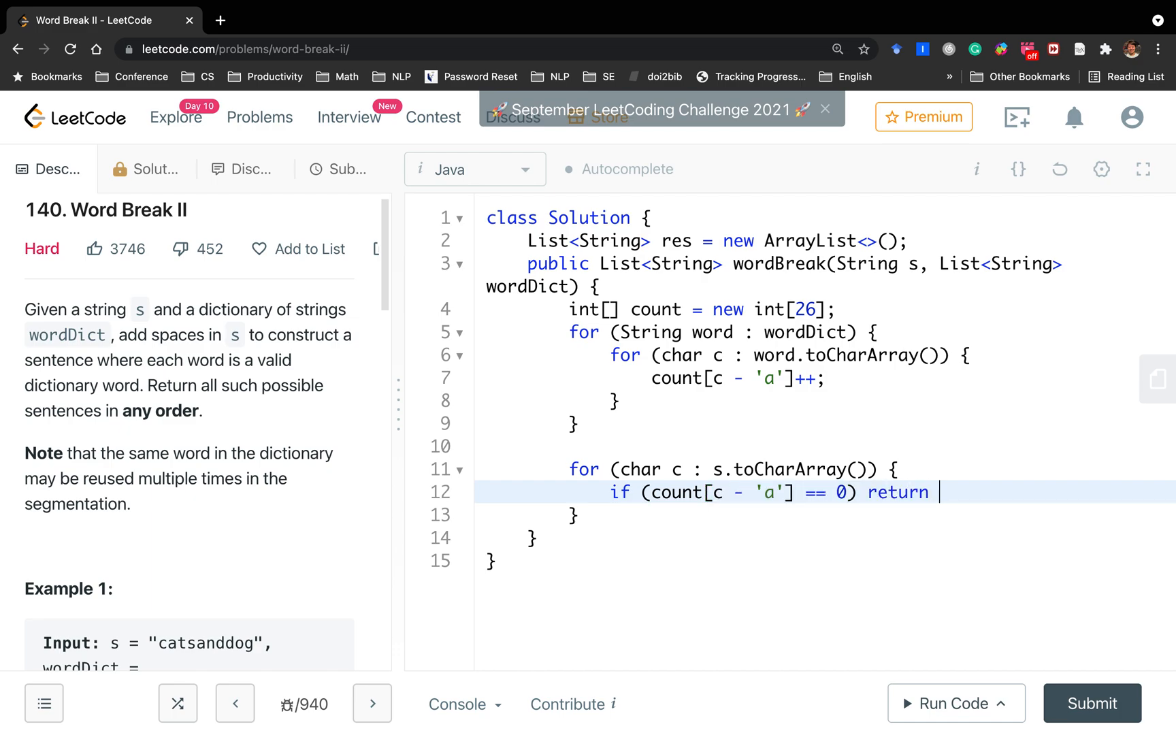
type("res;")
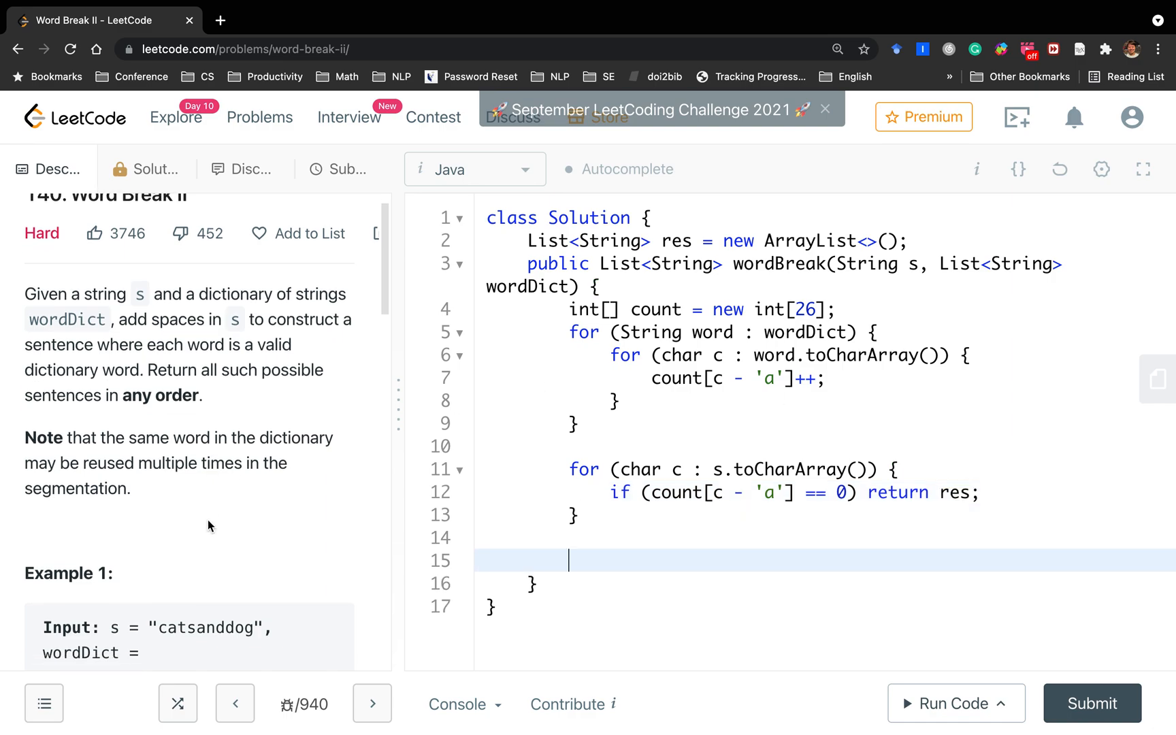
Declare a class-level Set<String> wordSet field right after res
scroll("down", 3)
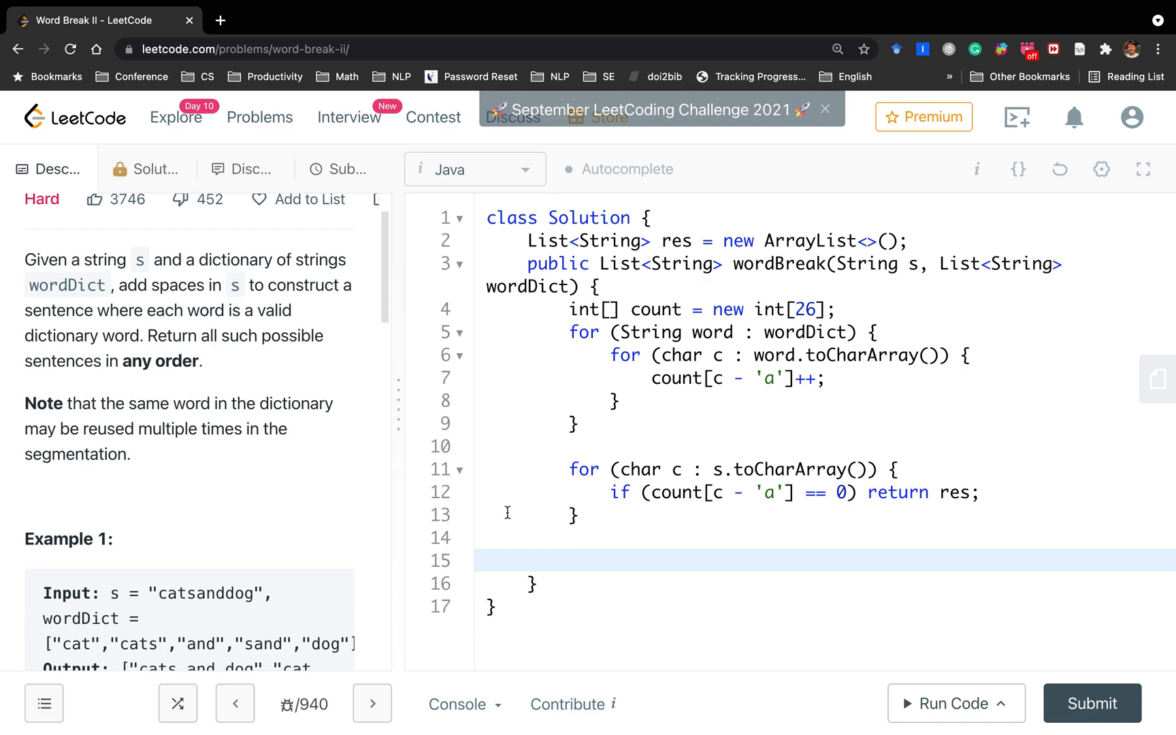
scroll("down", 3)
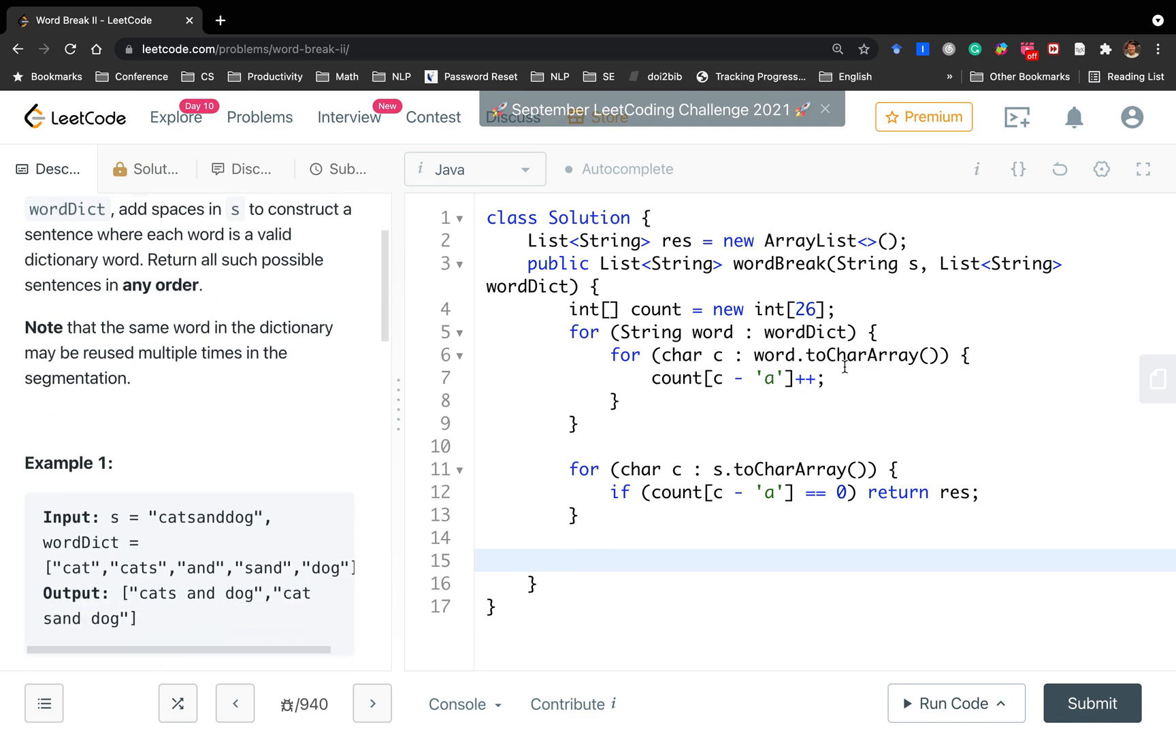
left_click(571, 560)
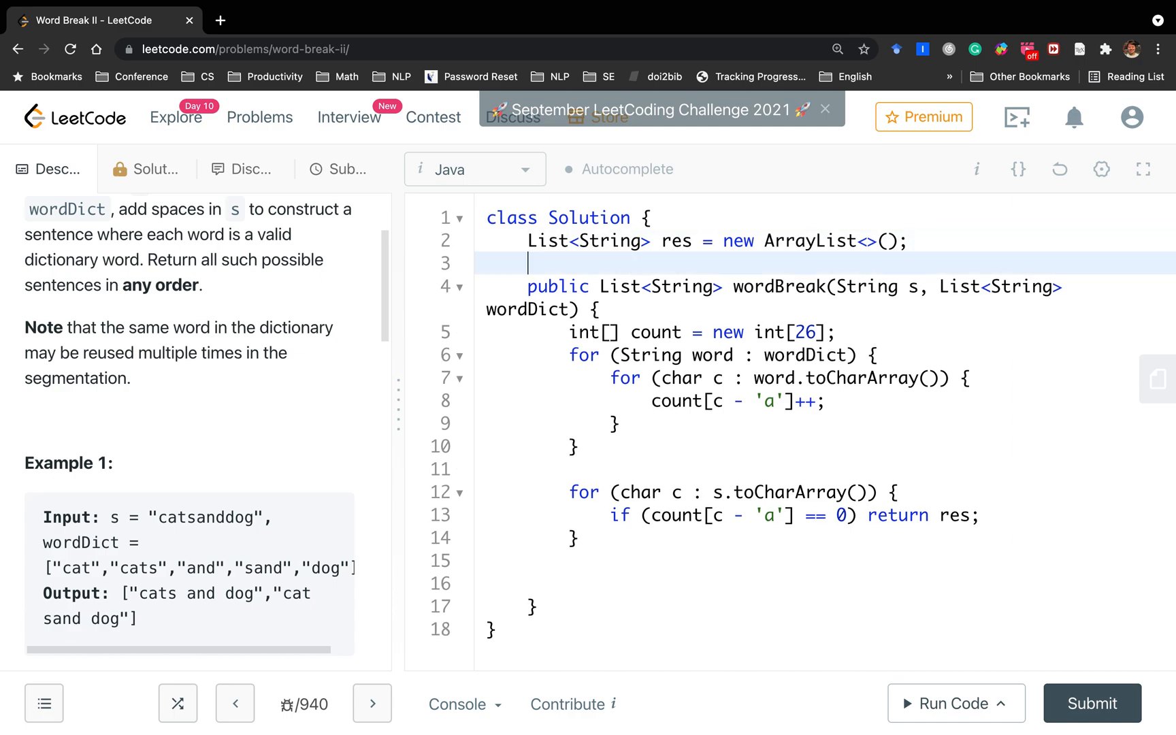
type("S")
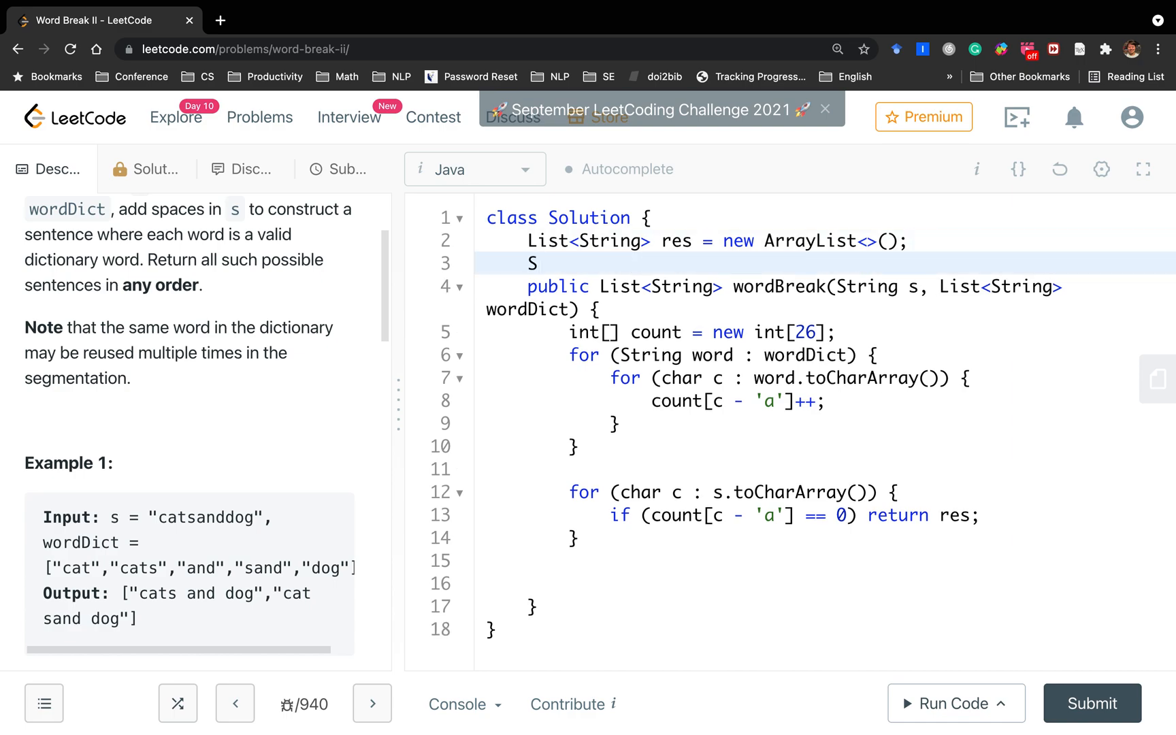
type("et<String> wordS")
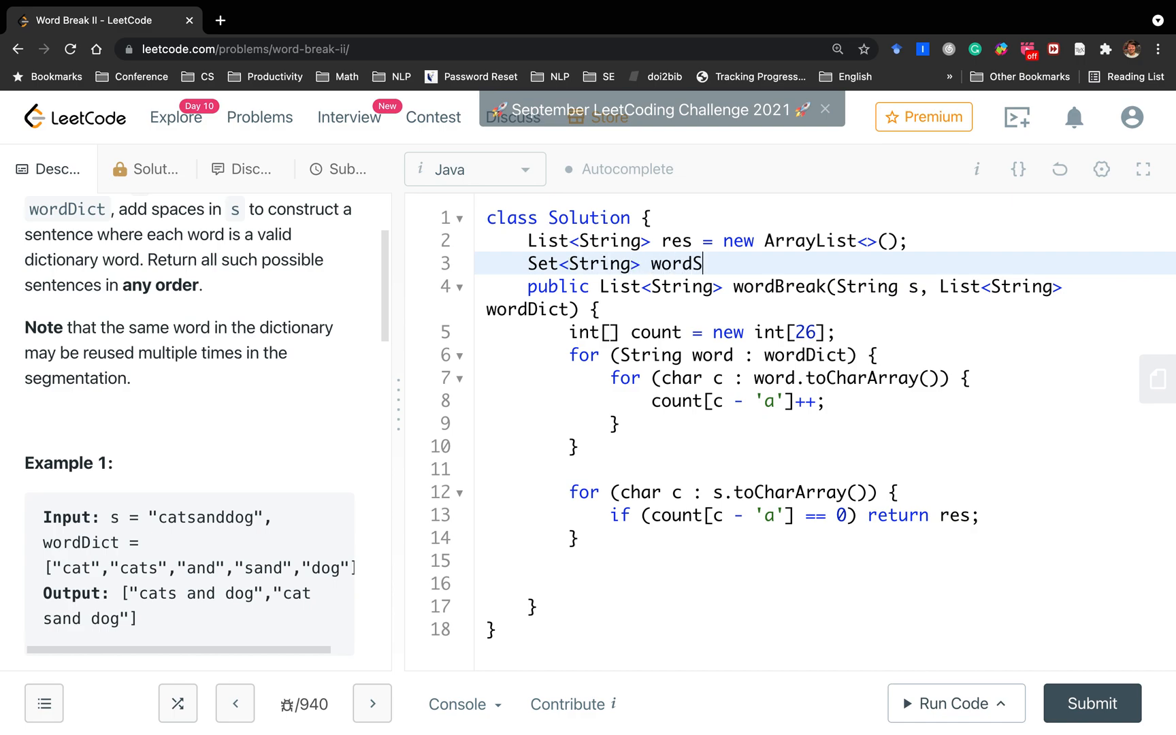
type("et;")
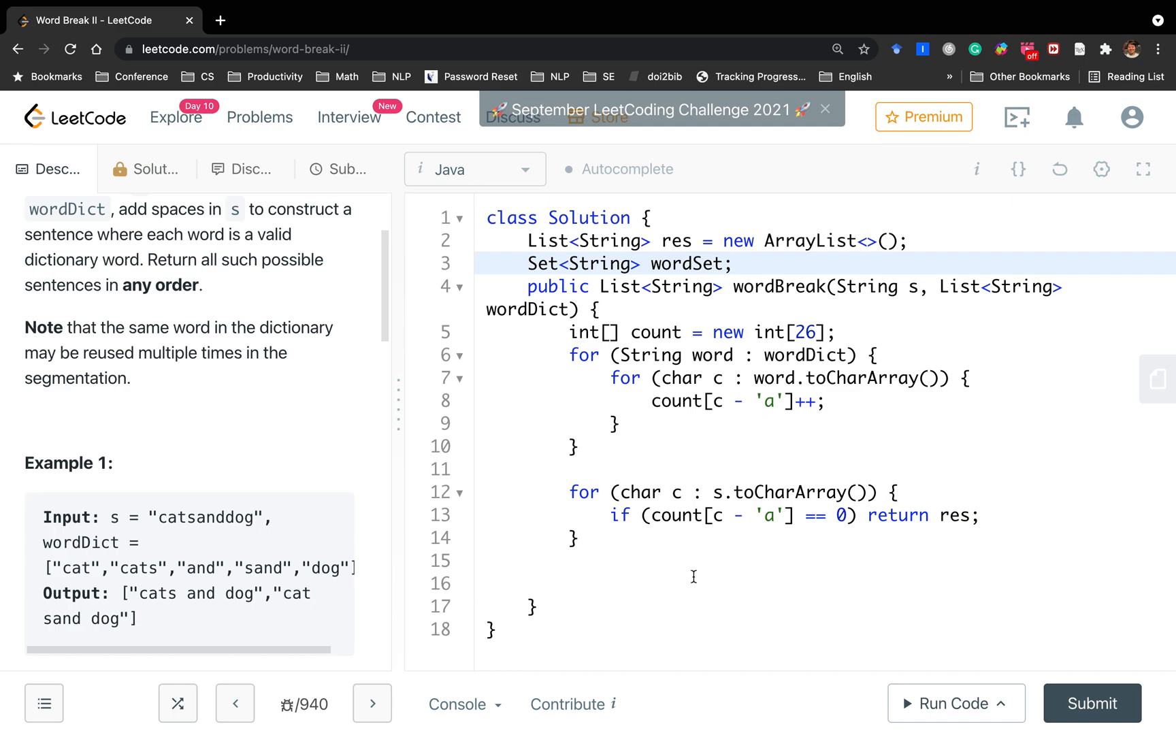
In wordBreak, assign wordSet = new HashSet(wordDict) and call dfs()
left_click(693, 582)
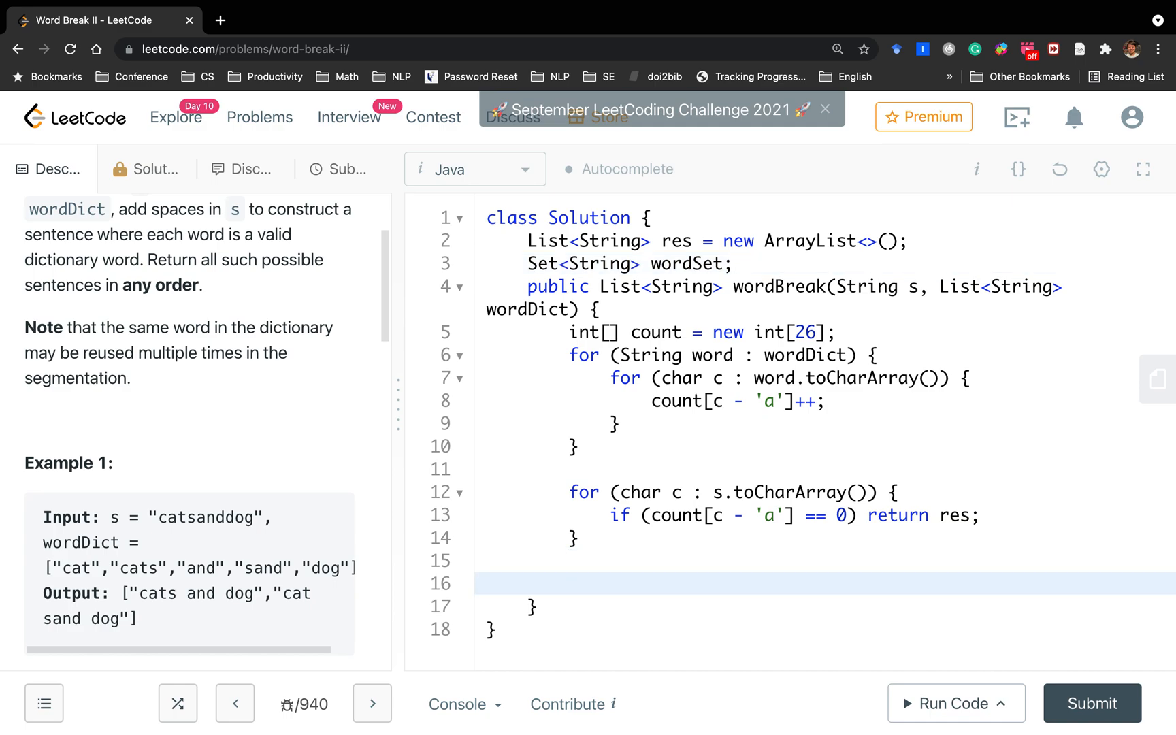
type("wordSet = new")
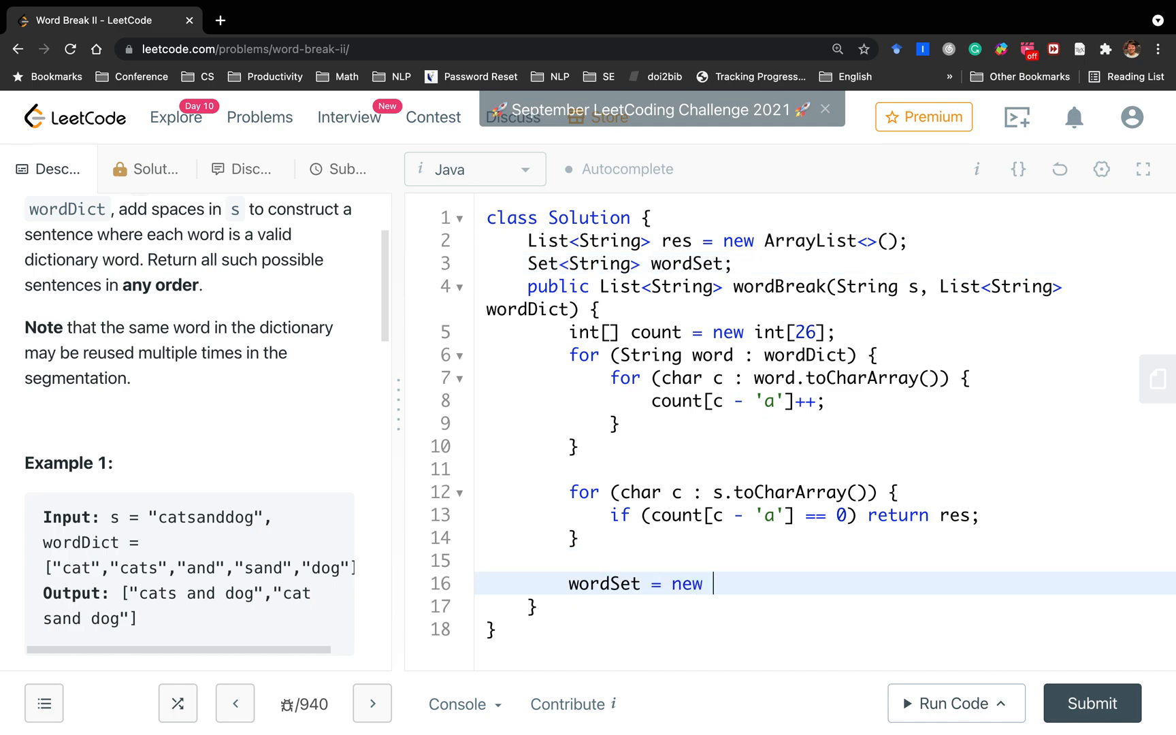
type("HashSet")
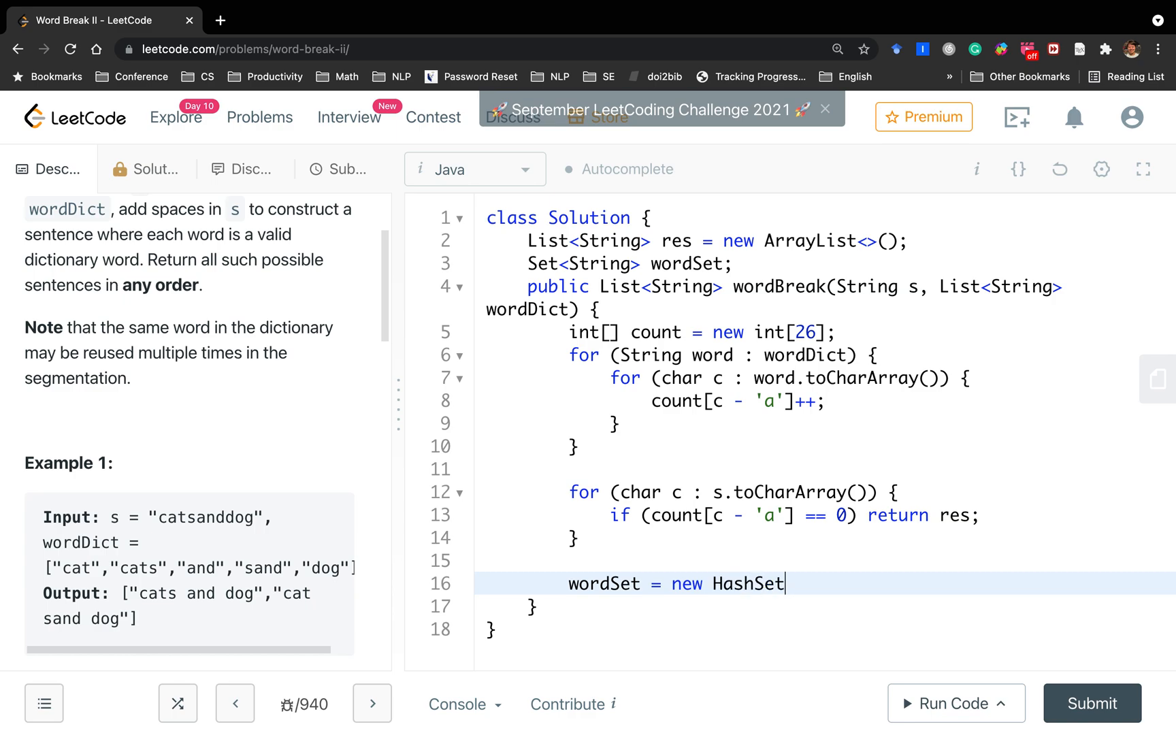
type("(wordDict);")
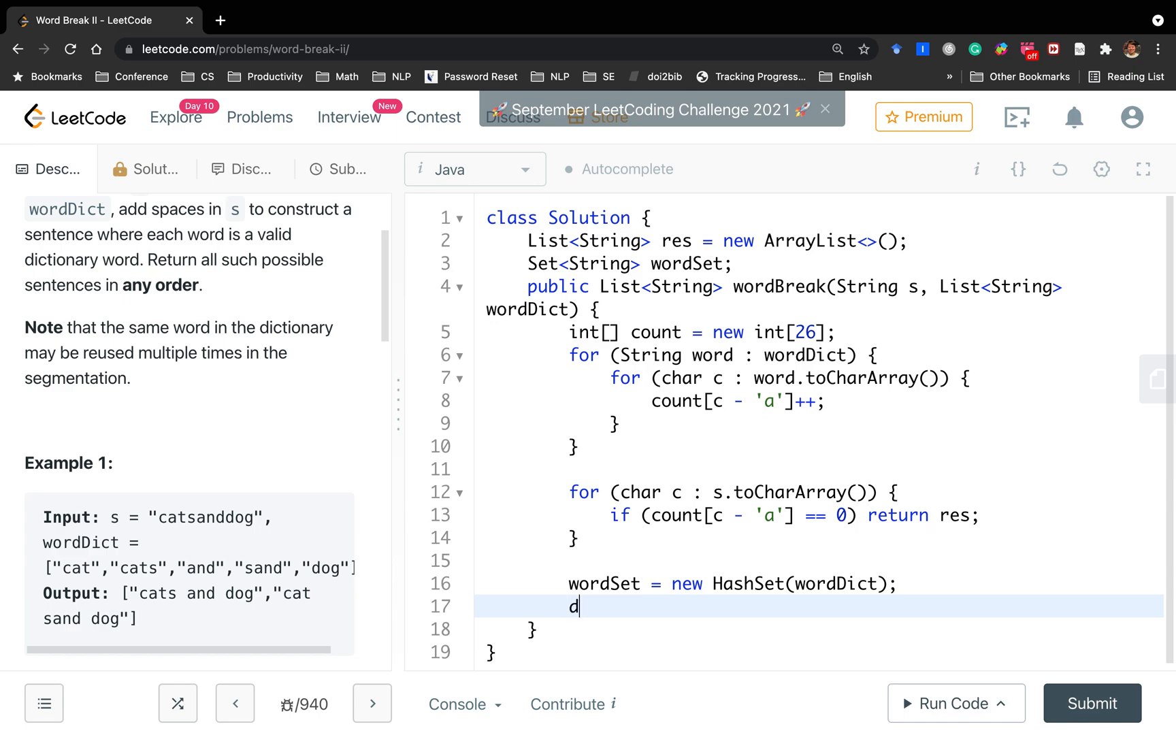
type("fs();")
type("return res;")
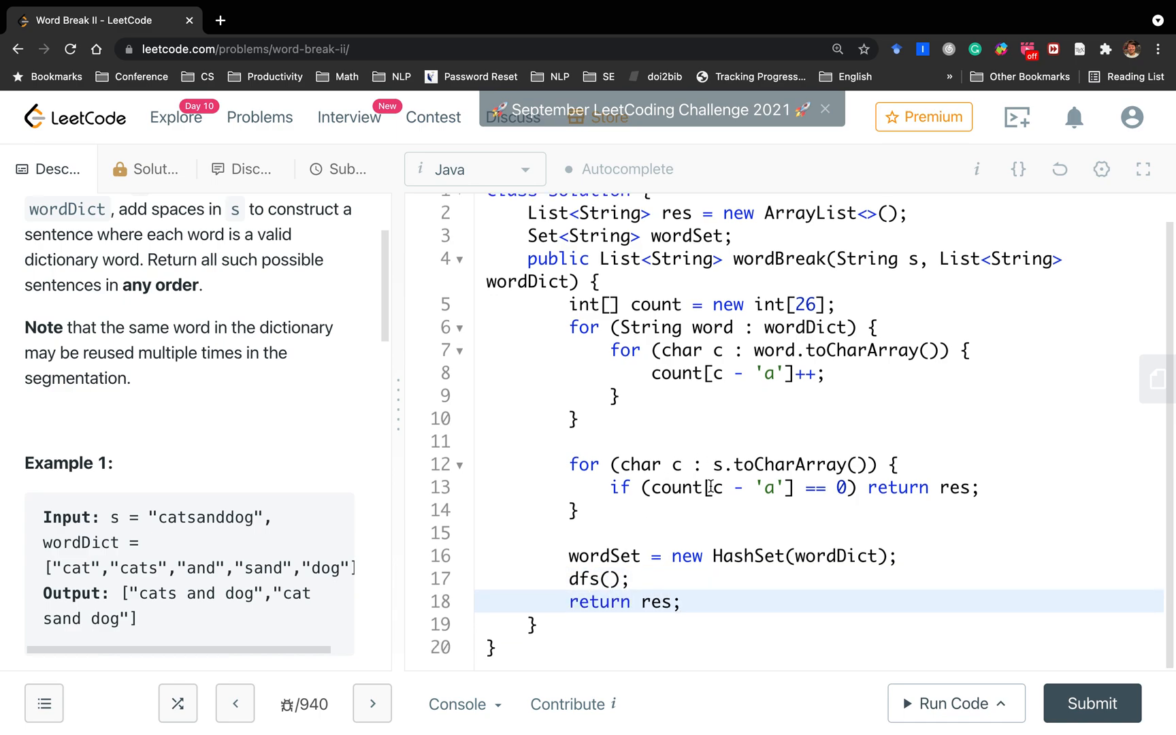
Write dfs(String s, int index, StringBuilder cur), adding cur.toString() to res when index reaches n
type("p")
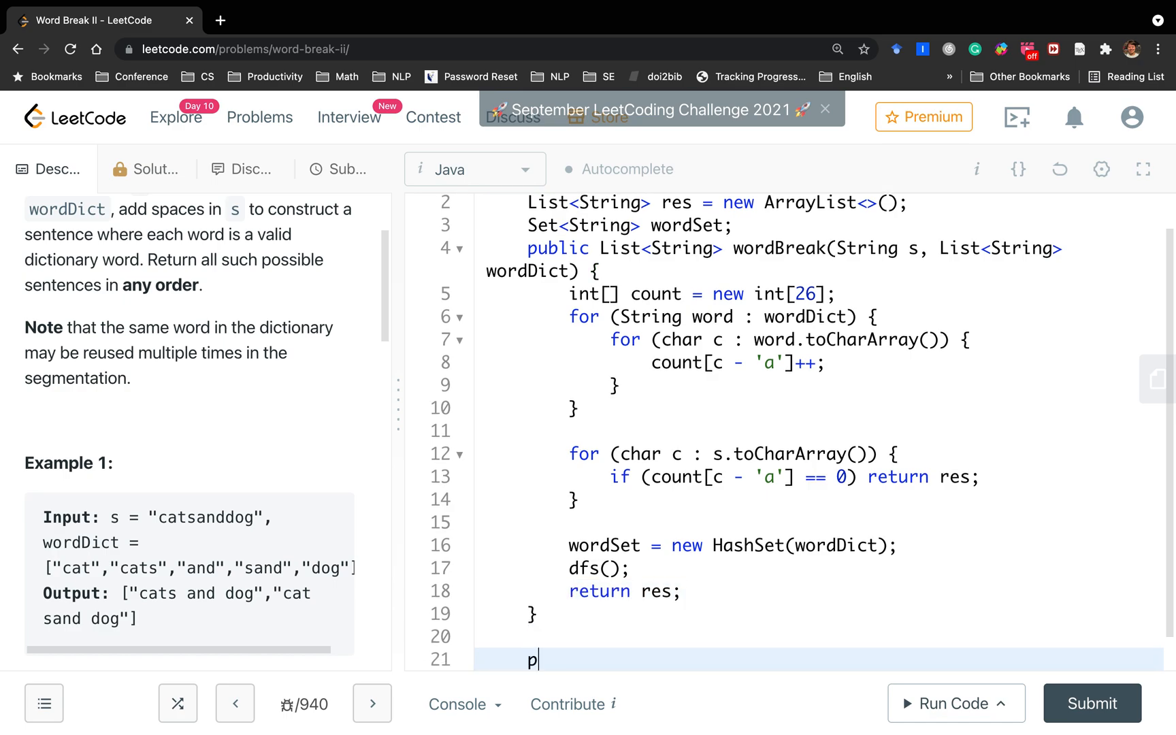
type("rivate vo")
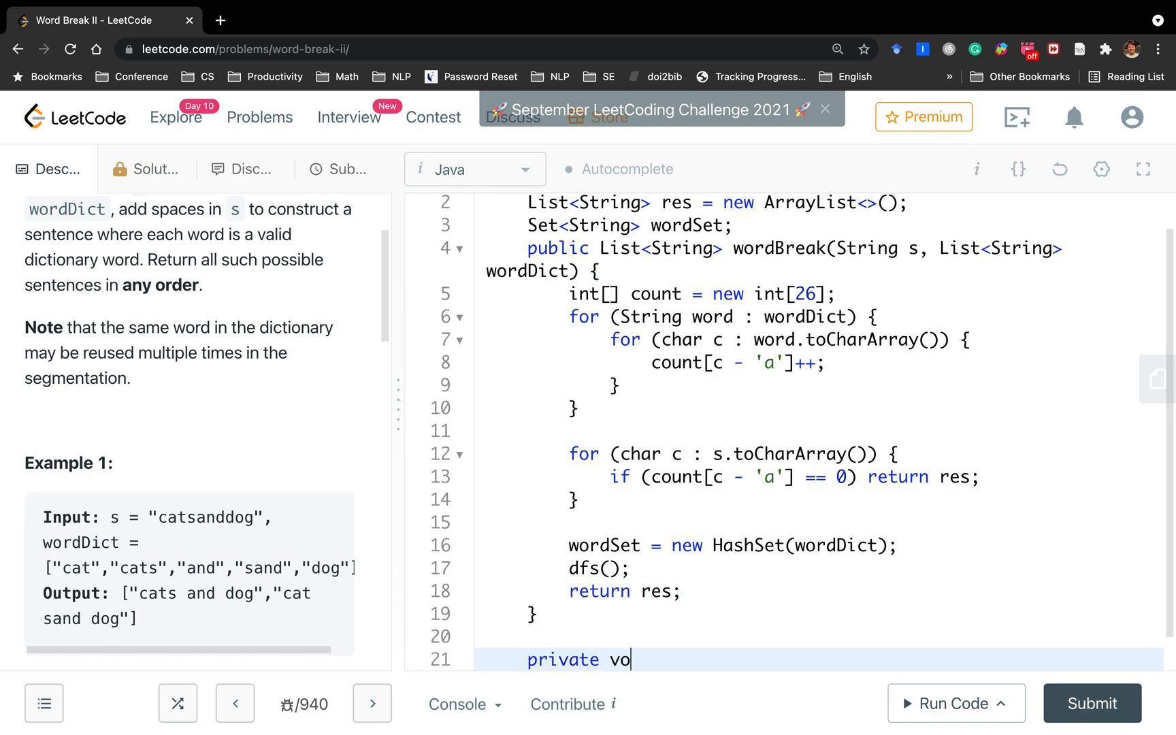
type("id dfs()")
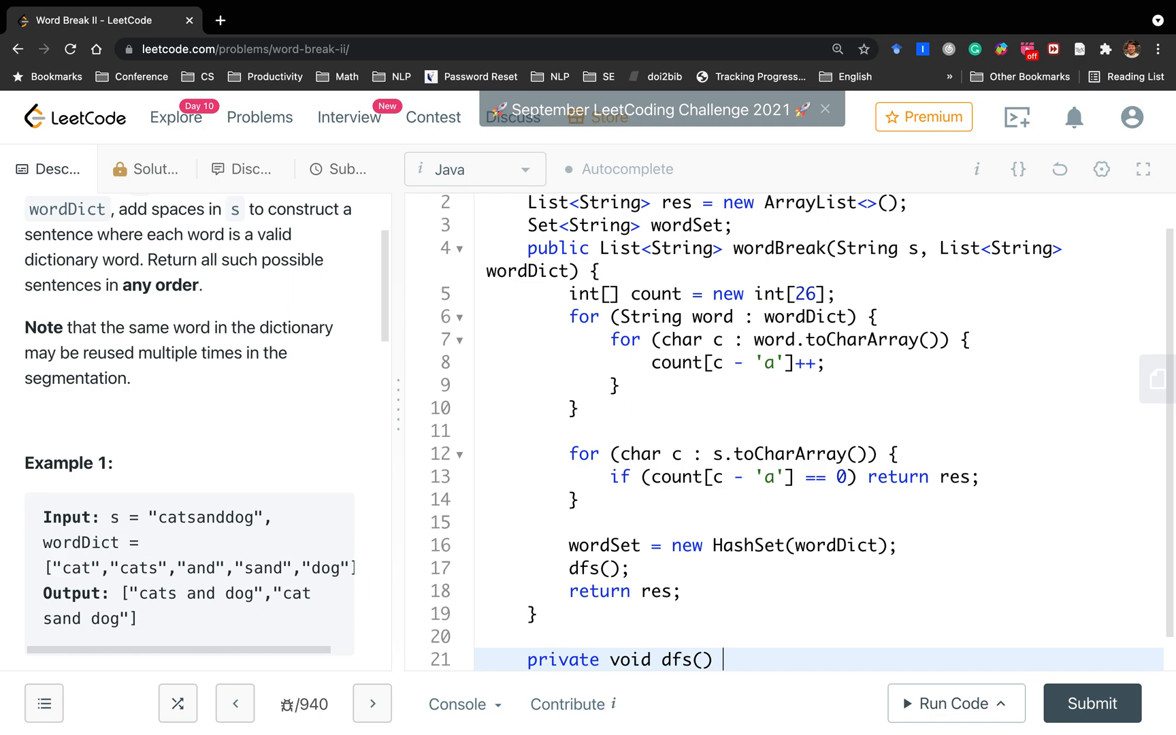
type("String s, int index,")
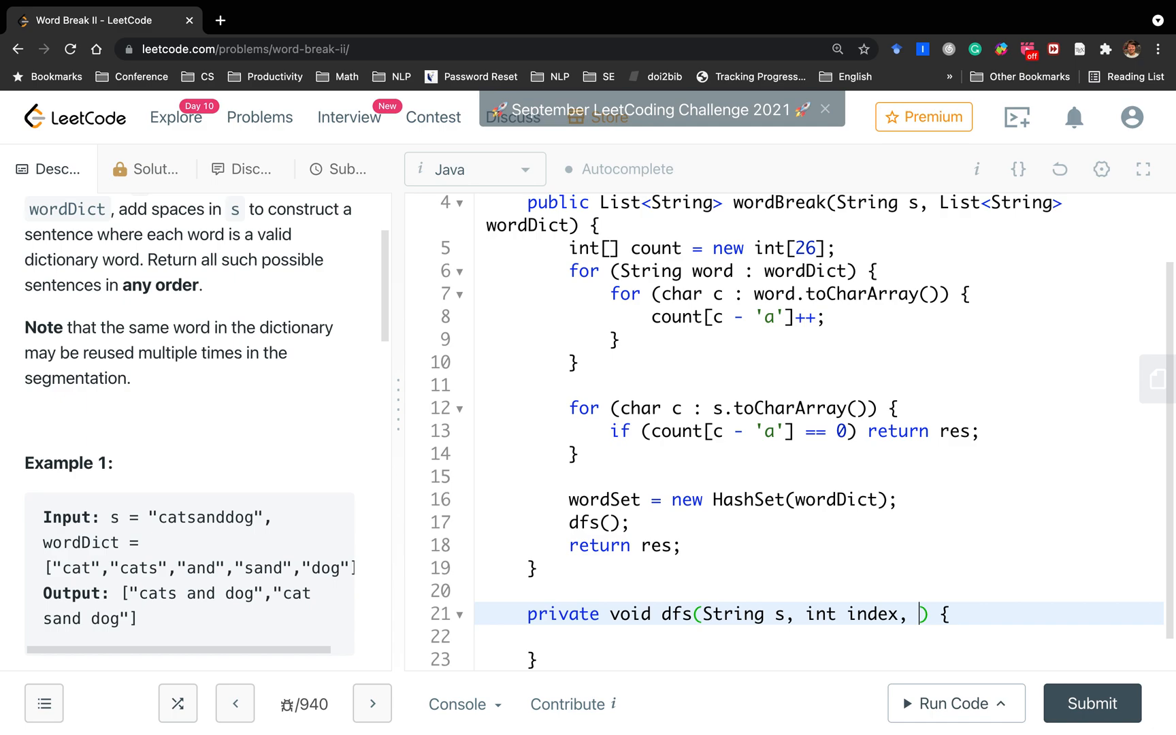
type("Sytr")
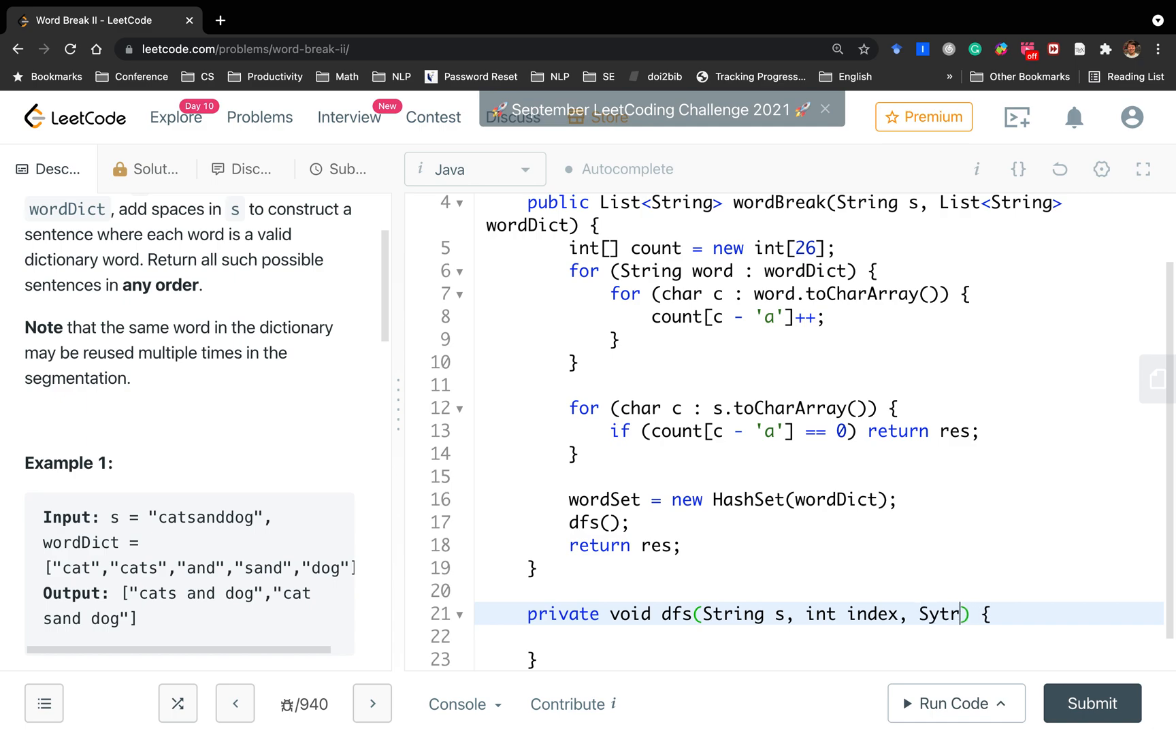
type("StringBuilder cu")
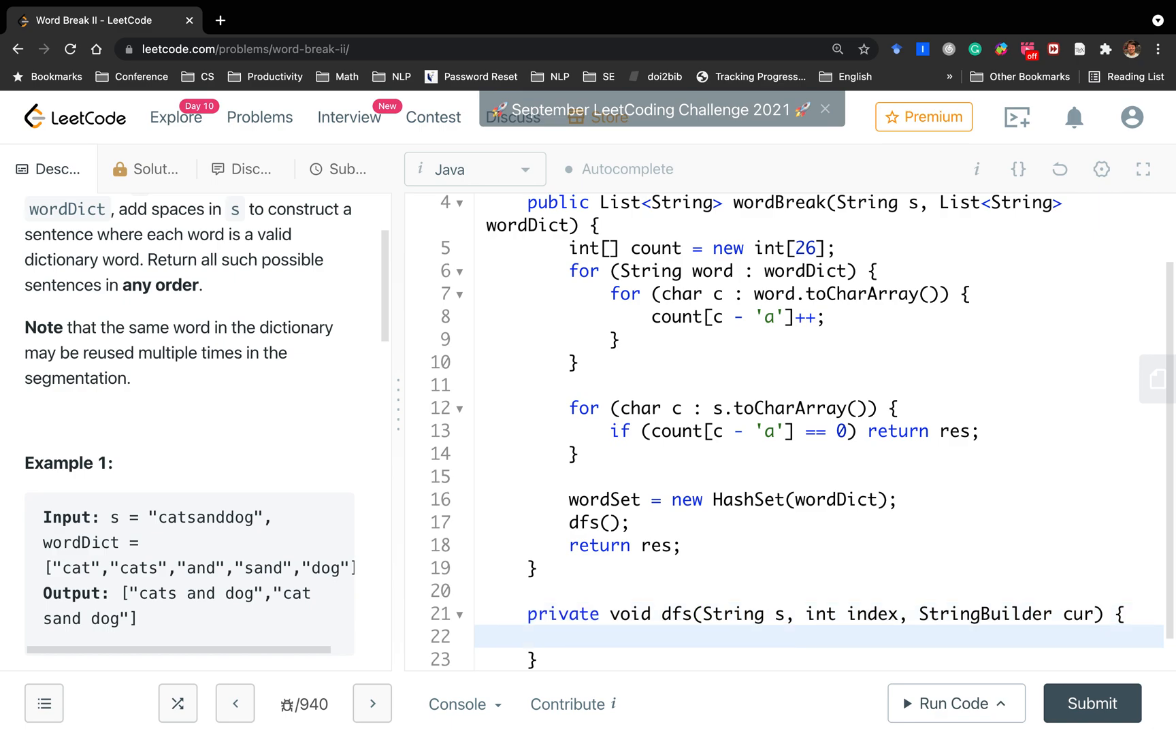
type("if")
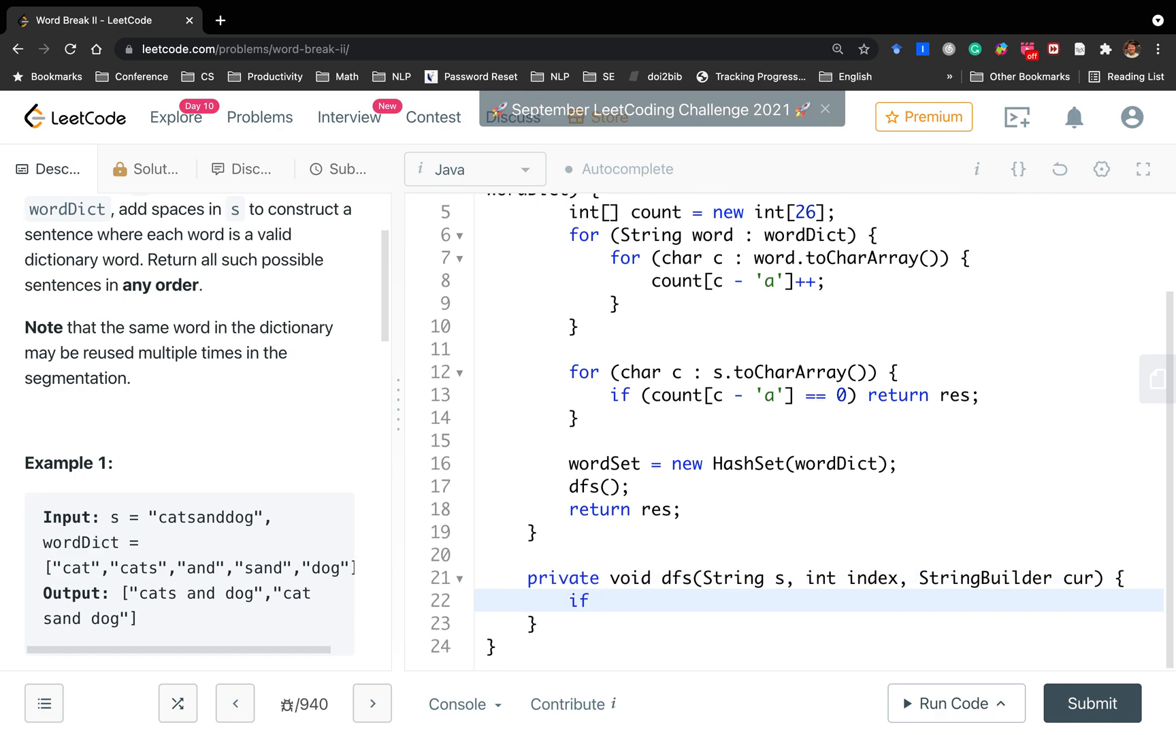
type("(")
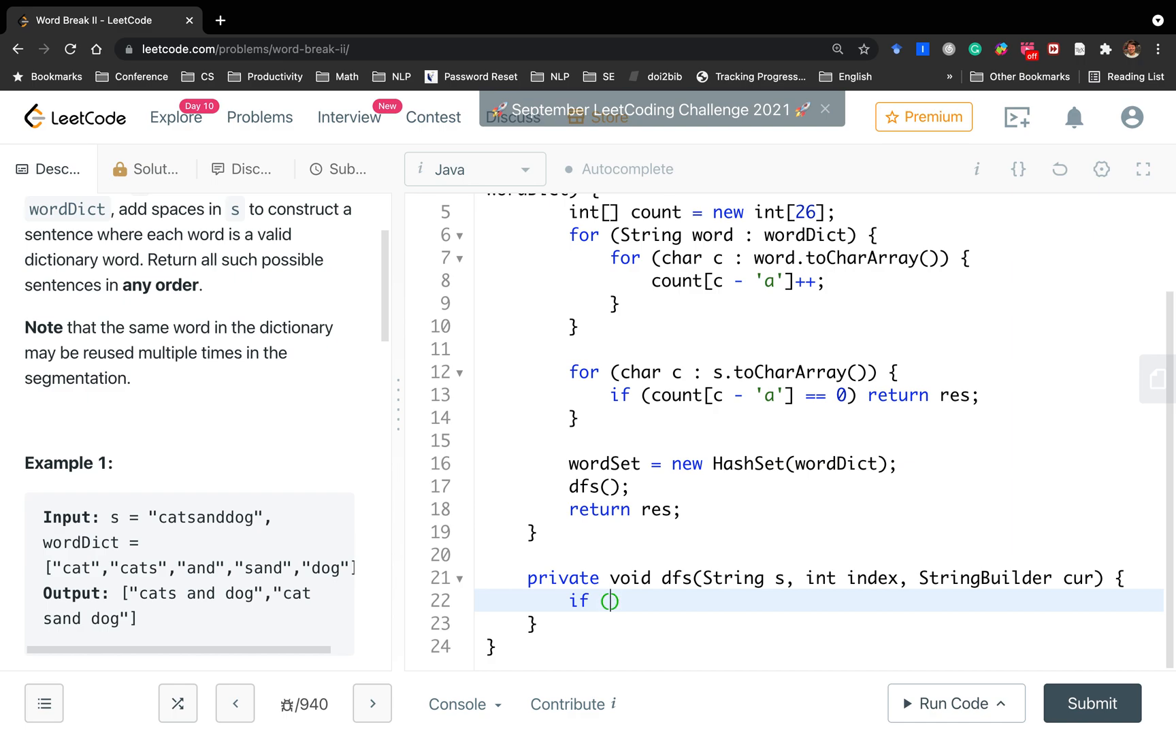
type("index ==")
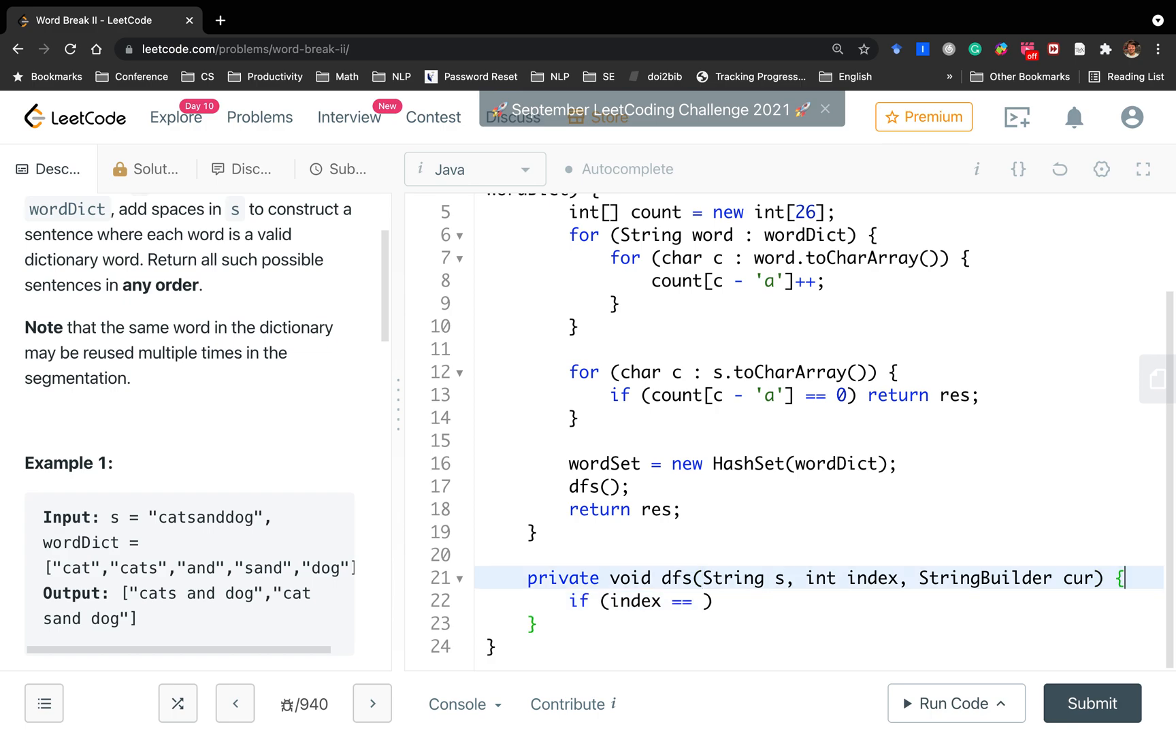
type("int n = s")
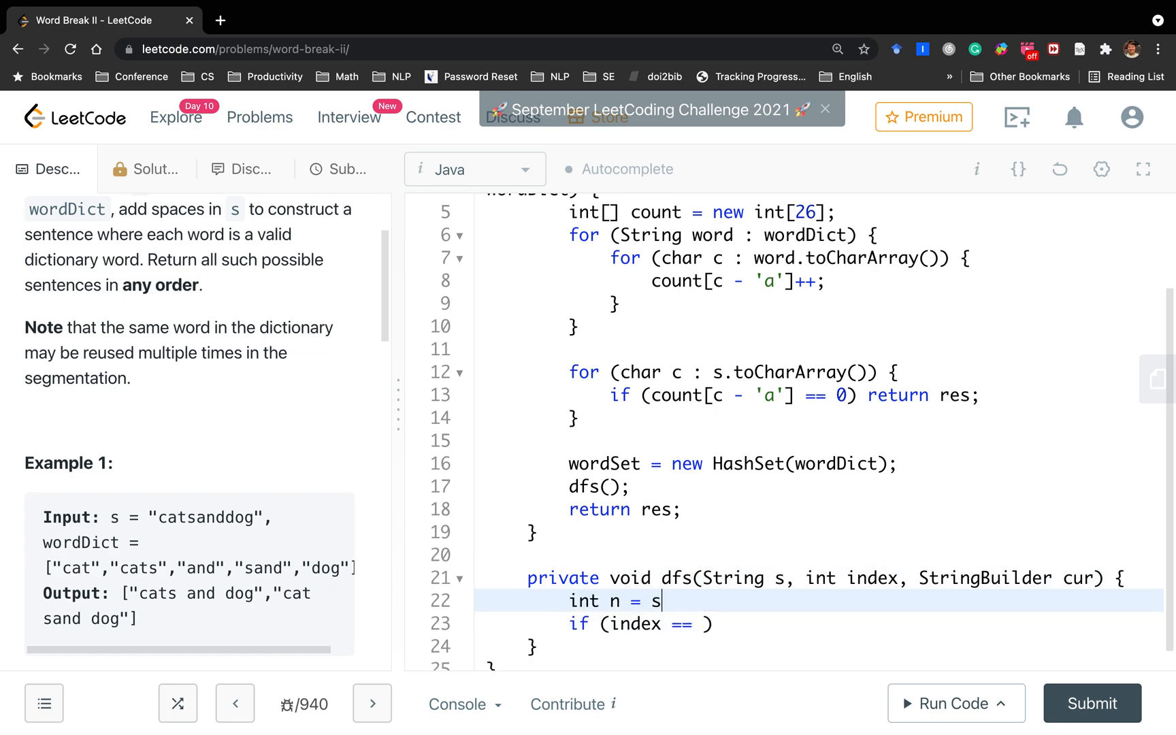
type(".length()")
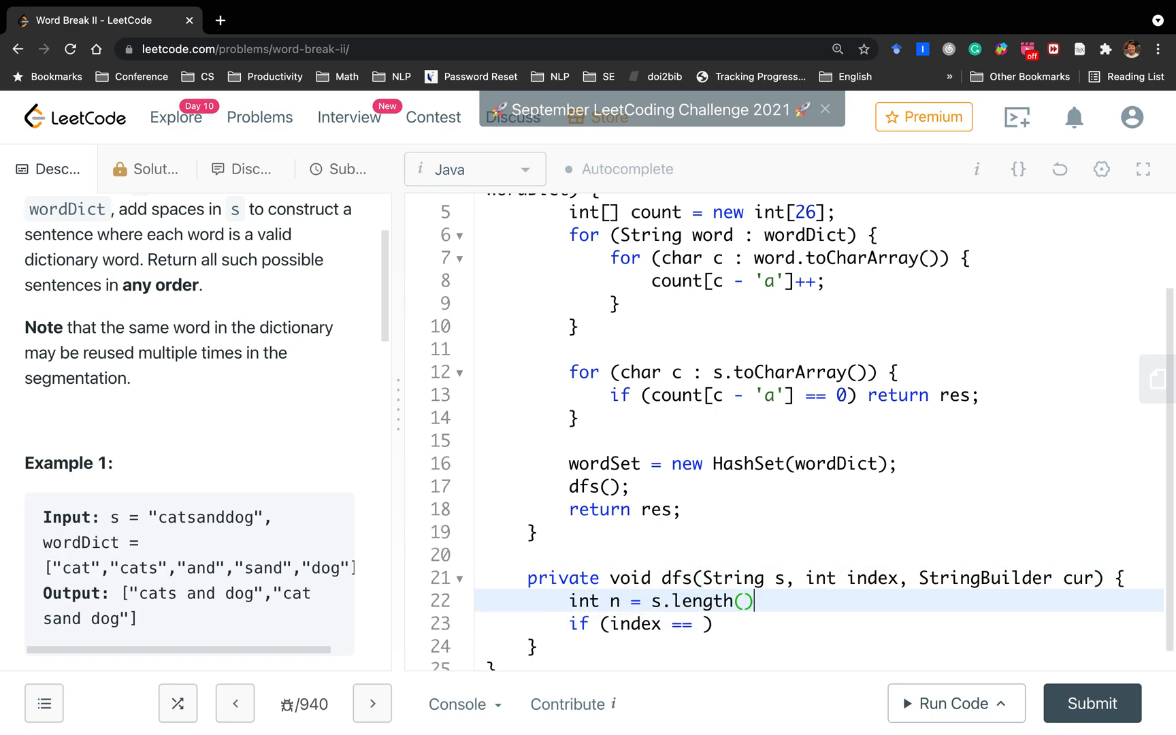
type(";")
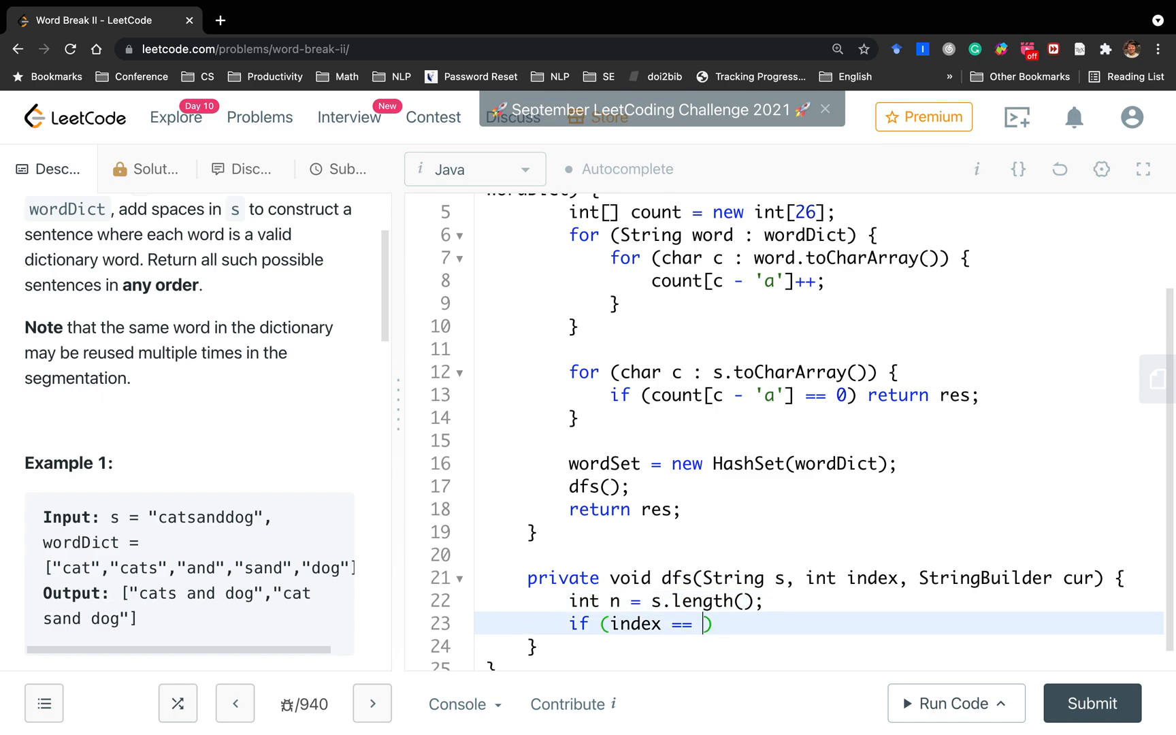
type("n) {")
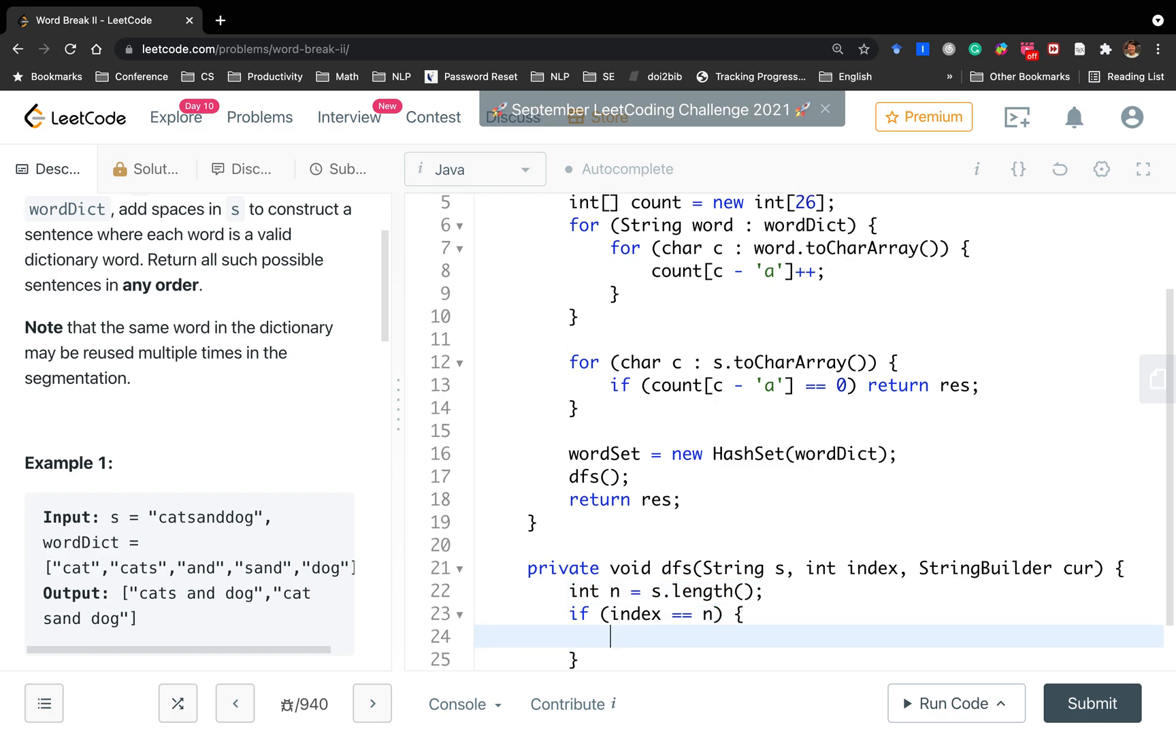
type("res.add(cr")
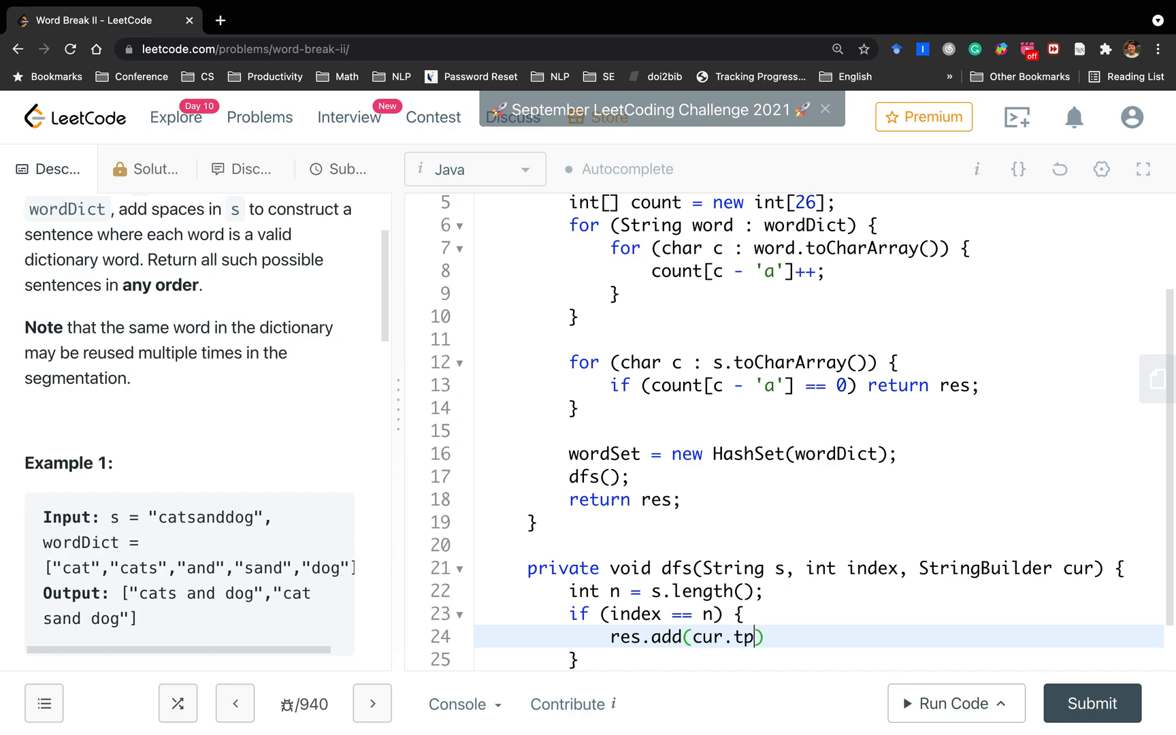
type("oString(")
type("for (int ")
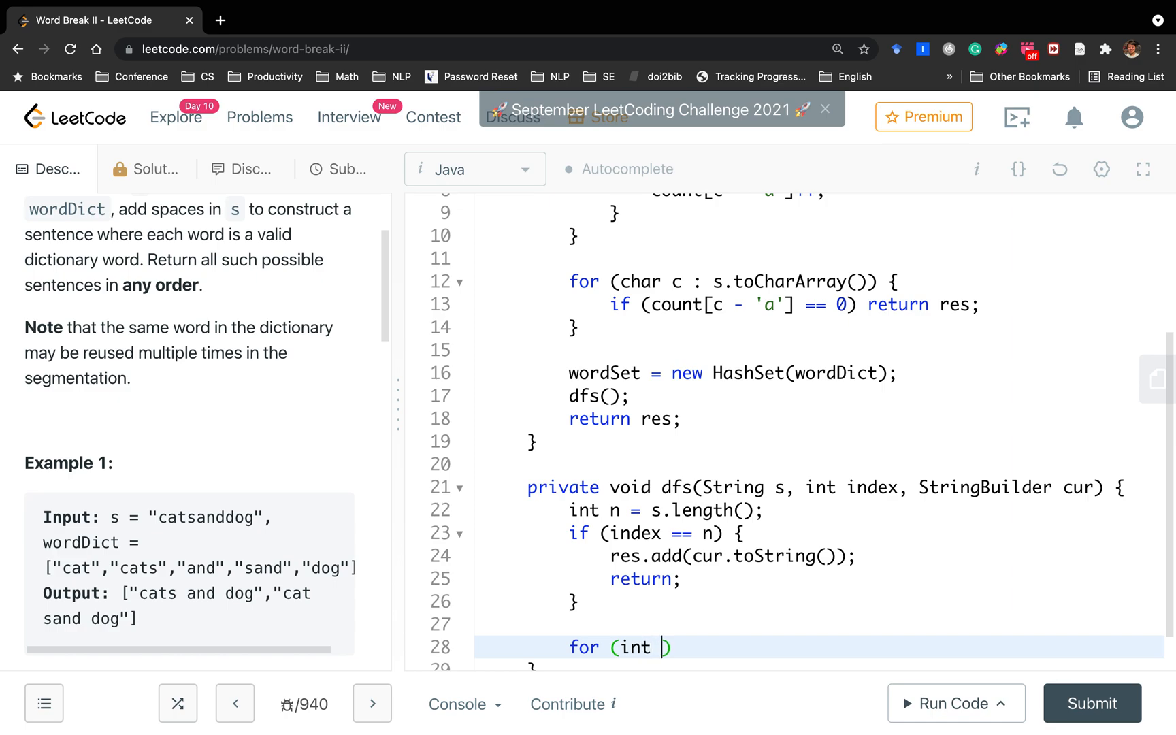
Add a loop over i up to n checking wordSet.contains(s.substring(index, i + 1))
type("i = index")
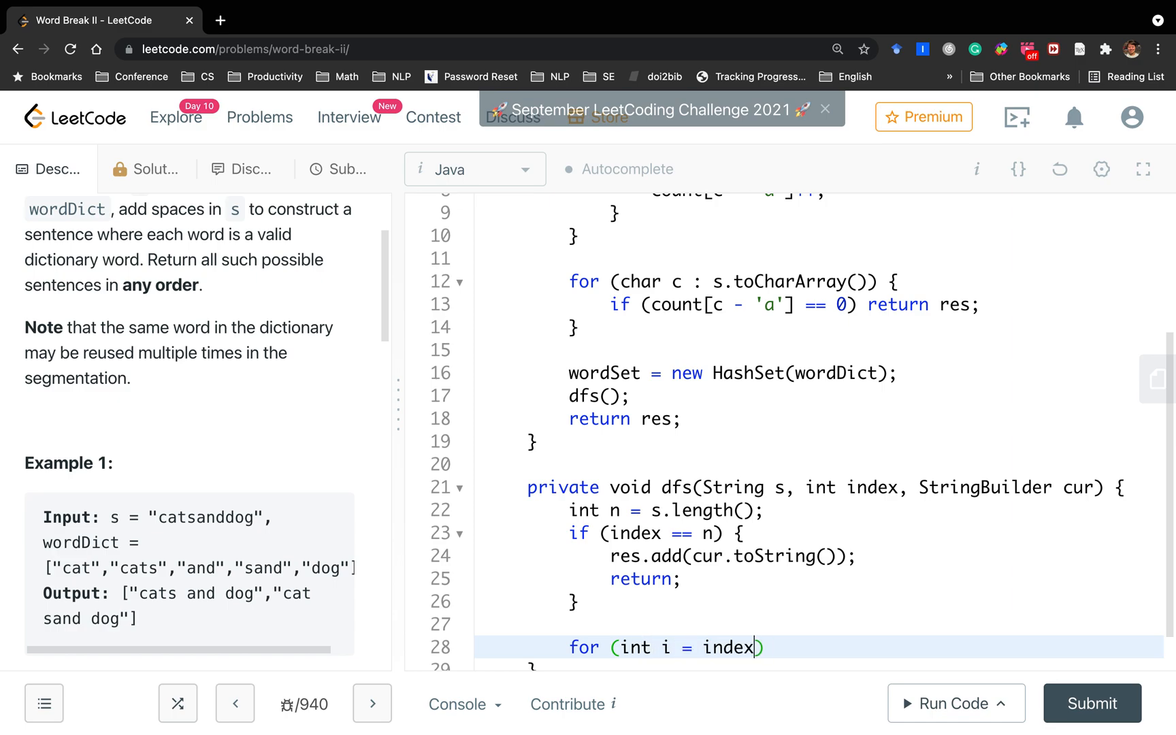
type("; i < n;")
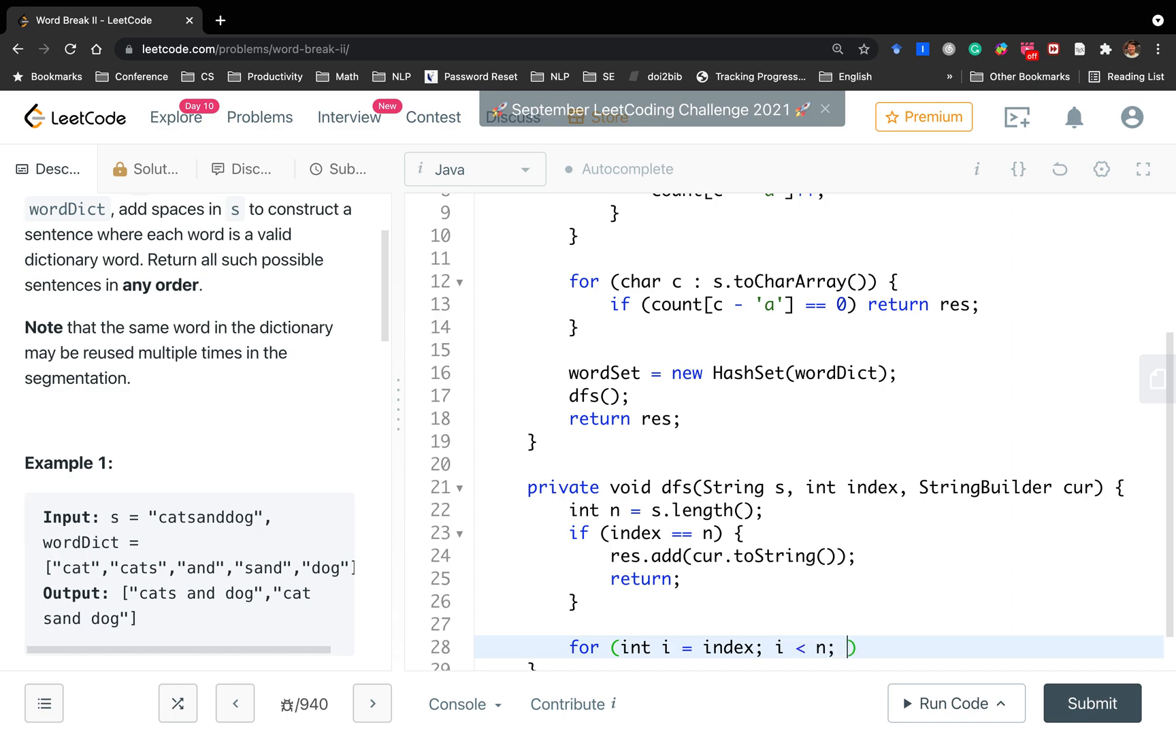
type("i++)")
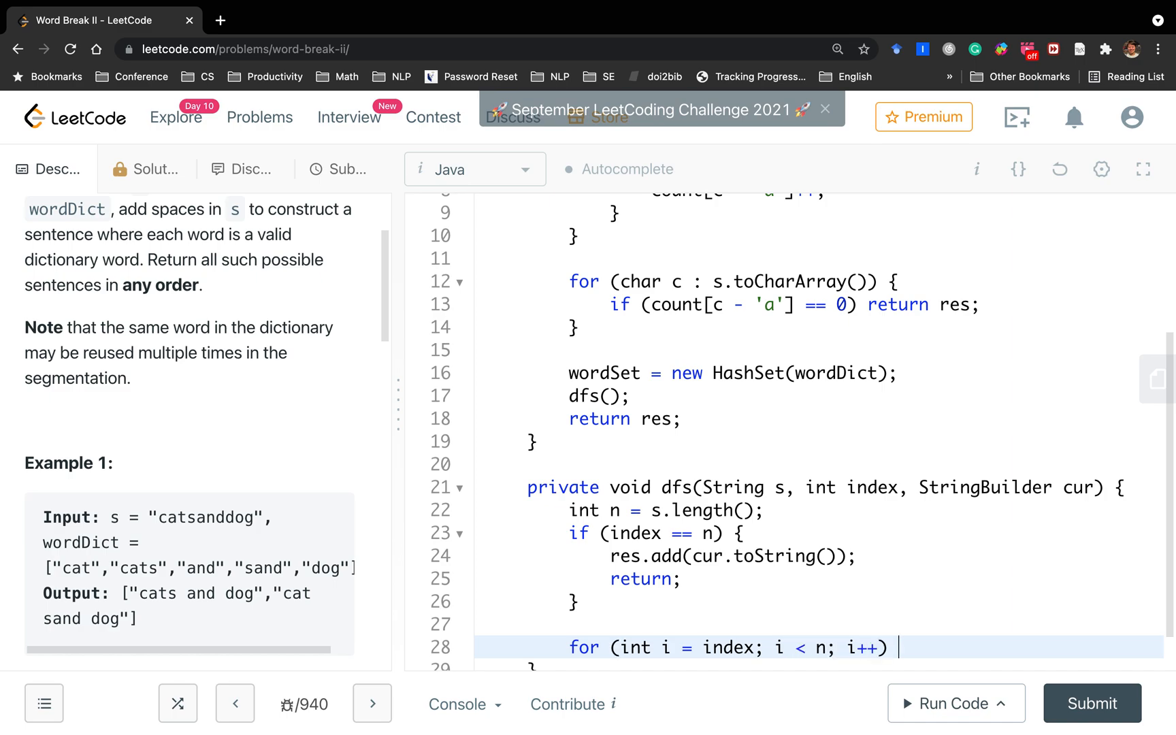
type("if (wordSe")
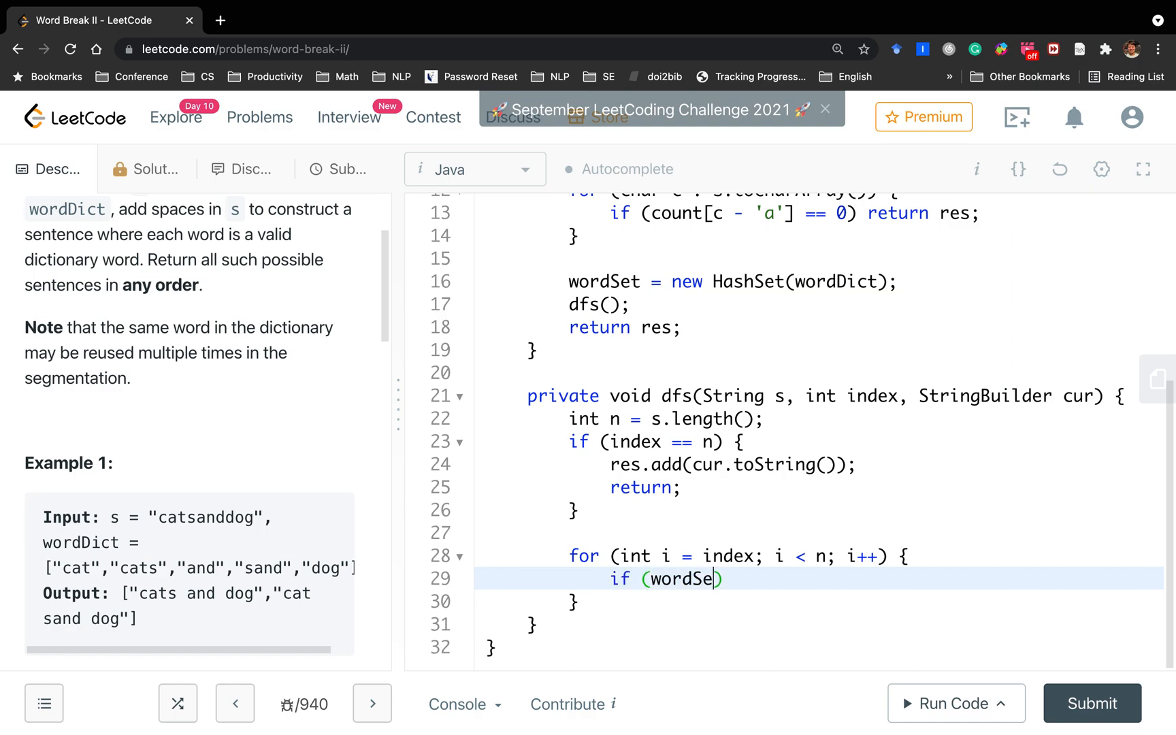
type("t.co")
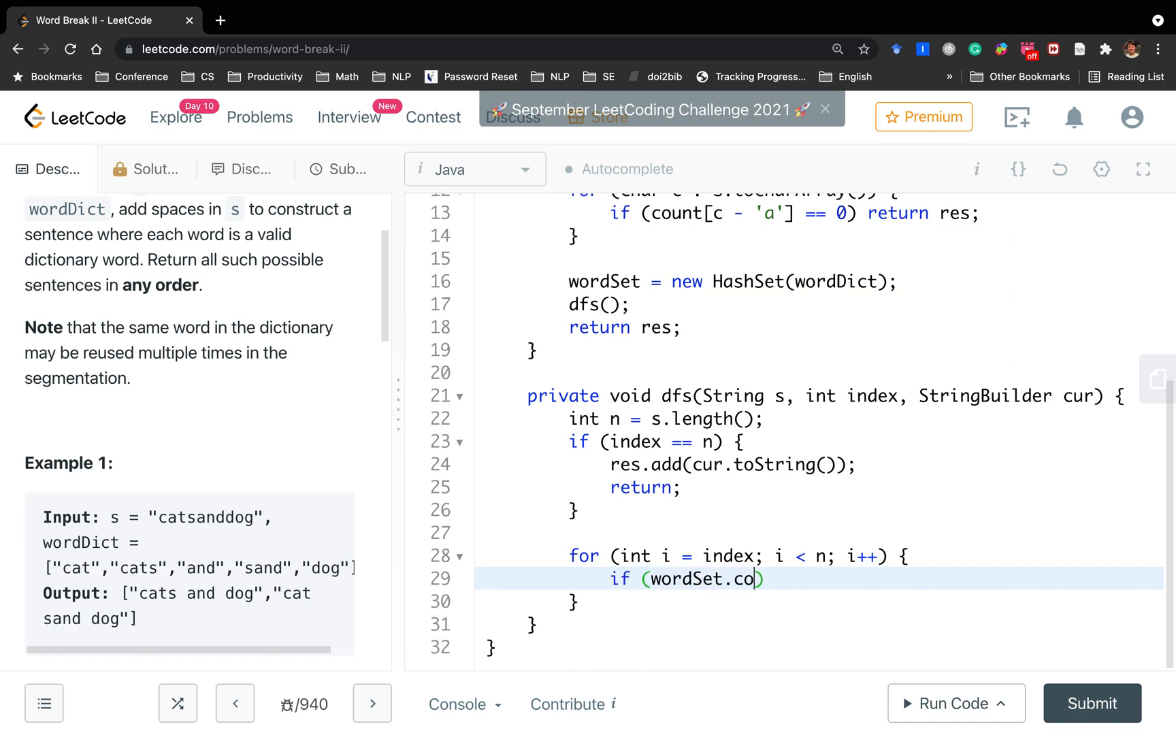
type("ntains(s")
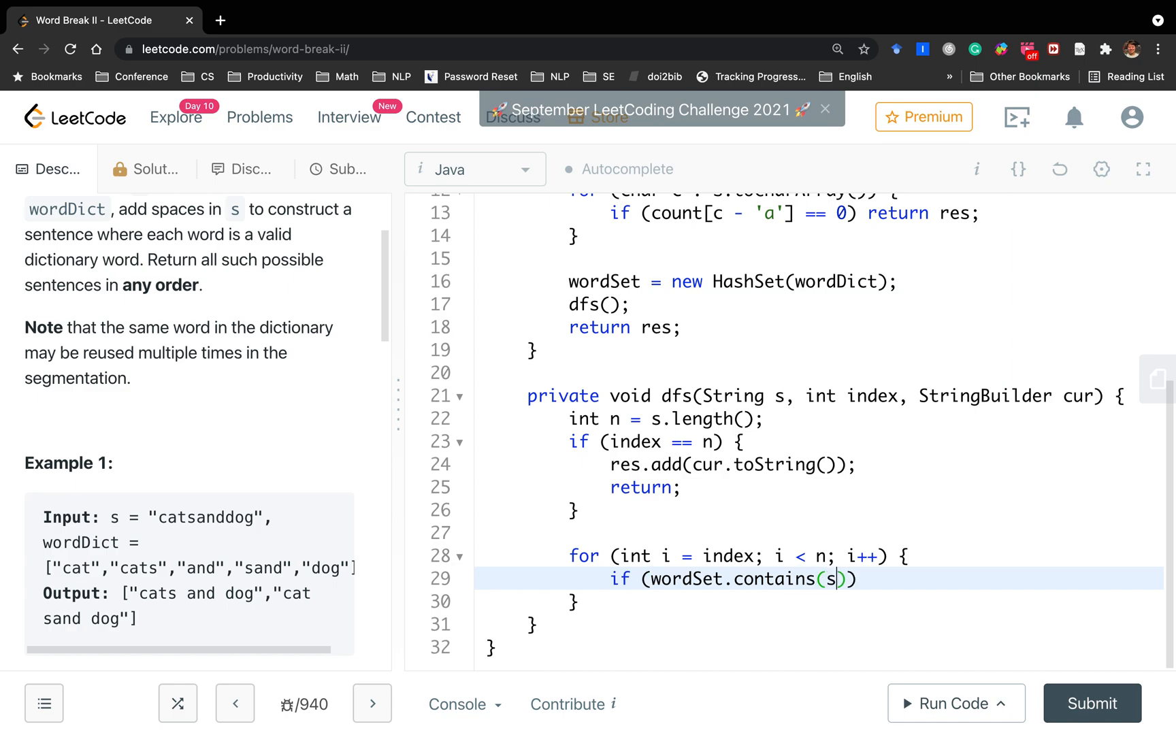
type(".substring(index,")
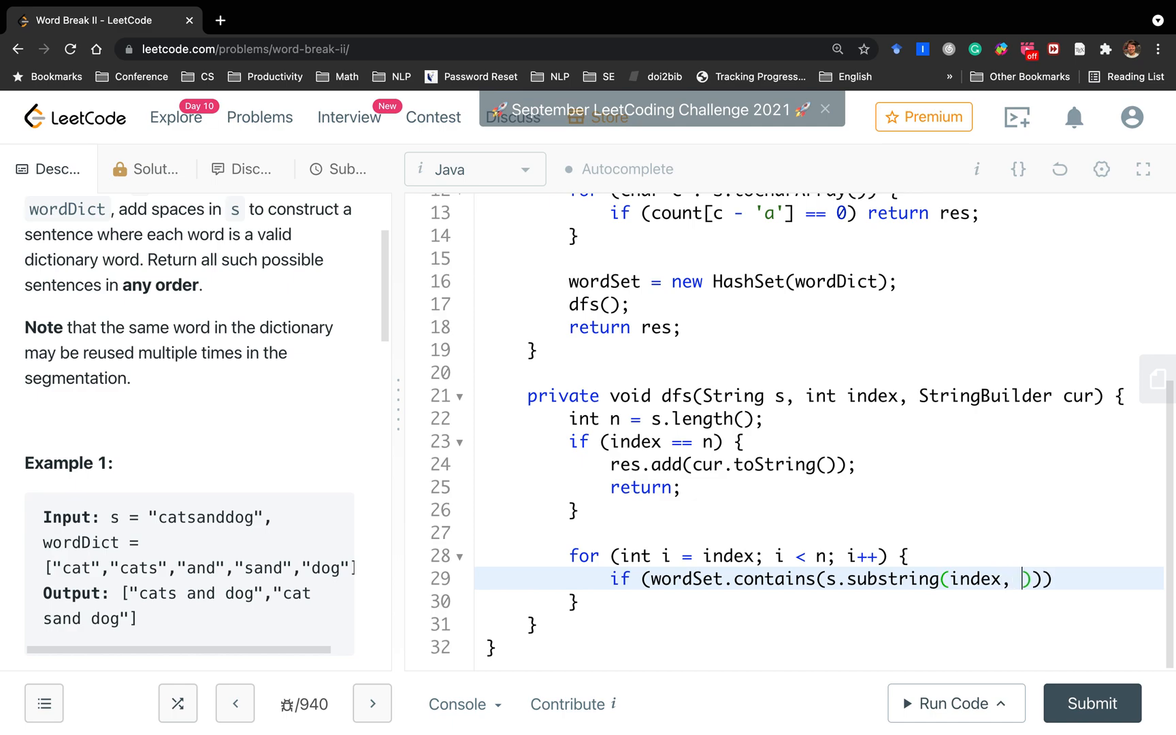
type("i + 1")
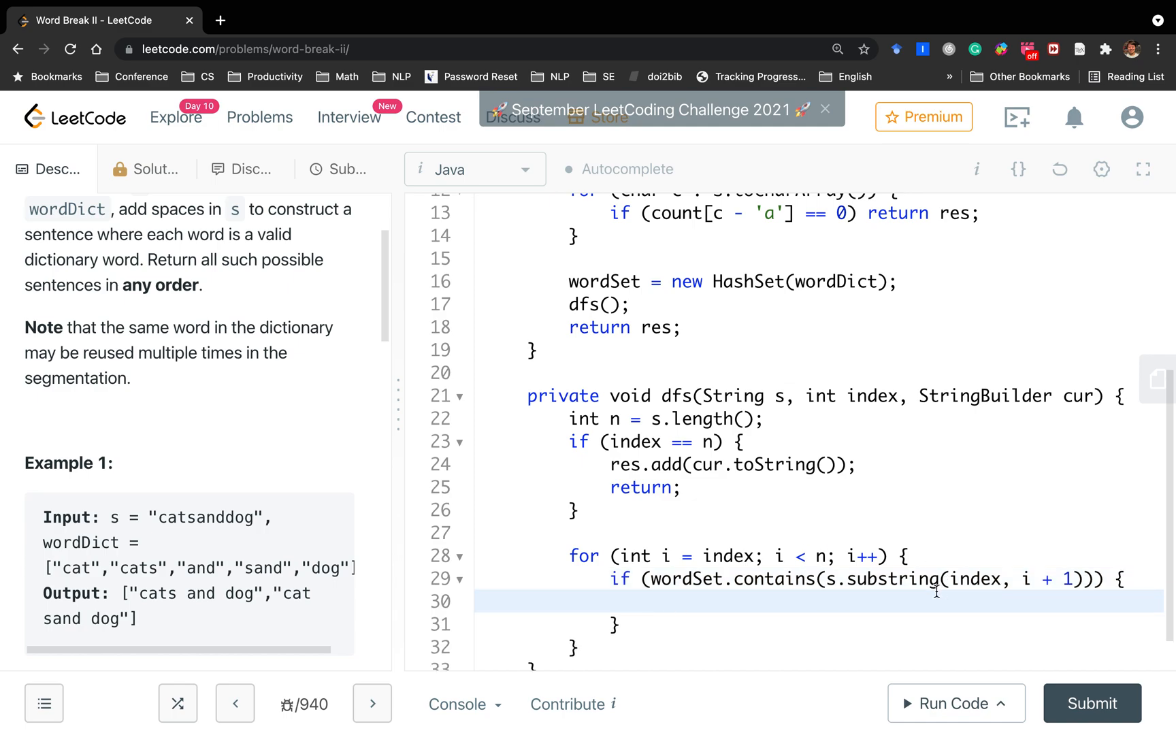
mouse_move(1030, 586)
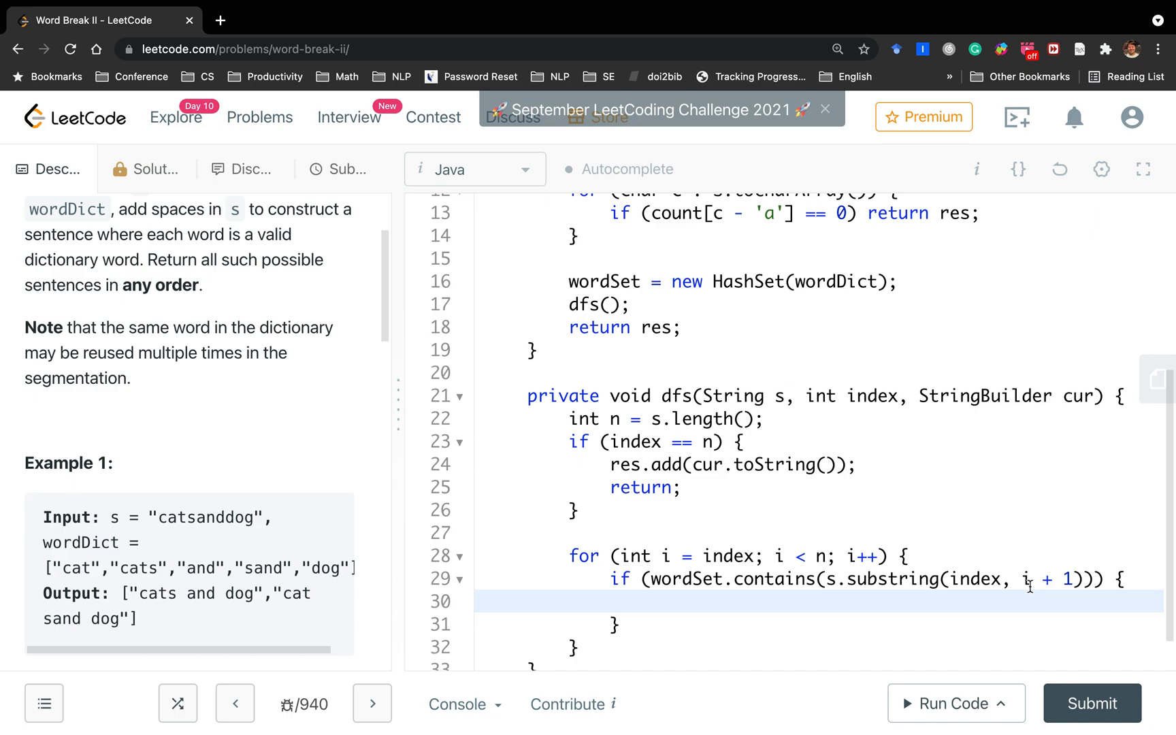
mouse_move(748, 600)
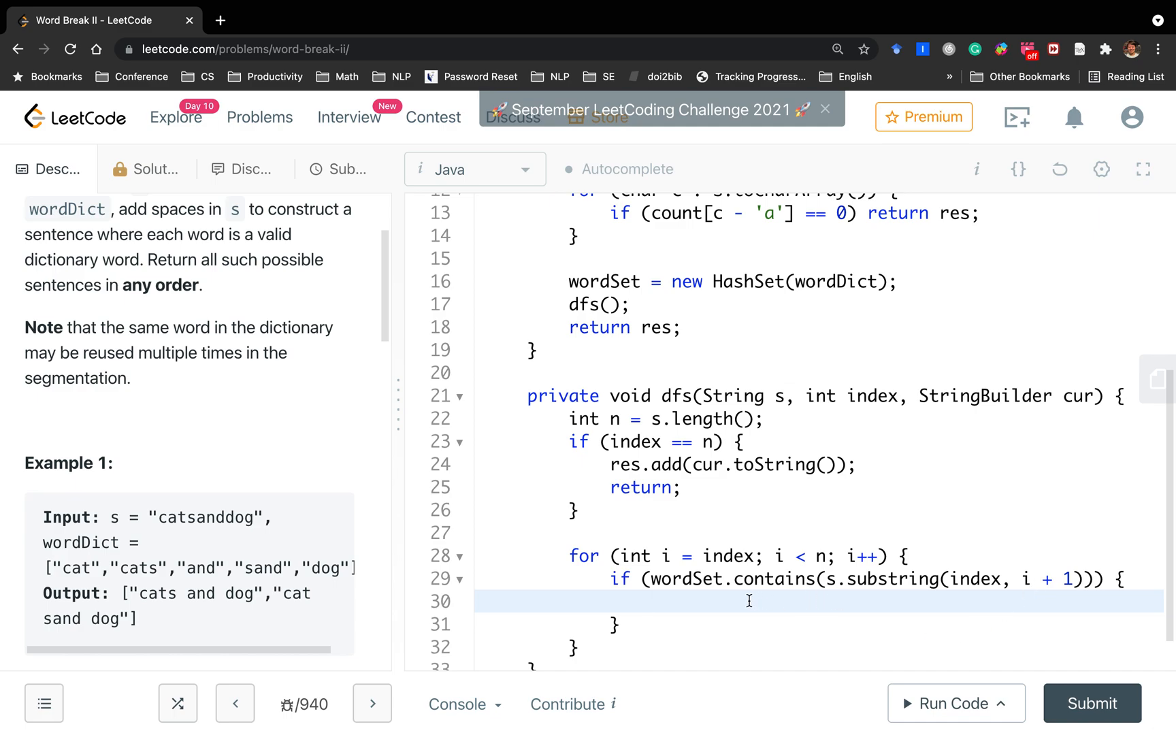
mouse_move(724, 591)
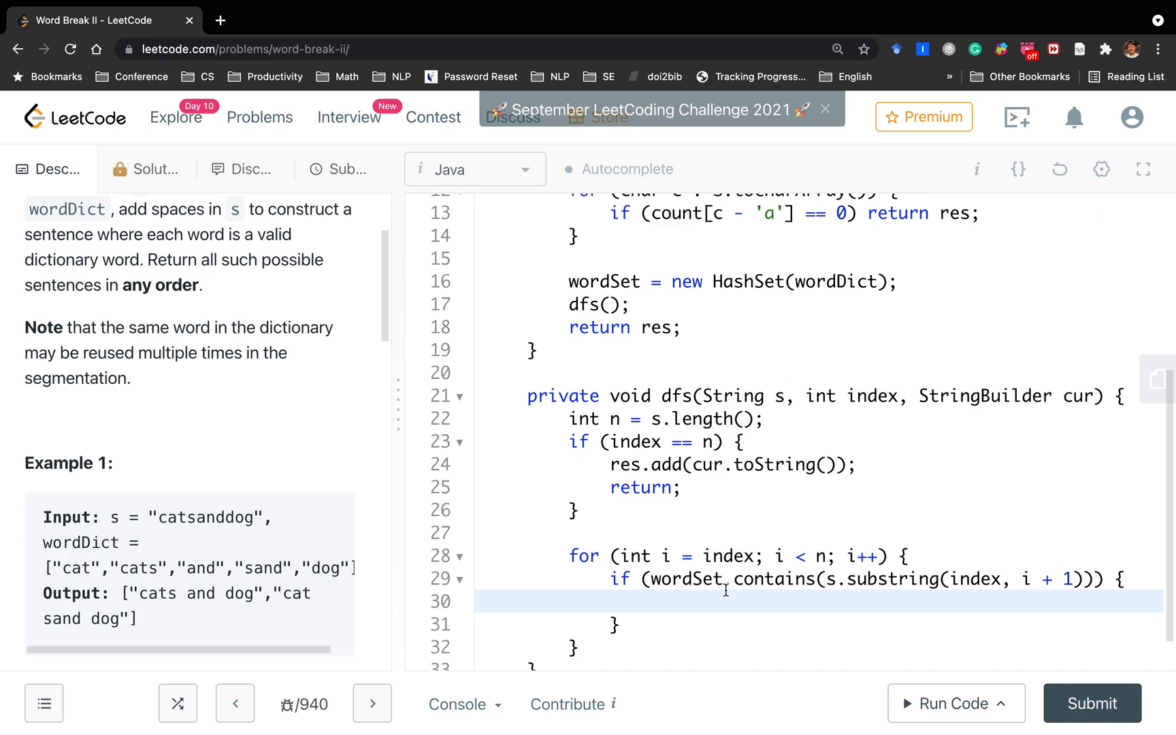
Store cur.length() in int beforeAdding inside the matching-word branch
left_click(651, 601)
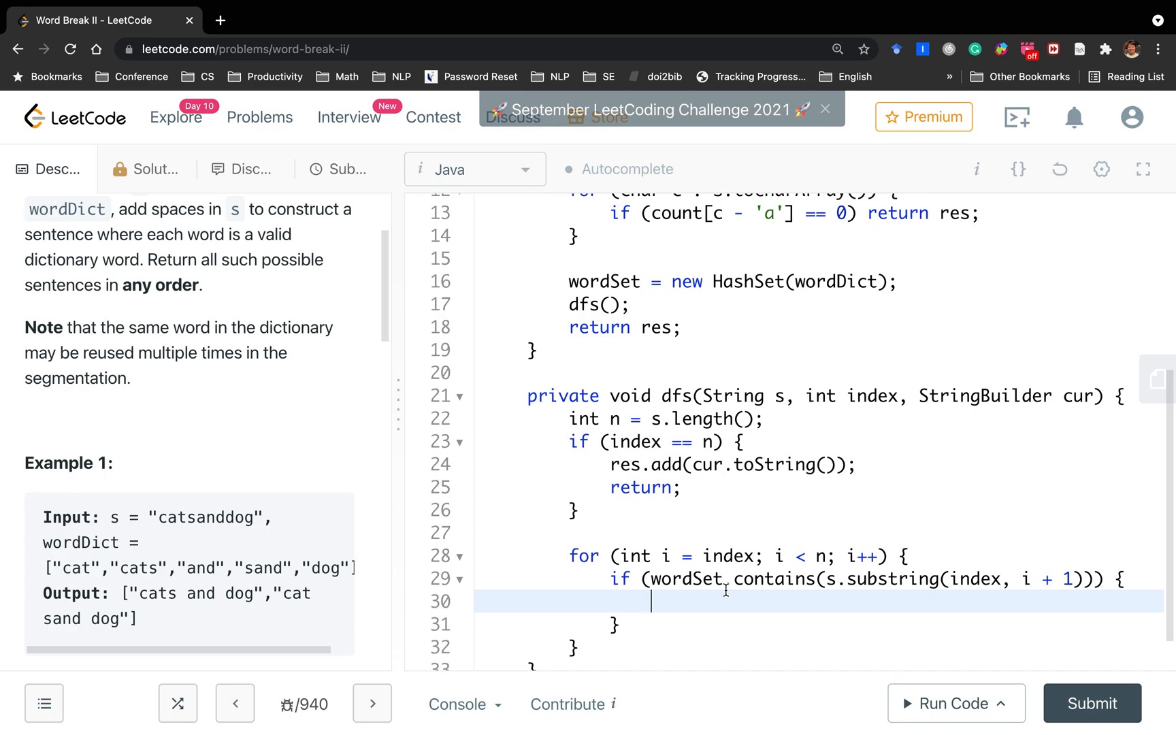
type("int")
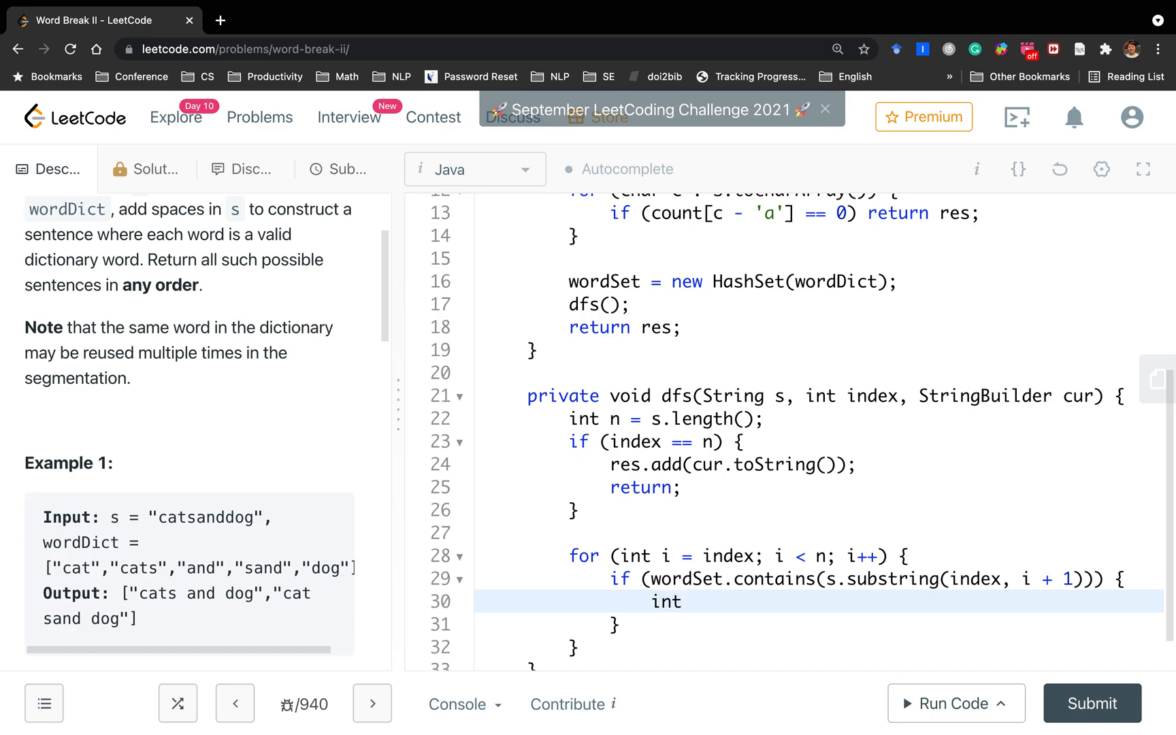
left_click(690, 601)
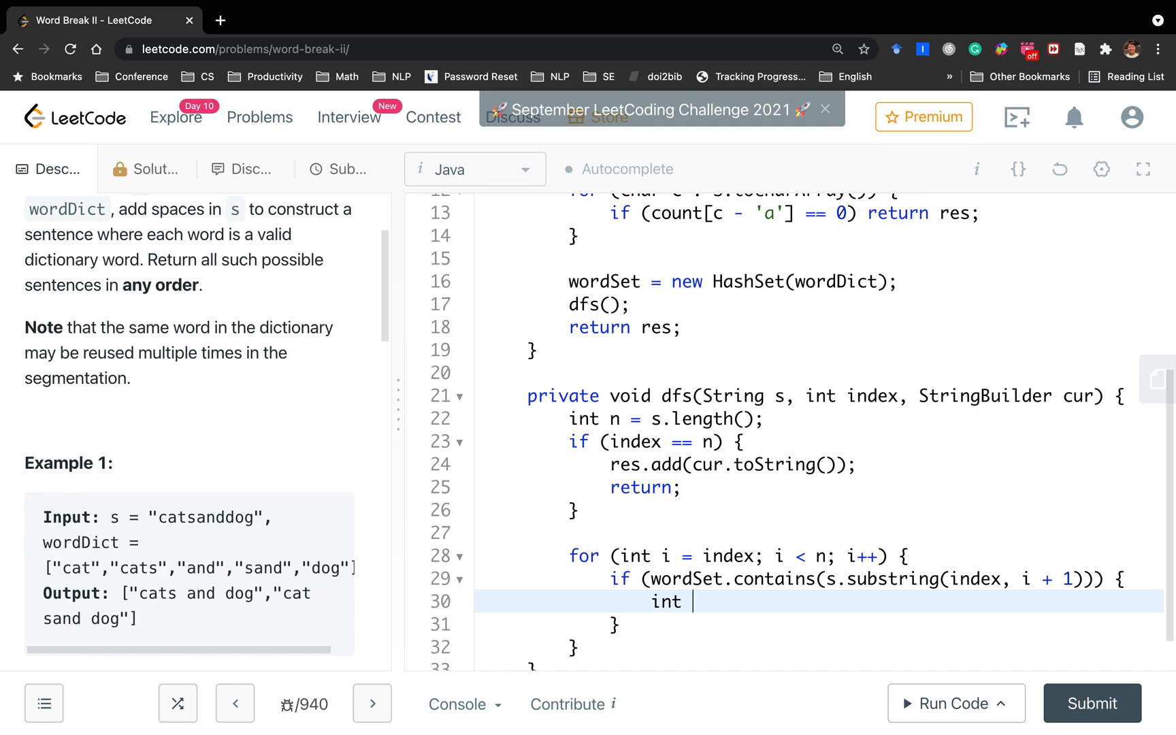
type("before")
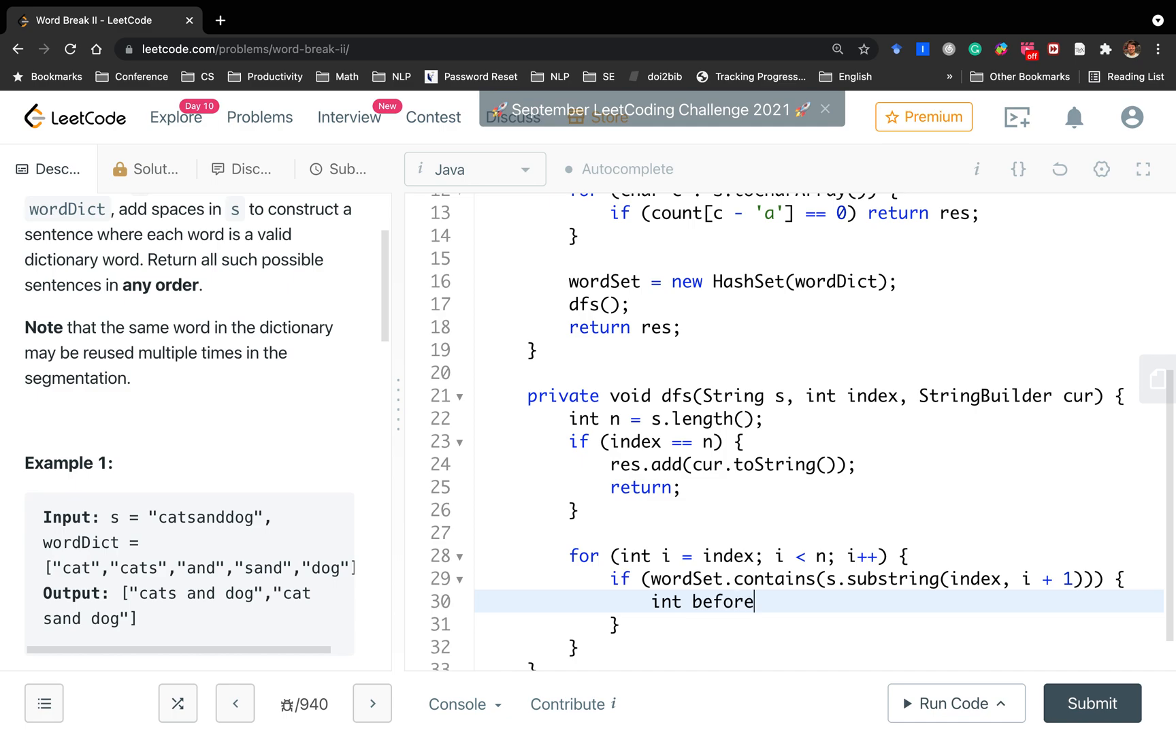
type("Adding =")
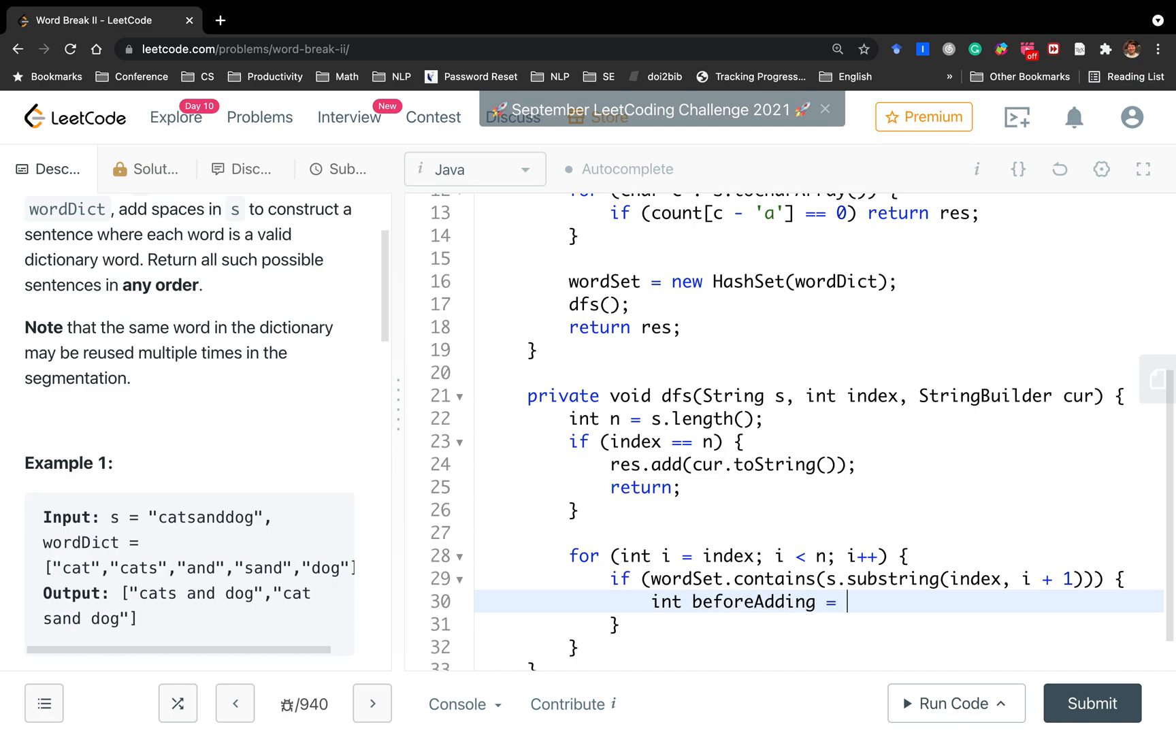
type("cur.")
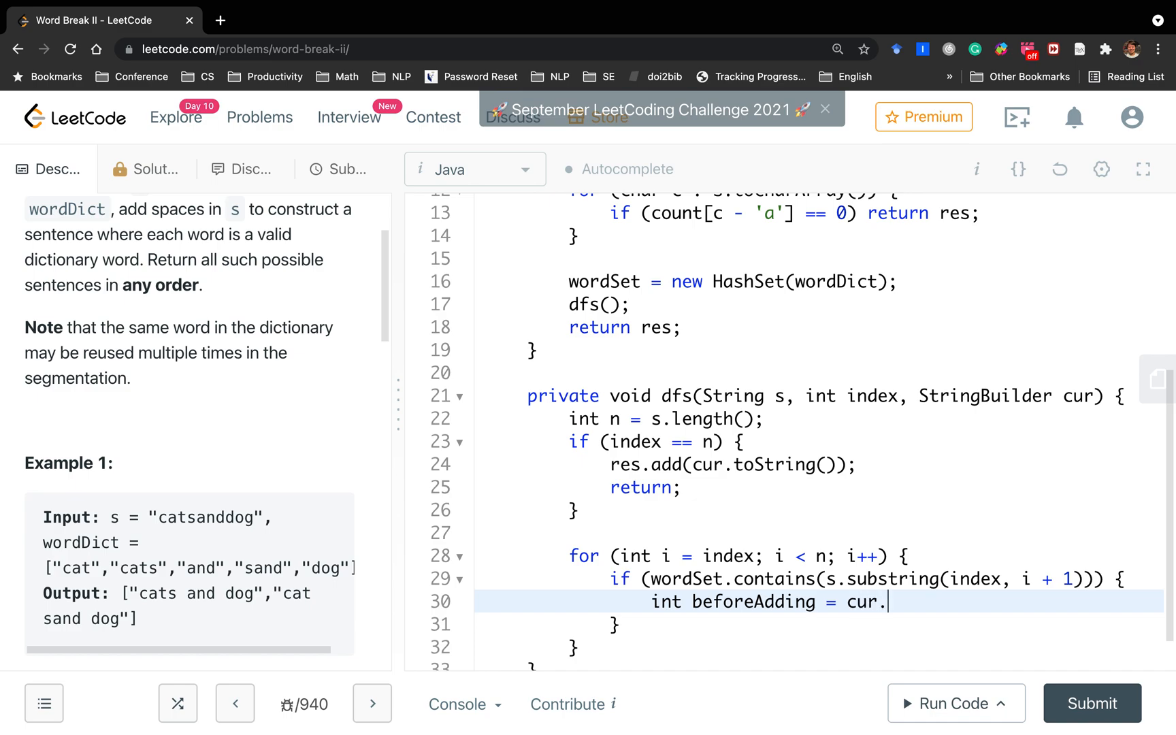
type("length();")
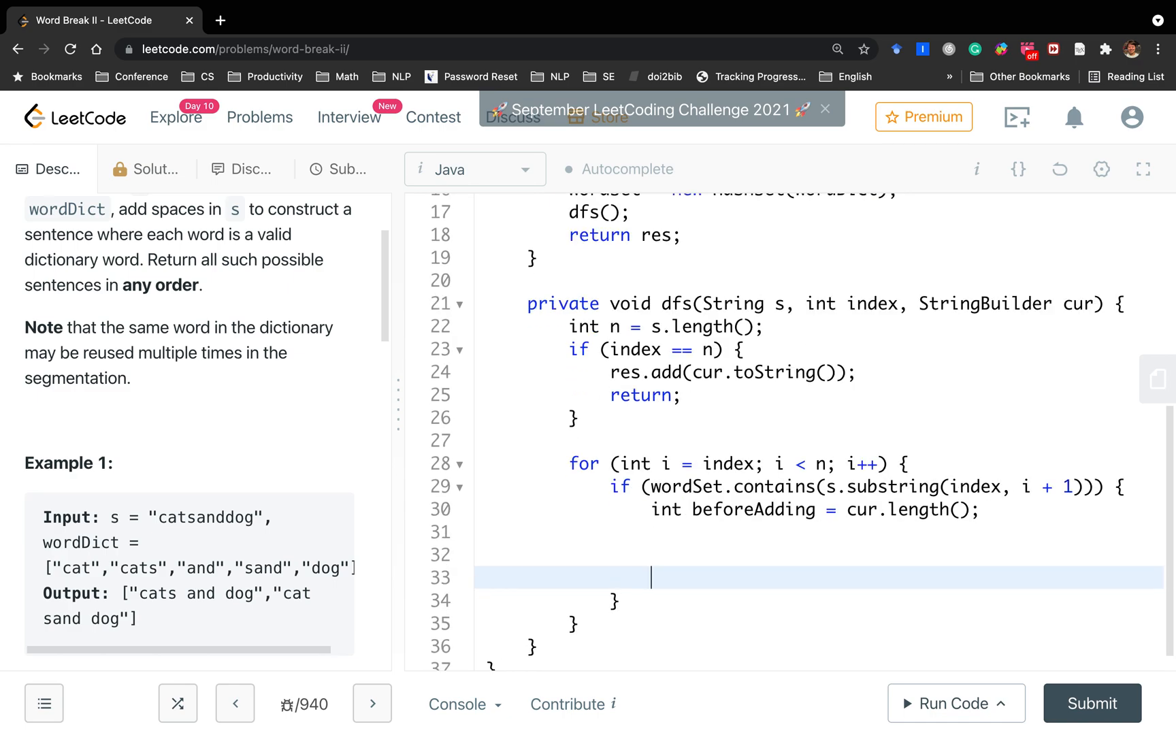
Trim the builder afterward with cur.delete(beforeAdding, cur.length())
type("cur.")
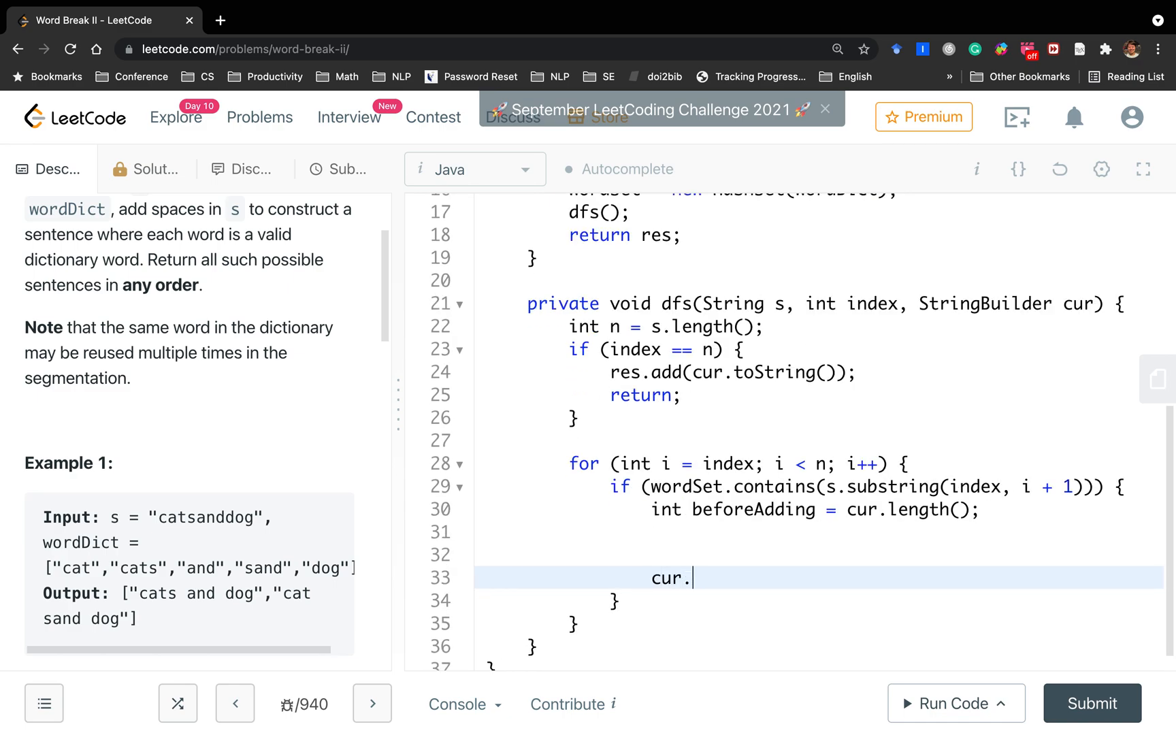
type("delete()")
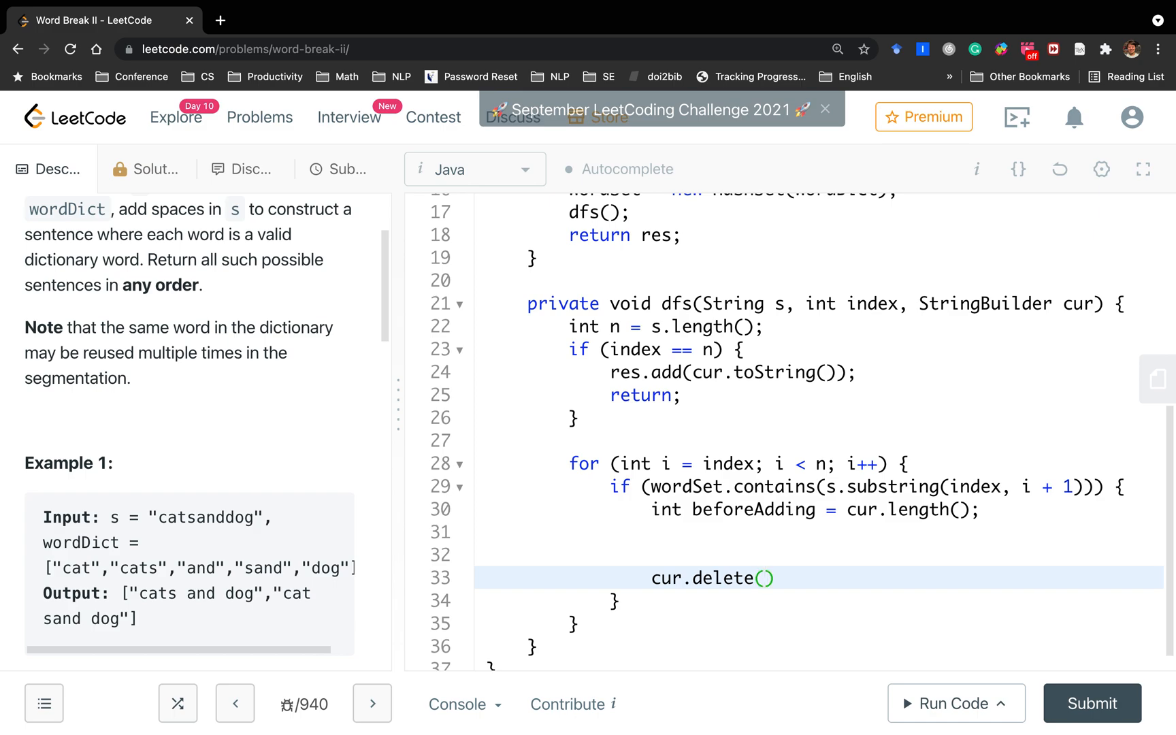
type("b")
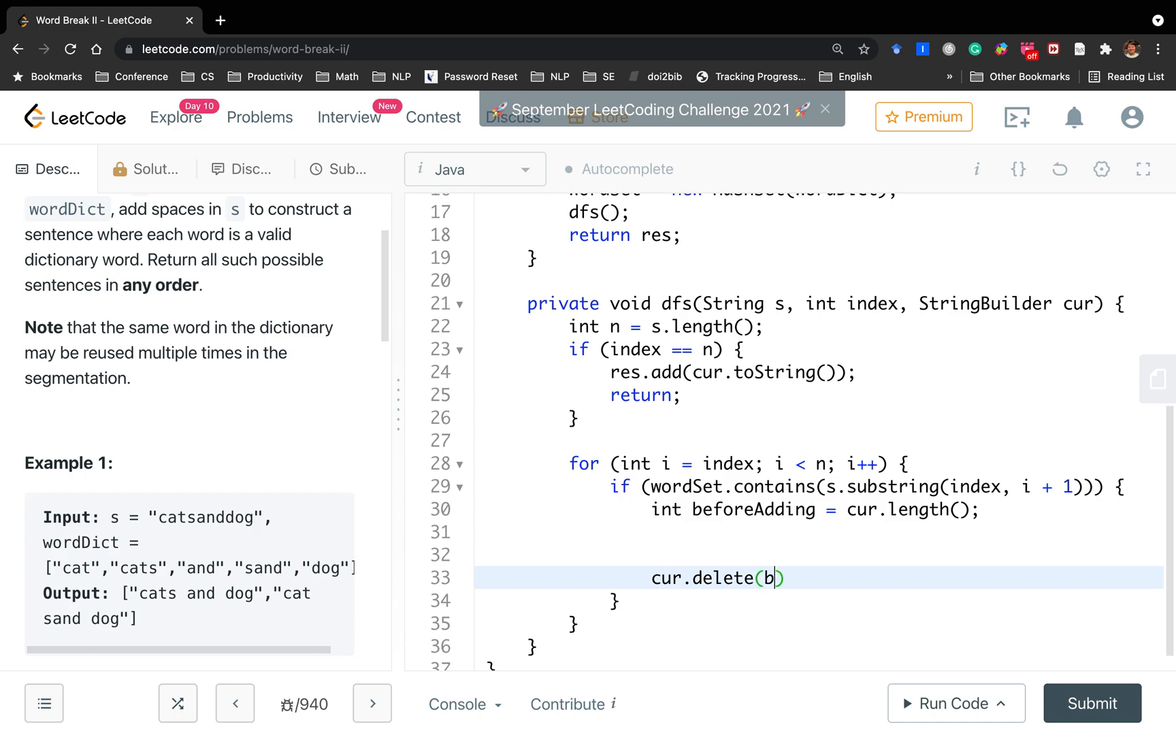
type("eforeAdding,")
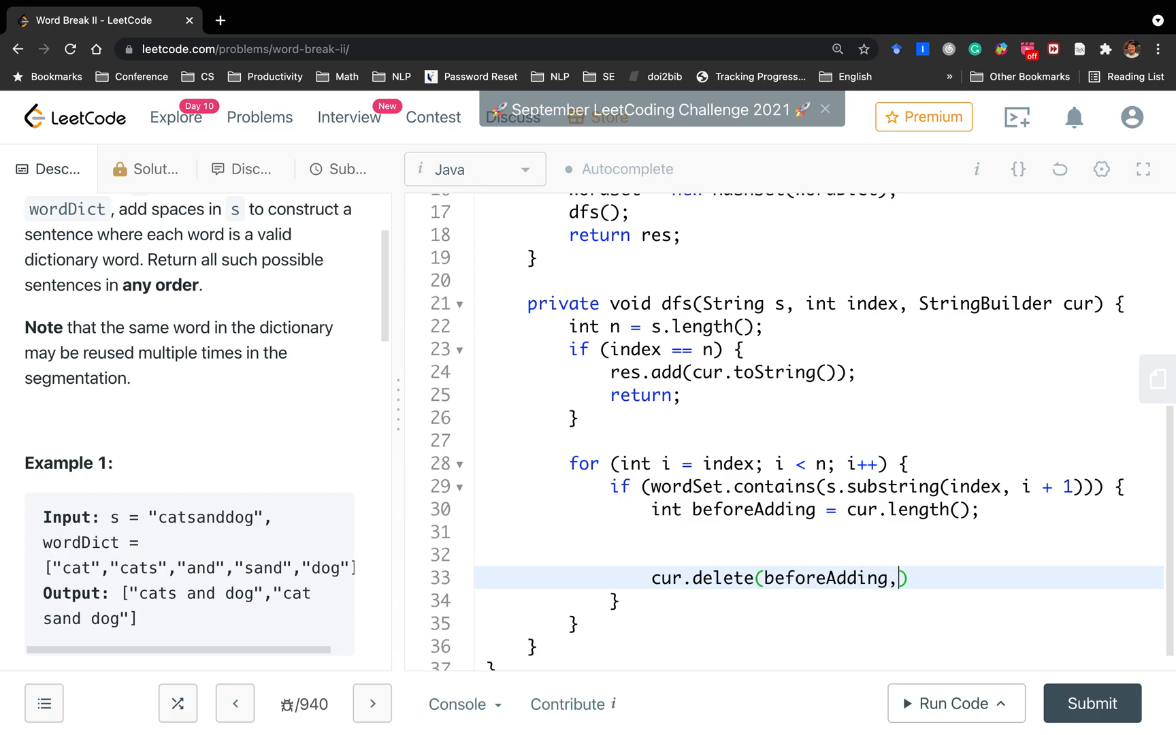
type("cur.length(")
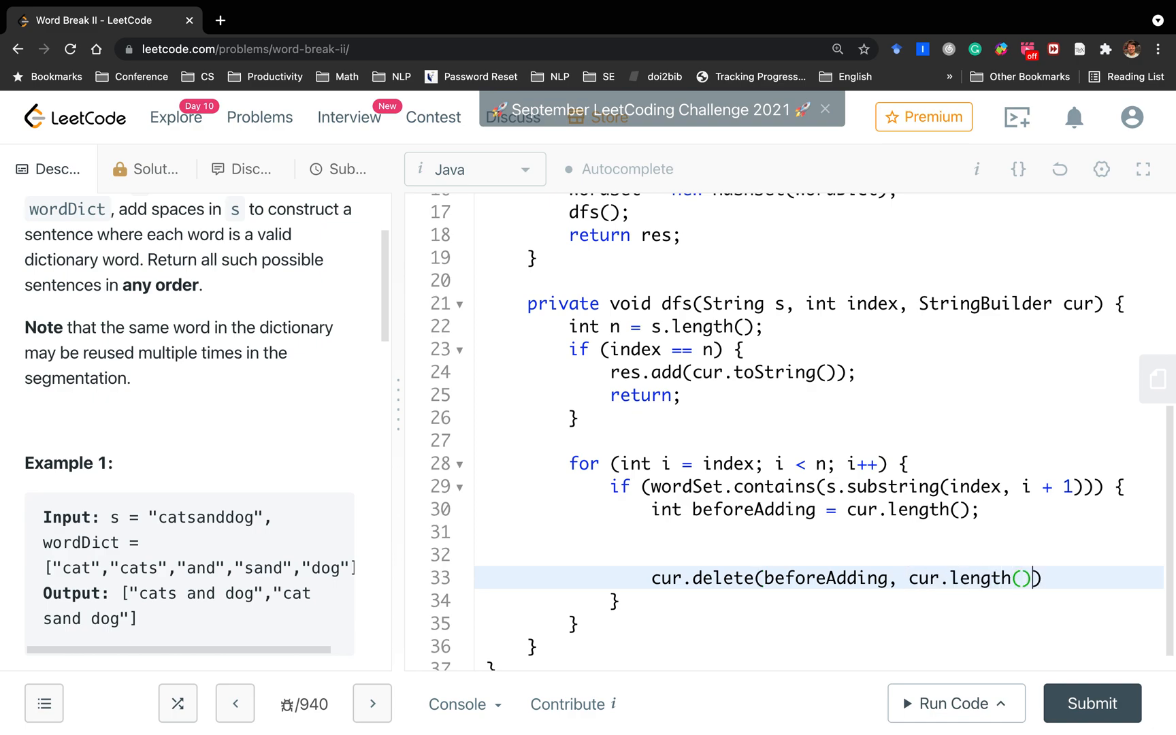
type(";")
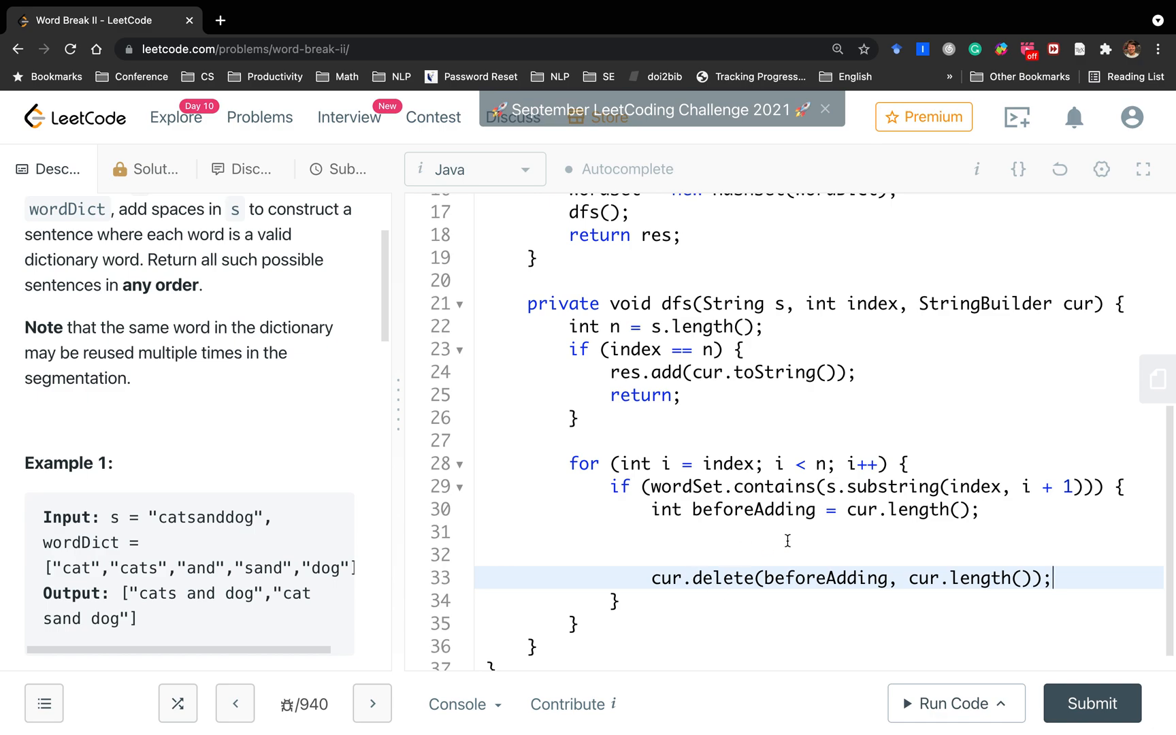
mouse_move(1065, 606)
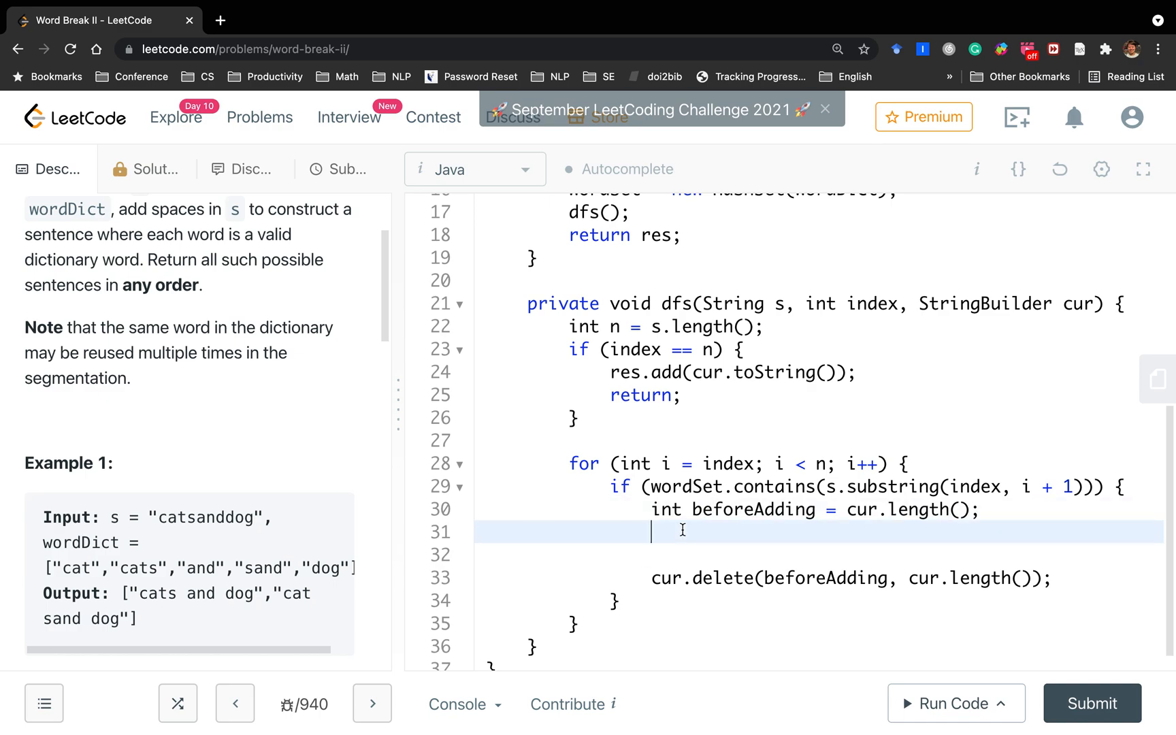
Append s.substring(index, i + 1) when beforeAdding == 0, otherwise a space then the substring
type("if (")
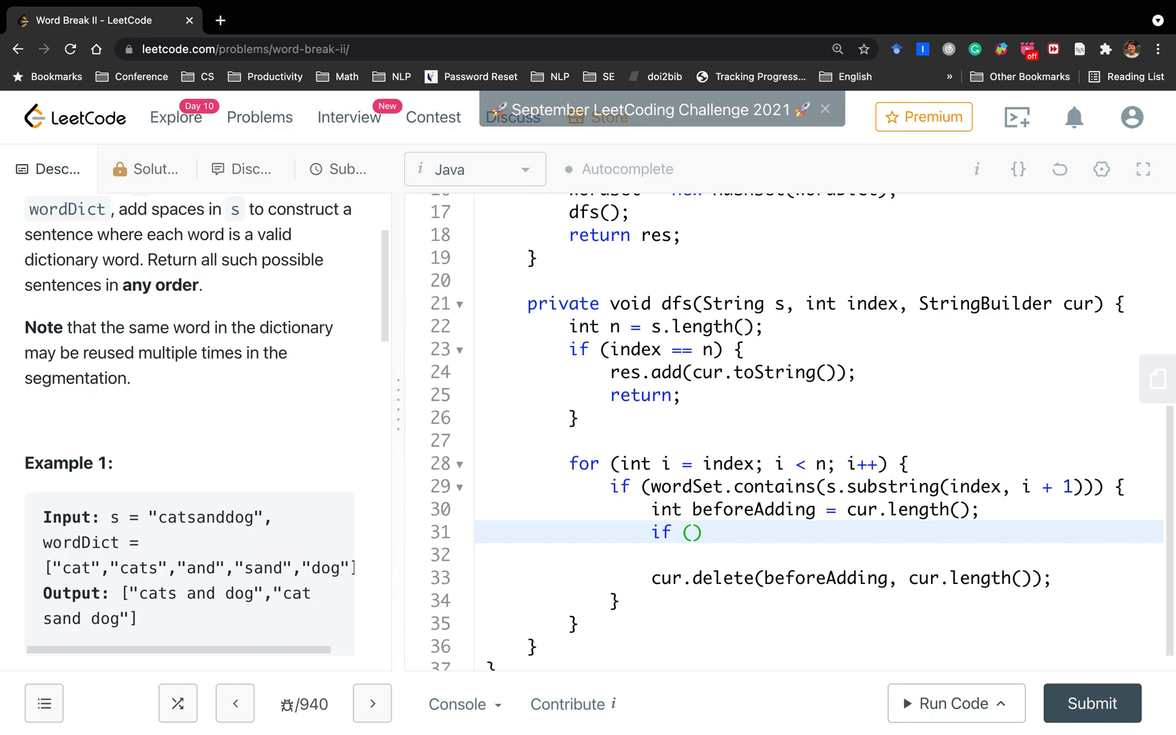
type("beforeAdding")
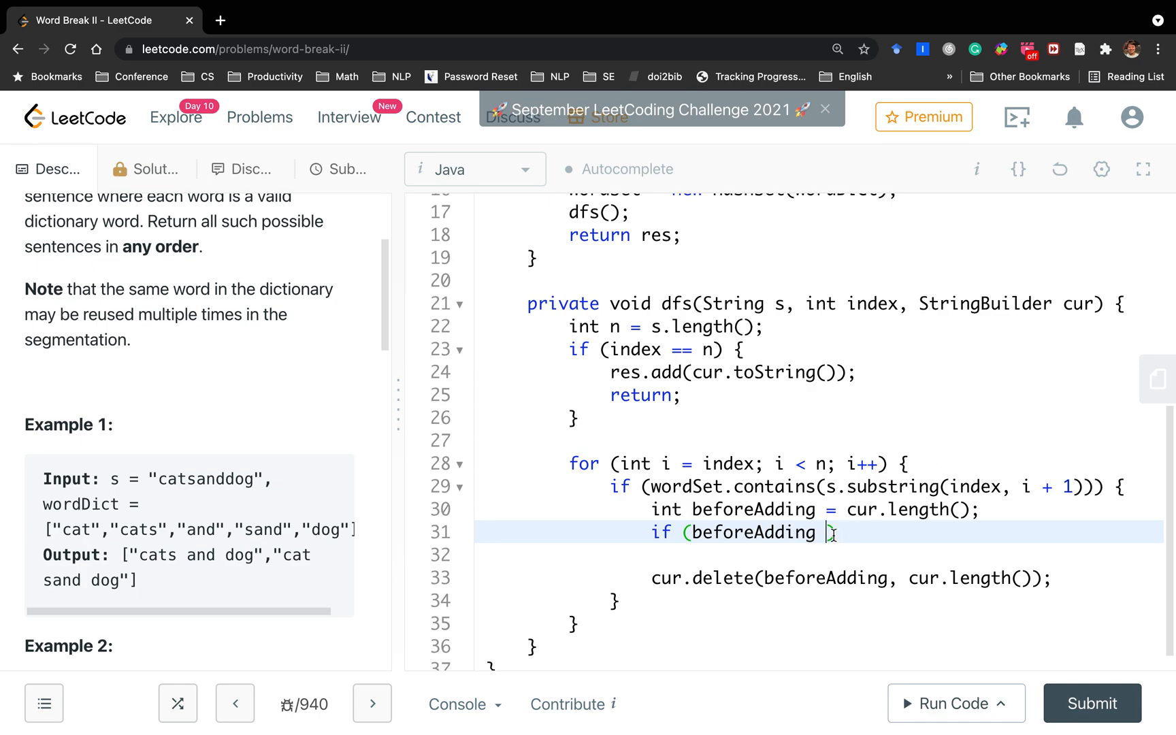
type("== 0) {")
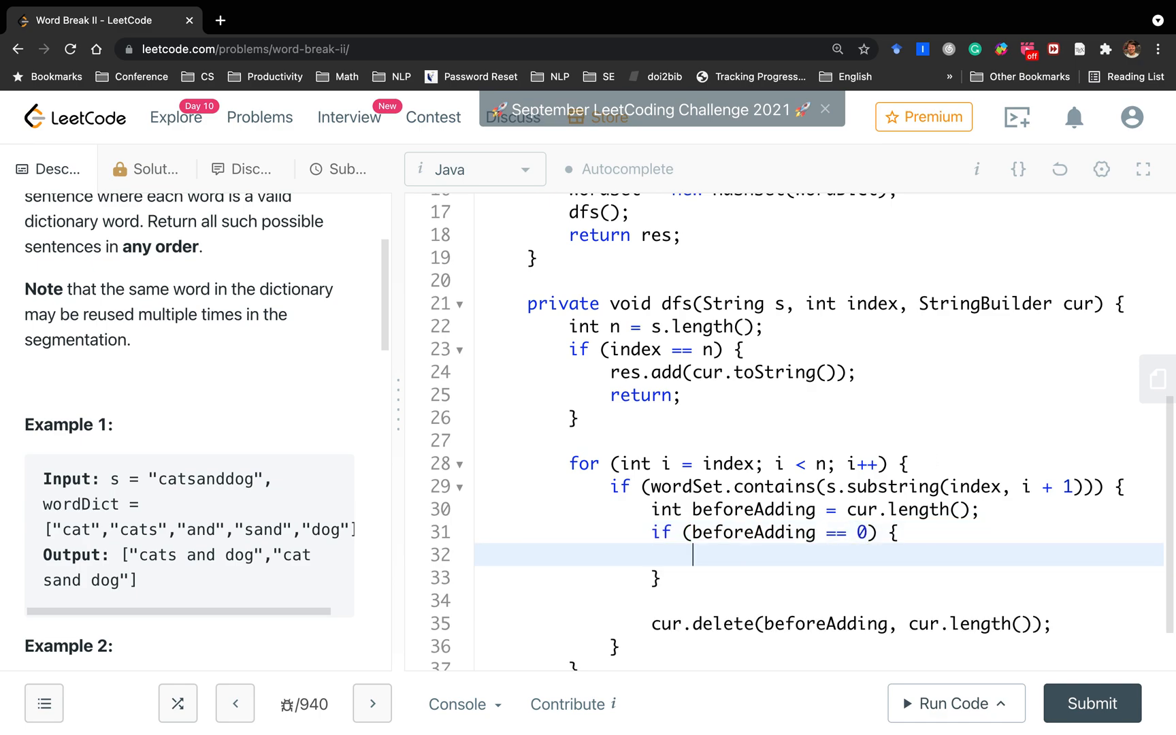
type("cur.append(")
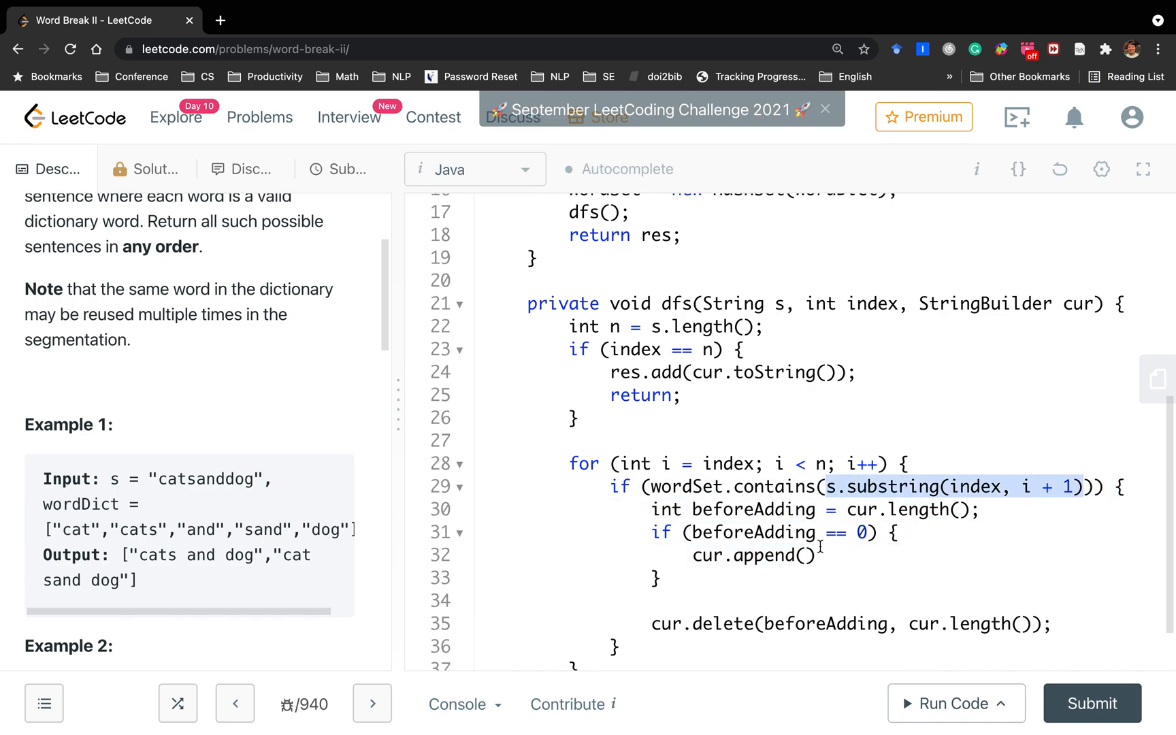
type("s.substring(index, i + 1)")
left_click(819, 578)
type(" else {")
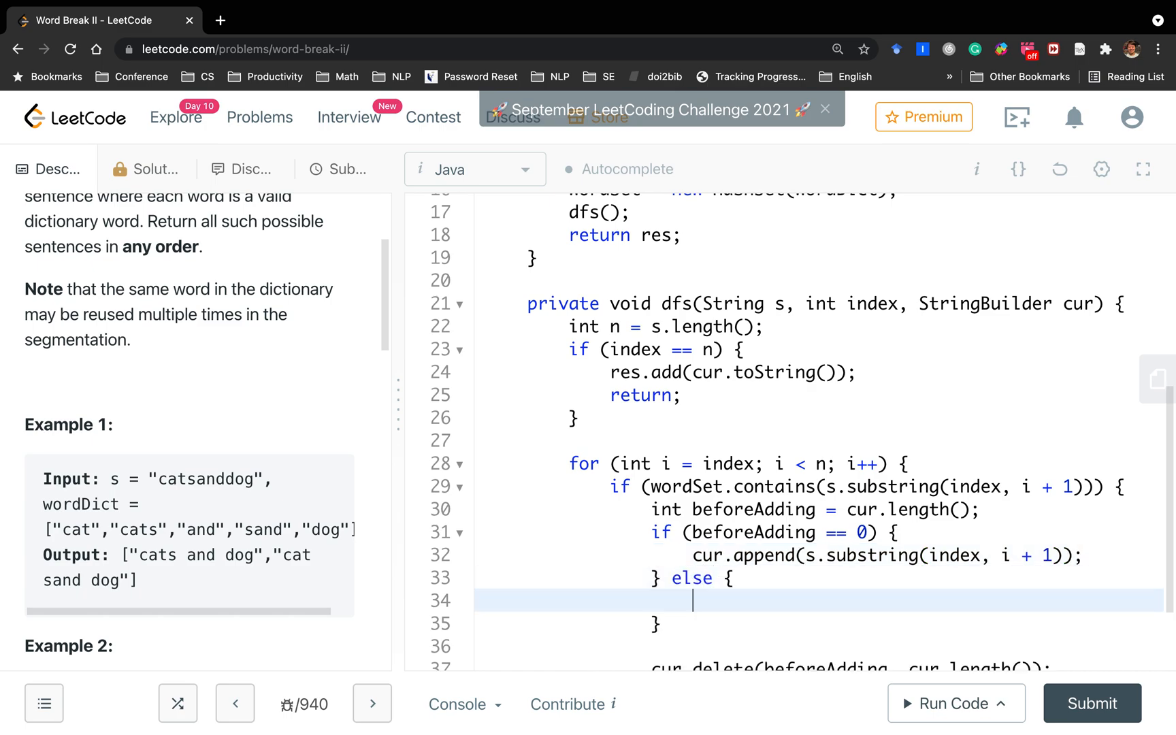
type("cur.append(")
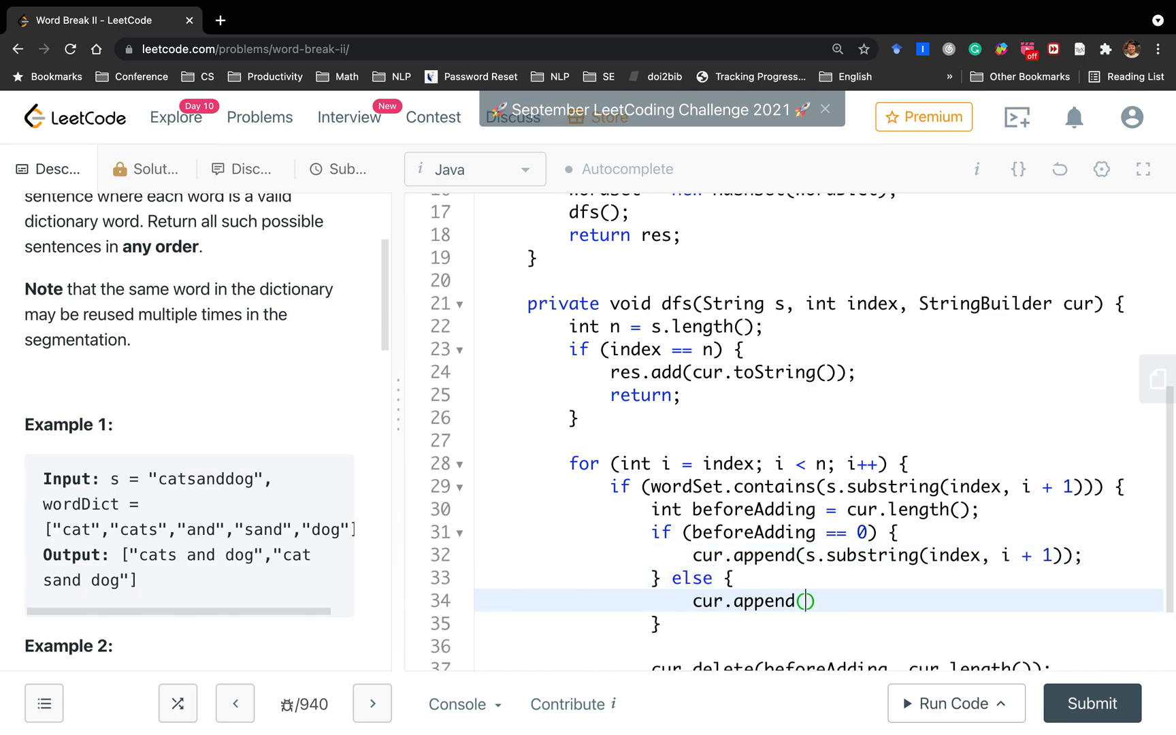
type("\" \"")
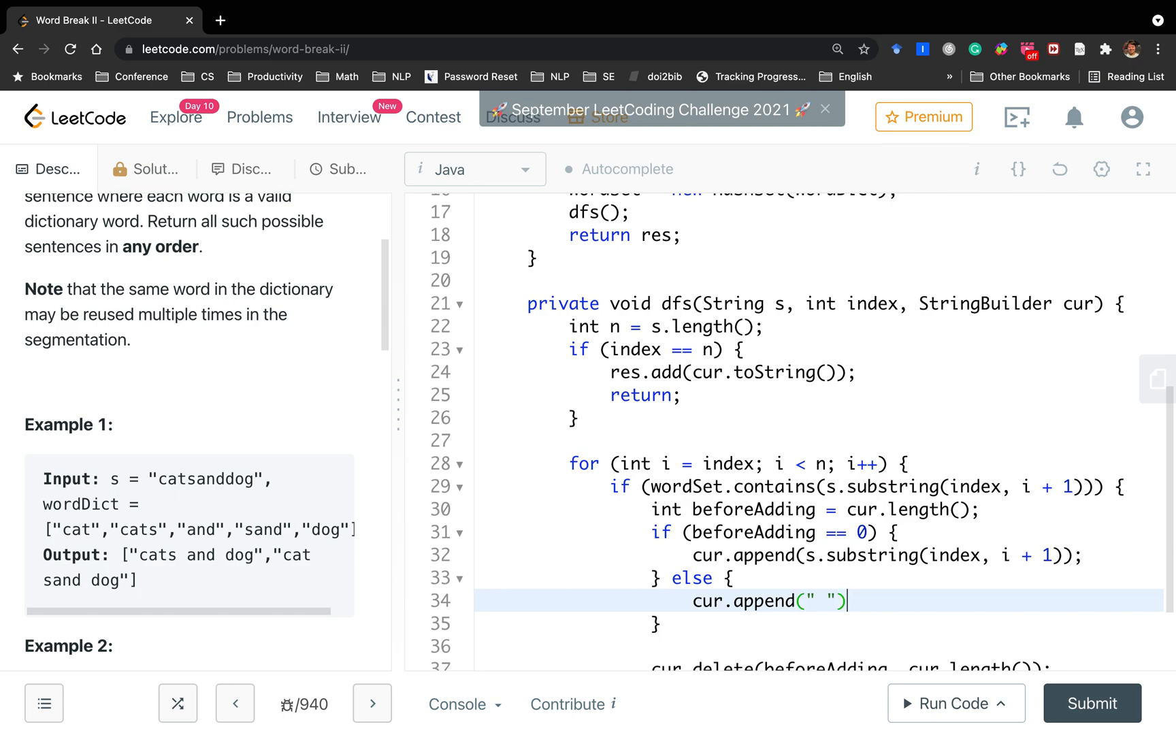
type(";")
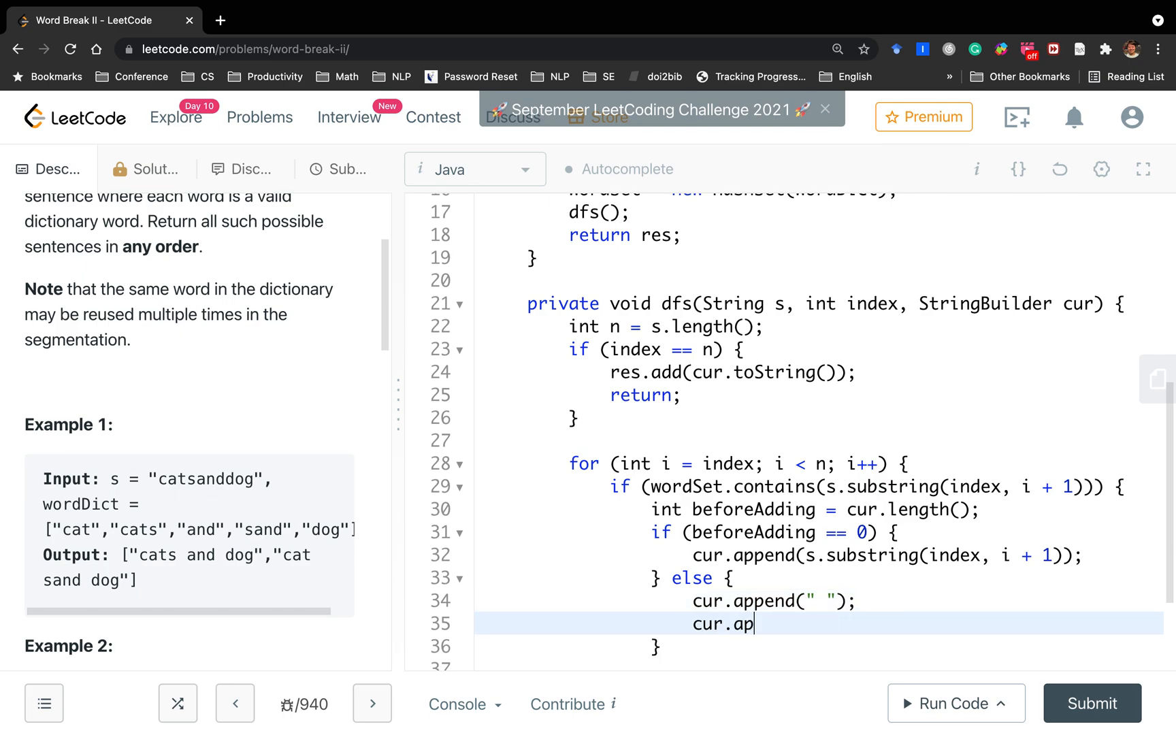
type("pend(s.substring(index, i + 1));")
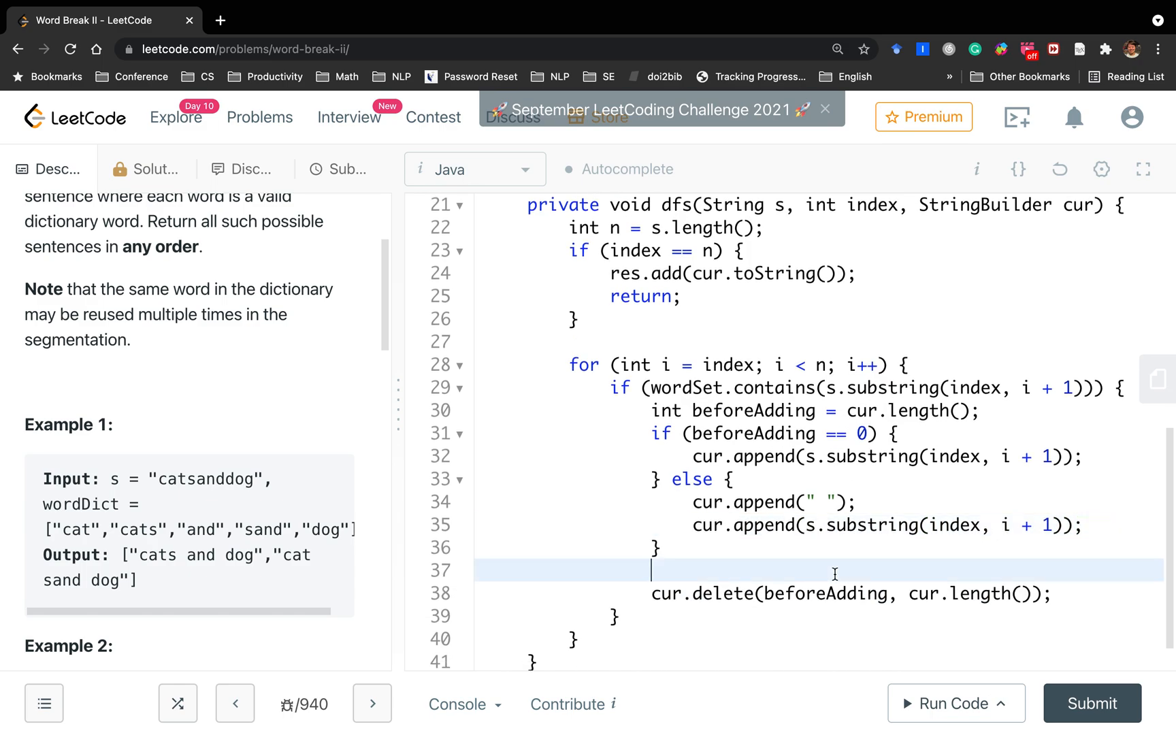
Insert the recursive call dfs(s, i + 1, cur) above the cur.delete line
type("dfs()")
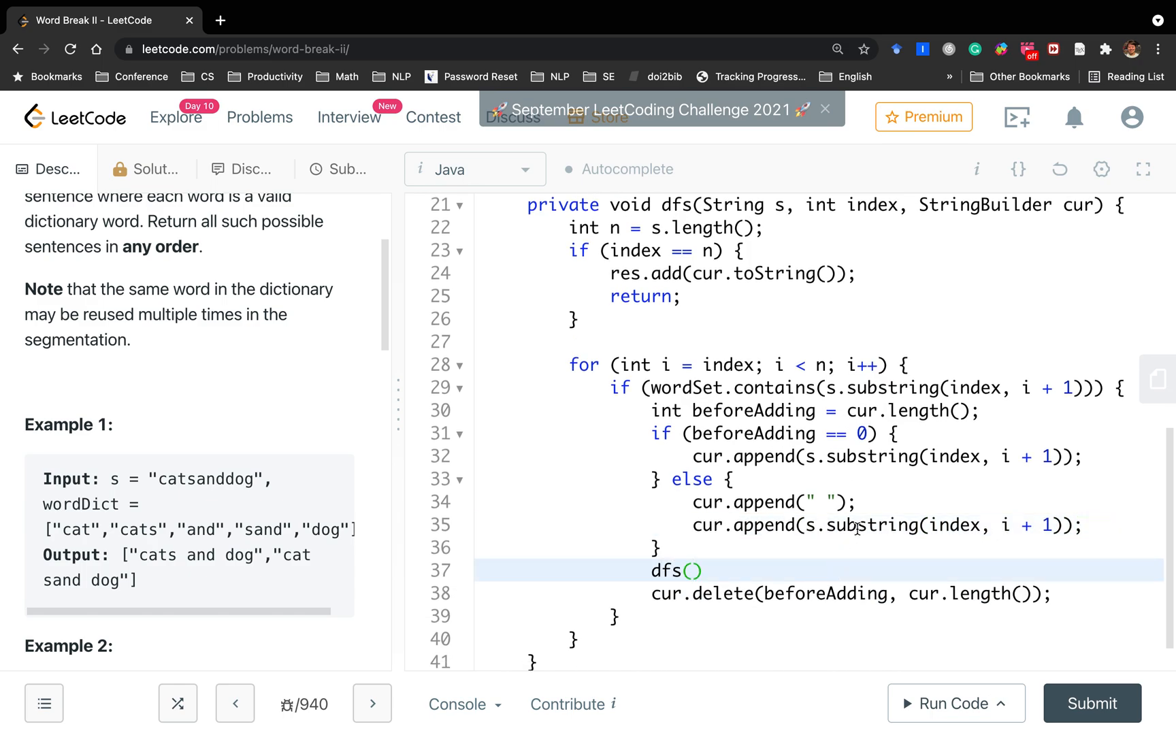
type("s, i + 1,")
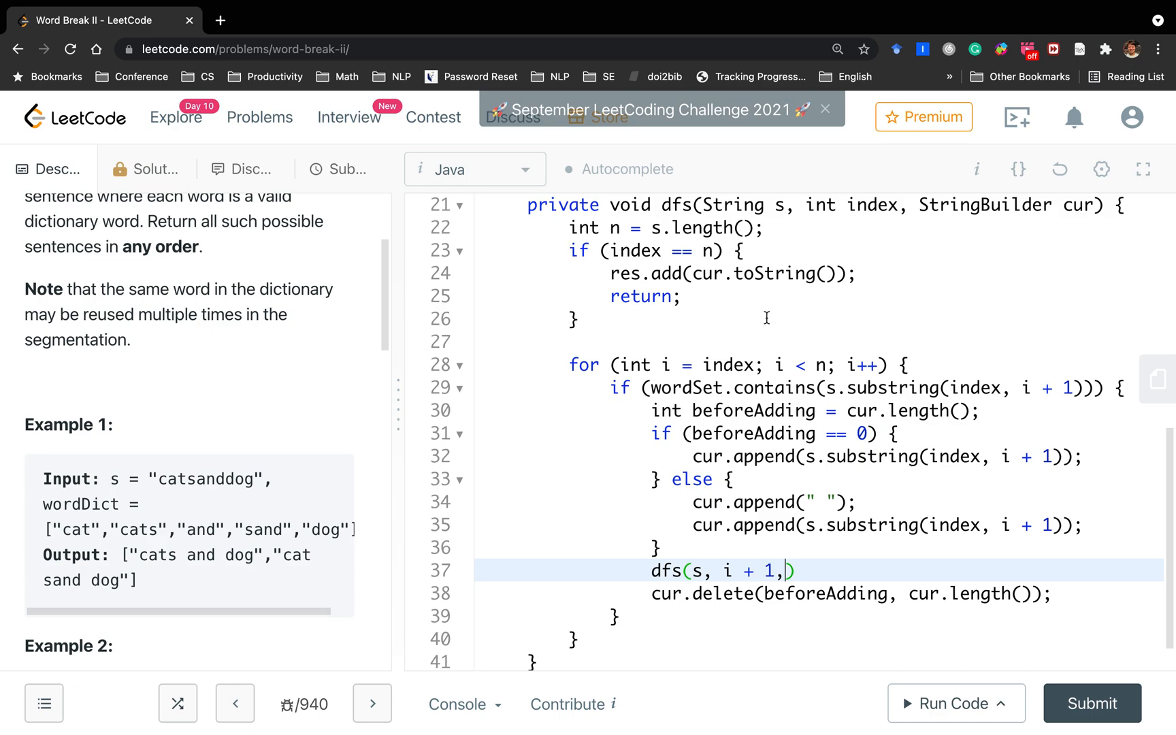
type("cur)")
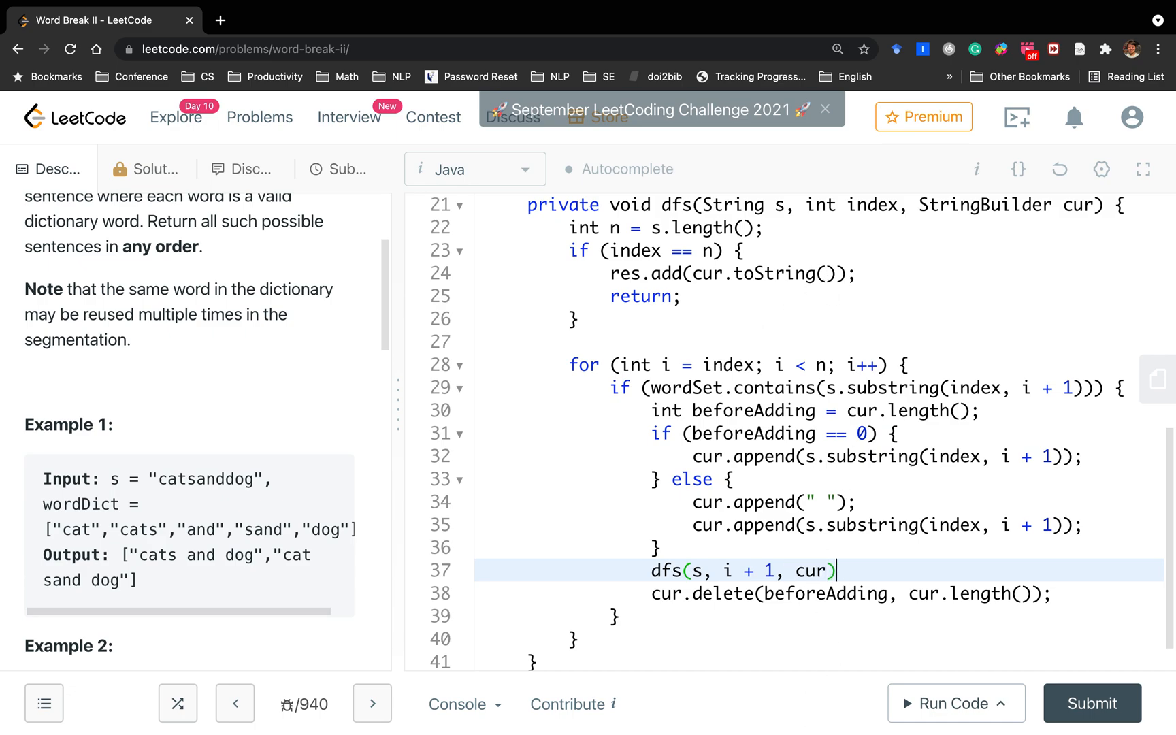
type(";")
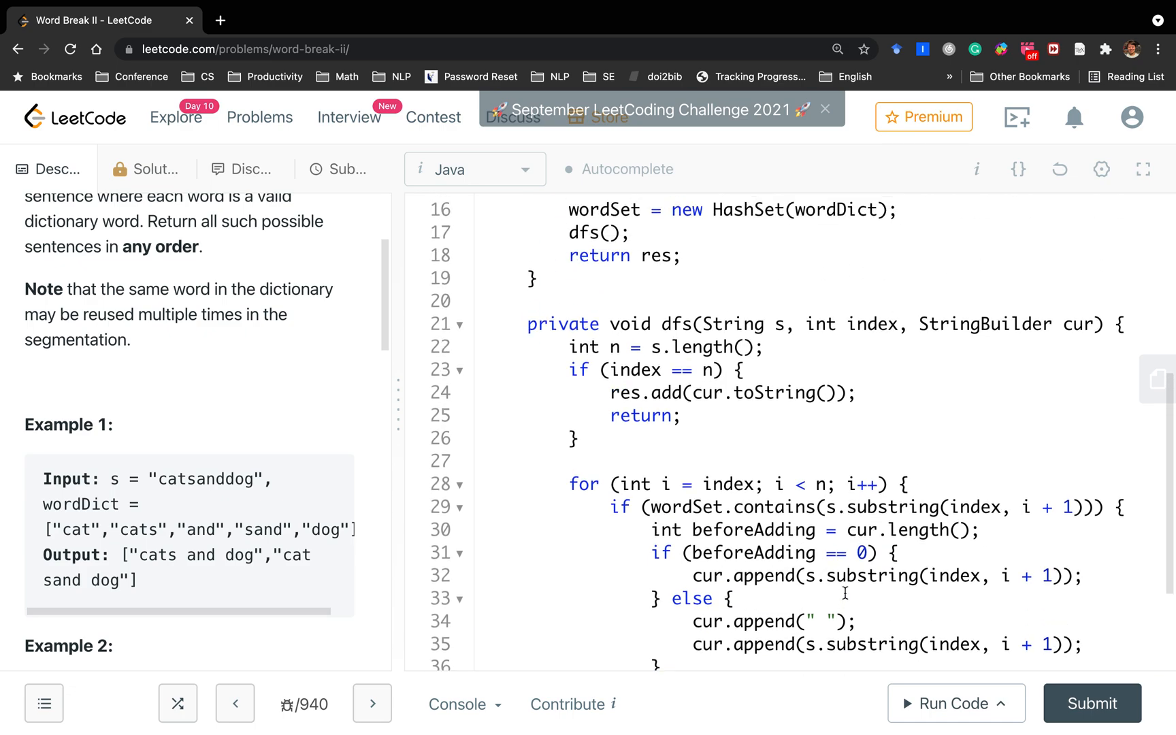
Change the call to dfs(s, 0, new StringBuilder()) and submit, getting Accepted in 1 ms
type("s, 0, new")
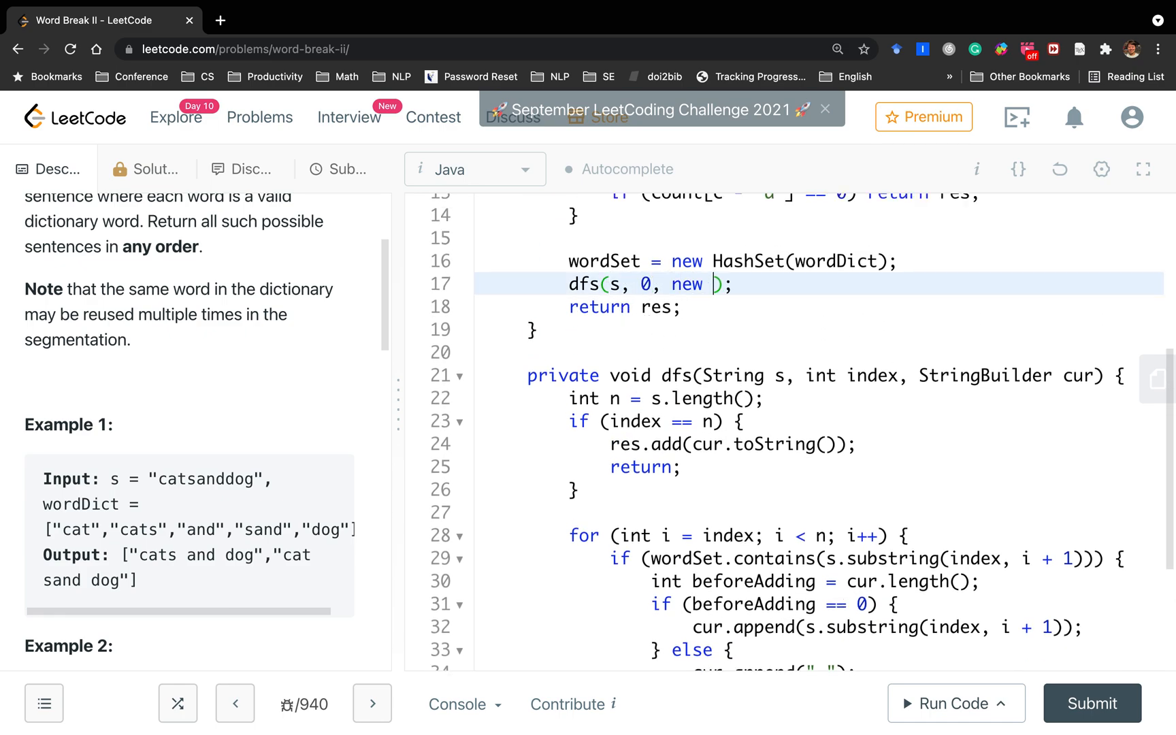
type("StringBuilder")
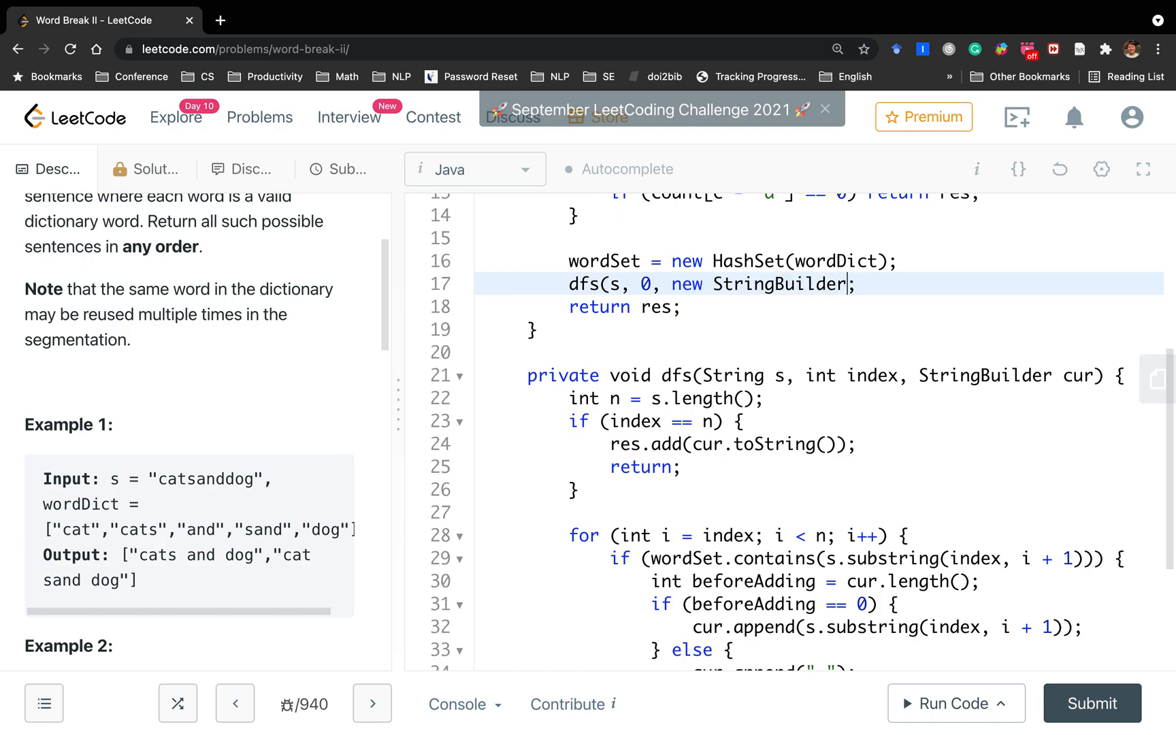
type("())")
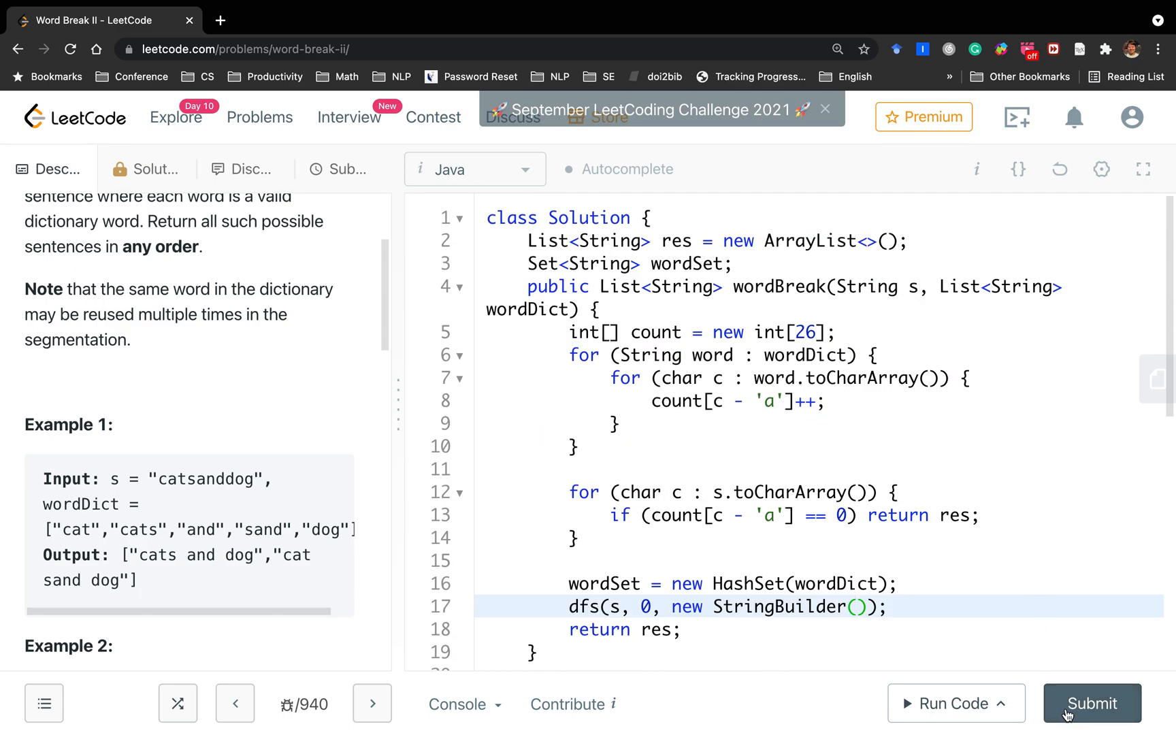
left_click(1090, 703)
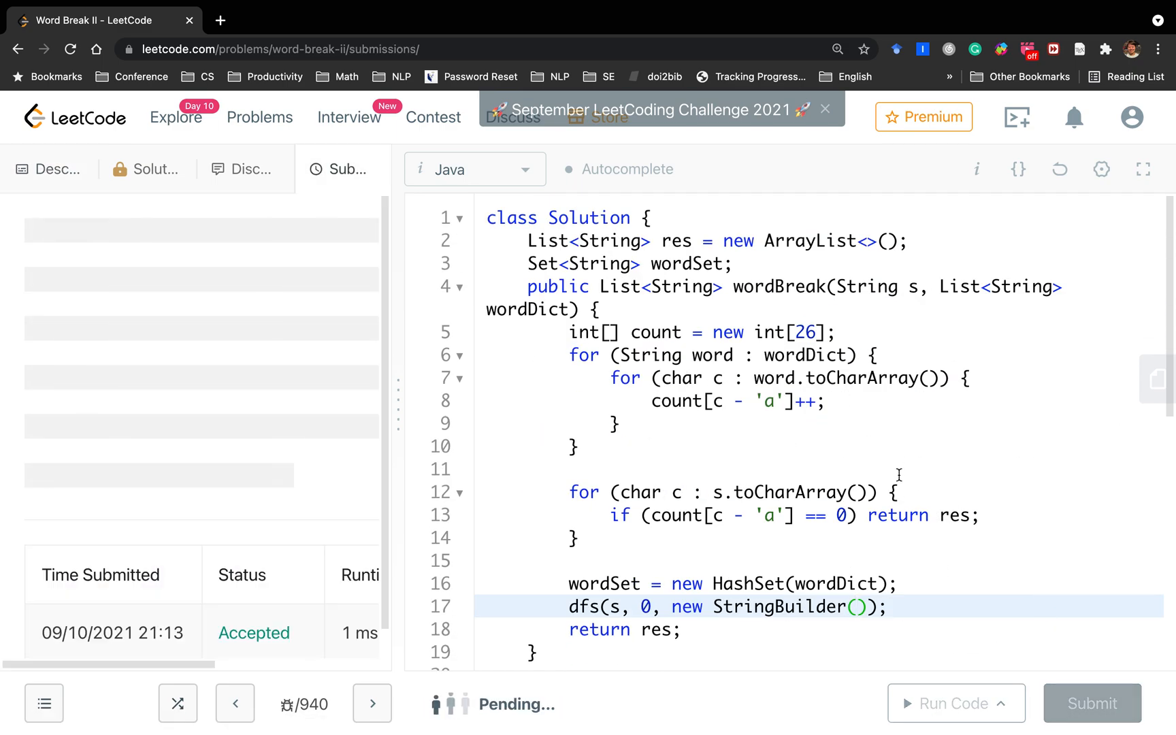